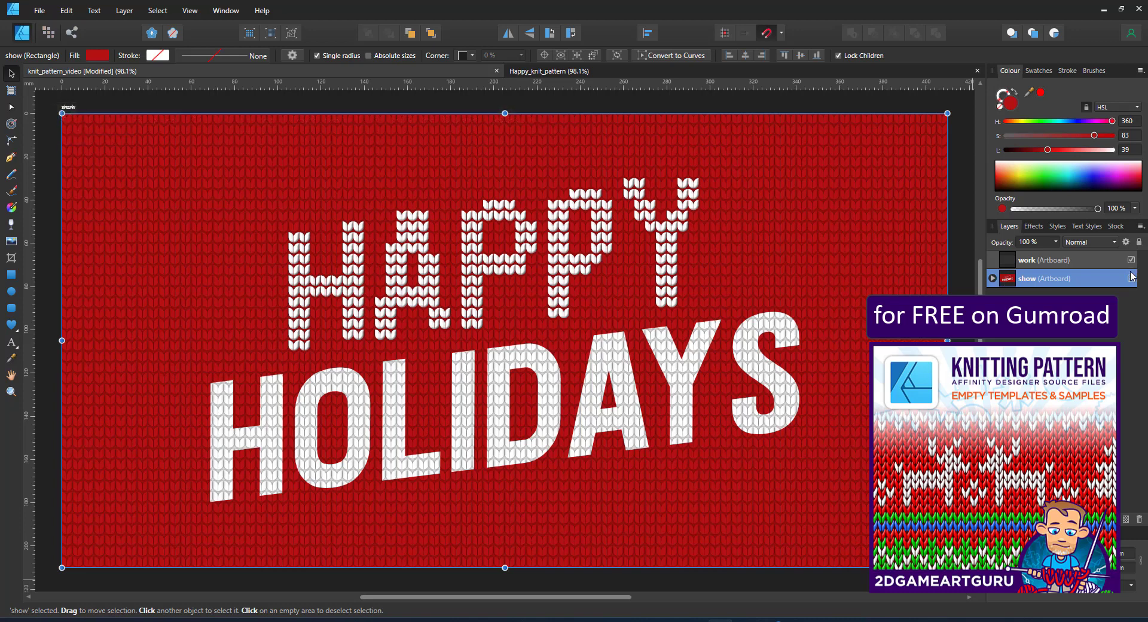
- Hide the 'show' artboard with its Happy Holidays sample and draw a 30 mm square on 'work'
{"action": "left_click", "coordinate": [1130, 279]}
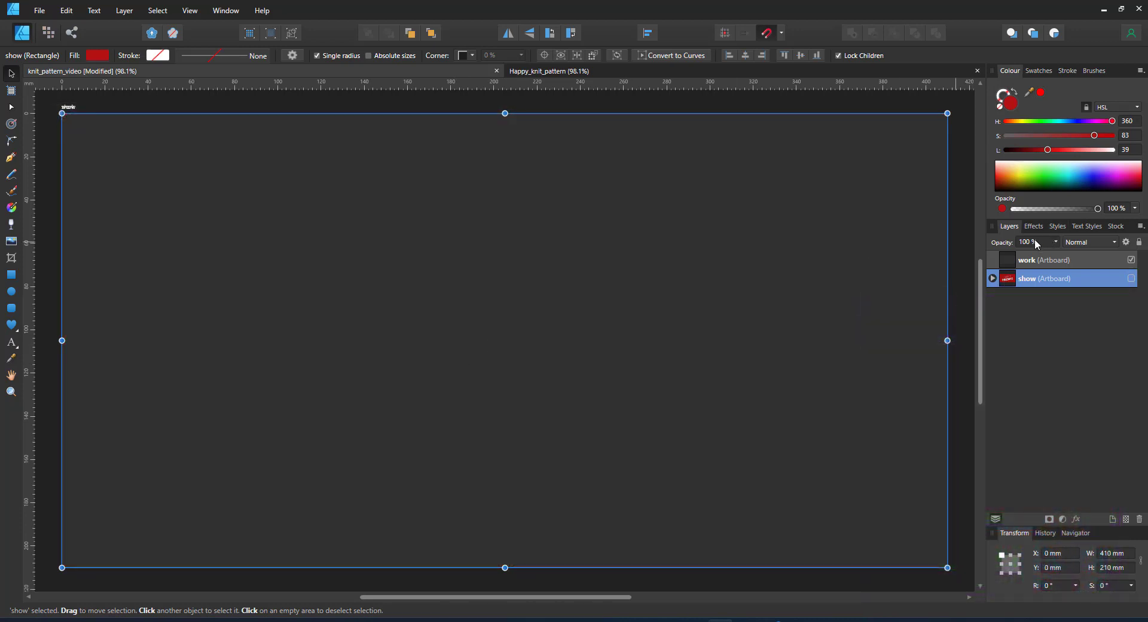
{"action": "mouse_move", "coordinate": [1131, 249]}
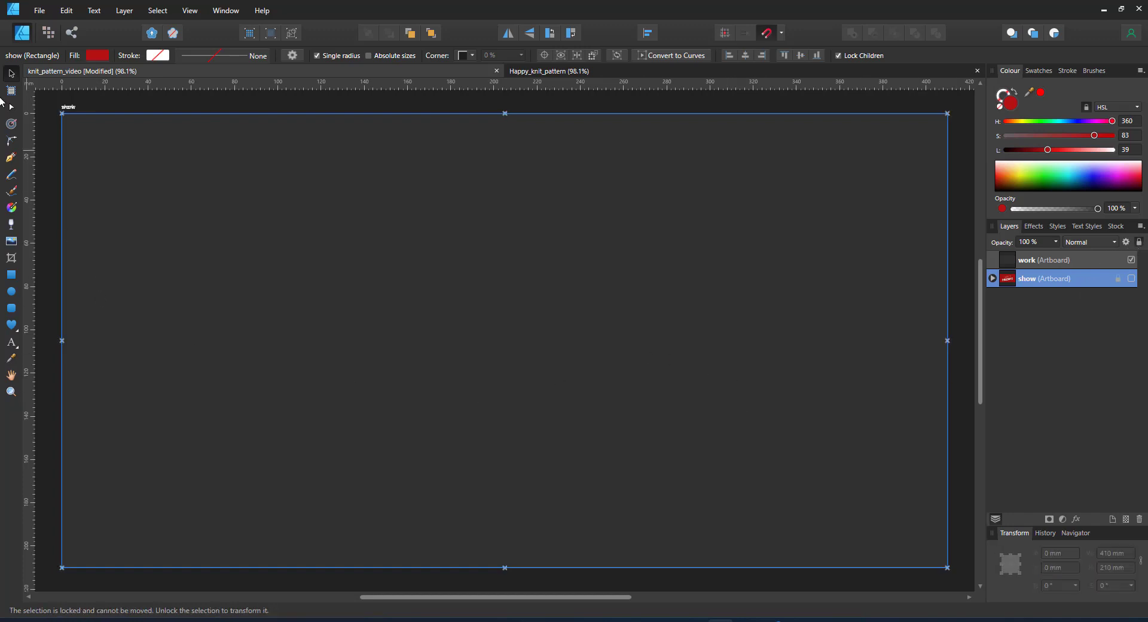
{"action": "mouse_move", "coordinate": [295, 305]}
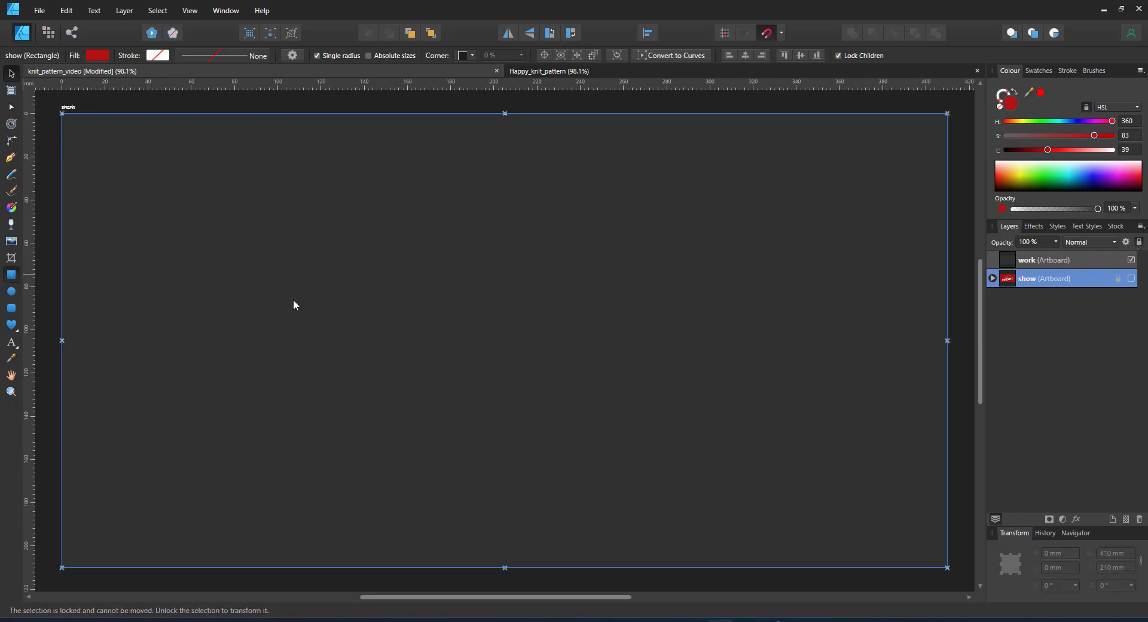
{"action": "left_click_drag", "start_coordinate": [483, 262], "coordinate": [545, 326]}
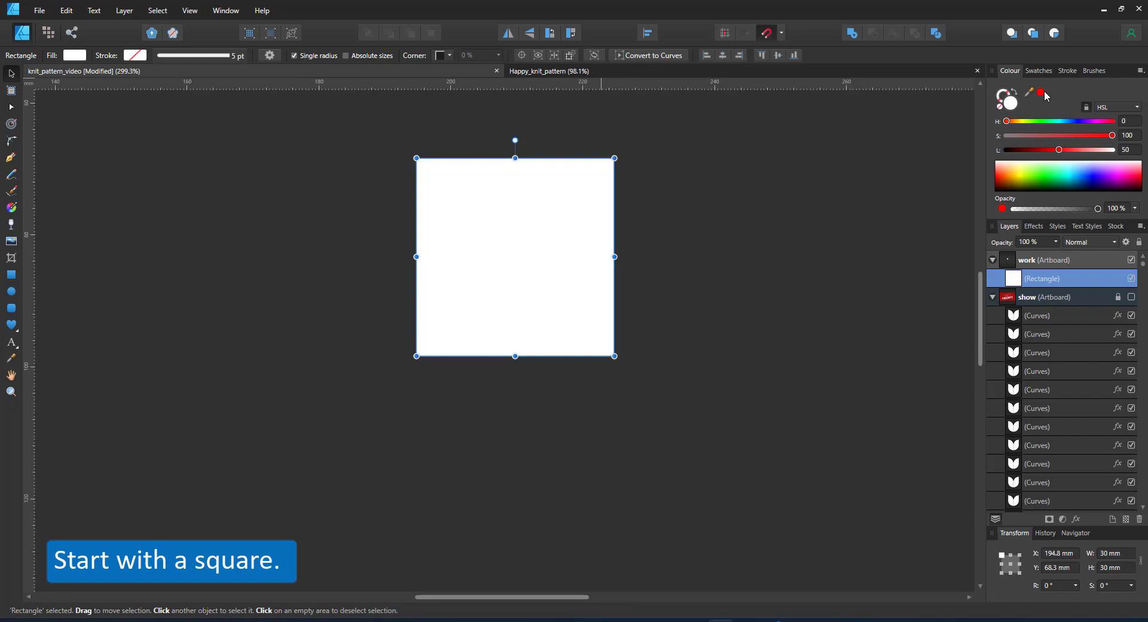
- Colour the square red, tune the shade, and build the white V-shaped knit stitch on it
{"action": "left_click", "coordinate": [1039, 92]}
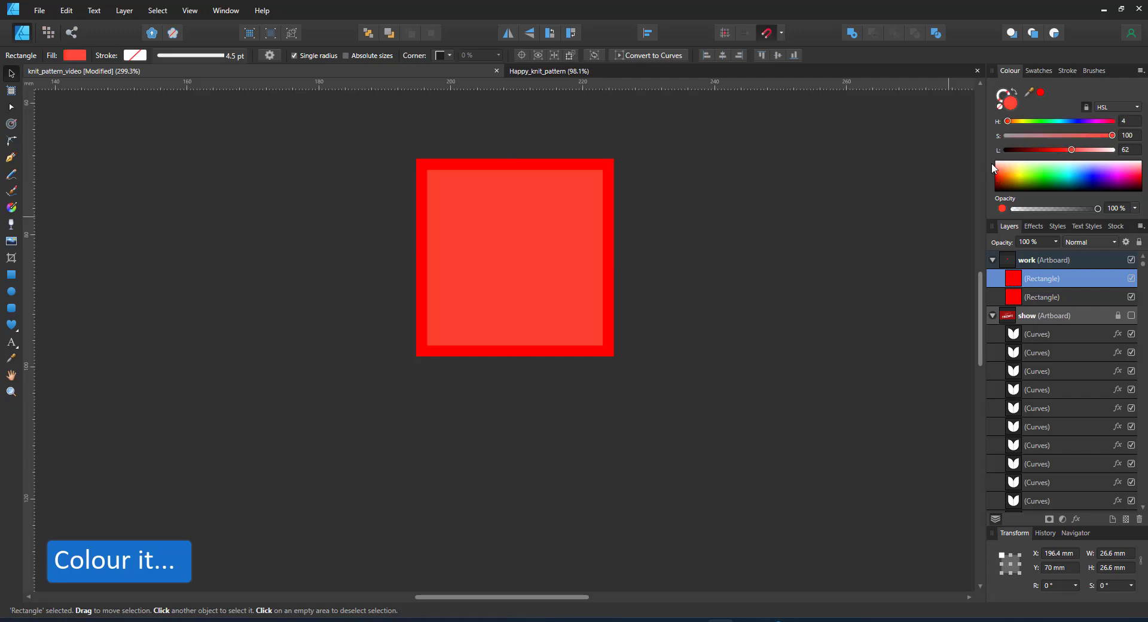
{"action": "left_click_drag", "start_coordinate": [611, 258], "coordinate": [494, 259]}
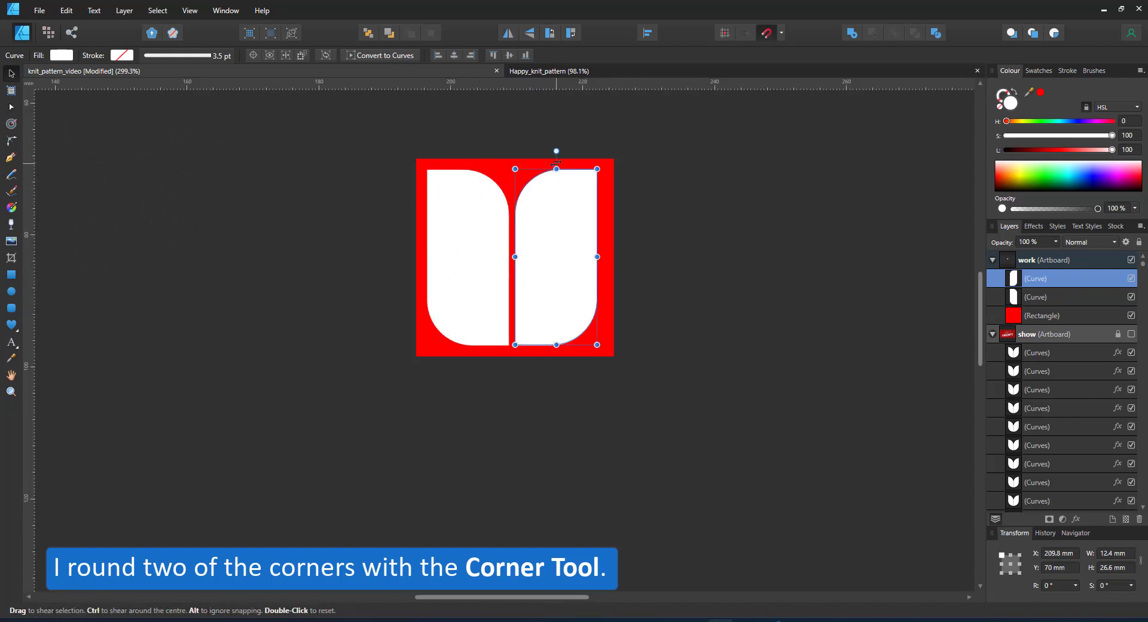
{"action": "left_click", "coordinate": [1055, 297]}
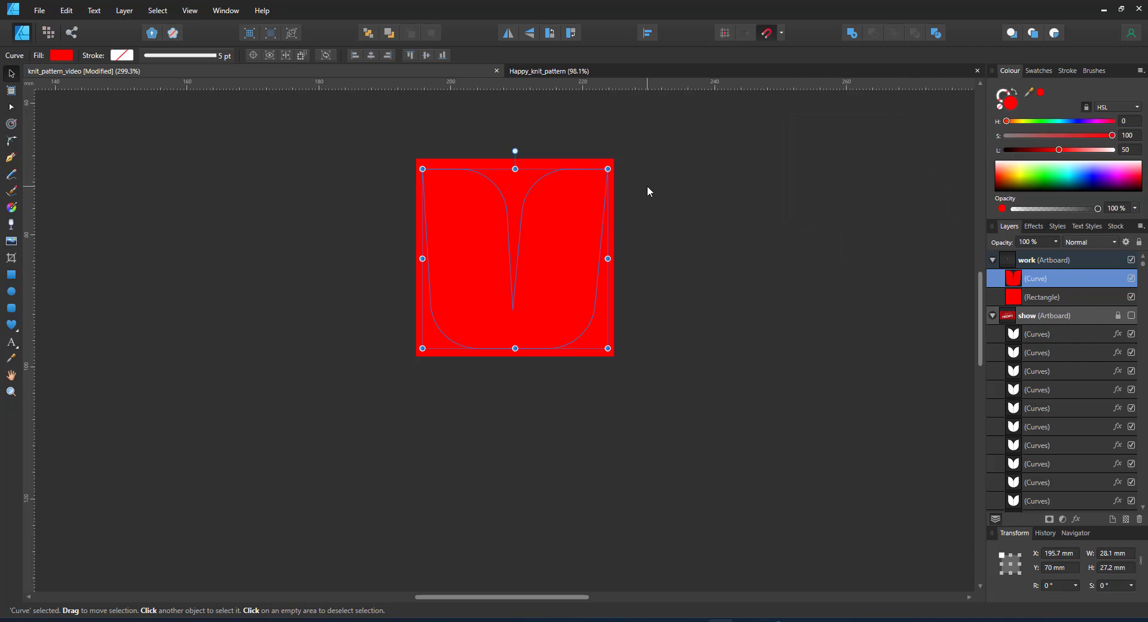
{"action": "mouse_move", "coordinate": [692, 172]}
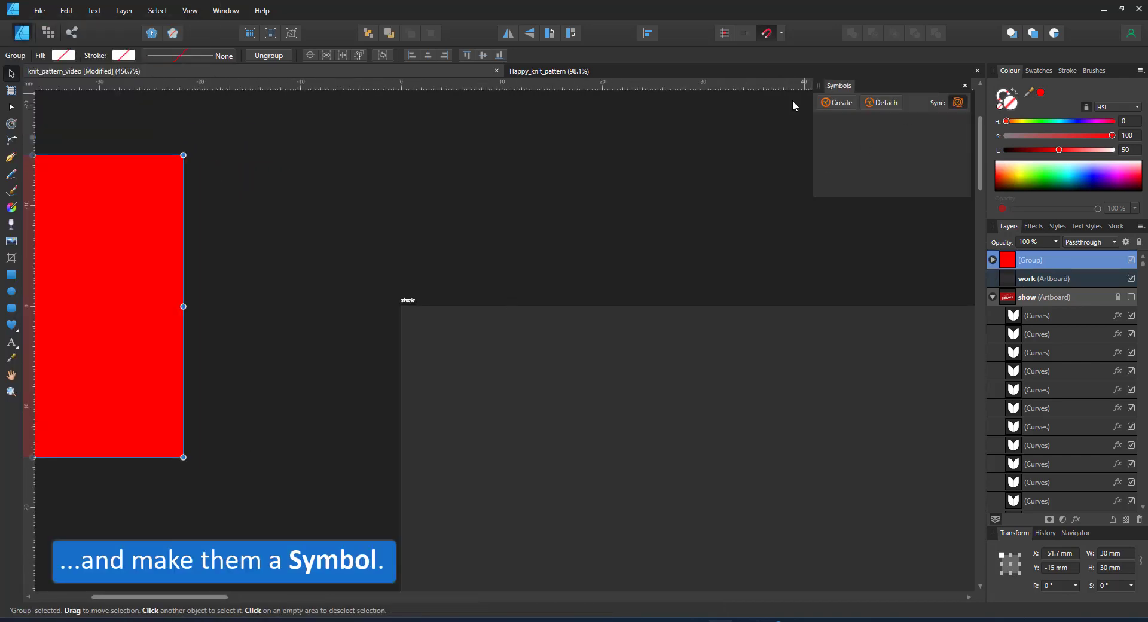
- Create a symbol from the stitch group and power-duplicate it (Ctrl+J) into 861 instances covering the artboard
{"action": "left_click", "coordinate": [836, 103]}
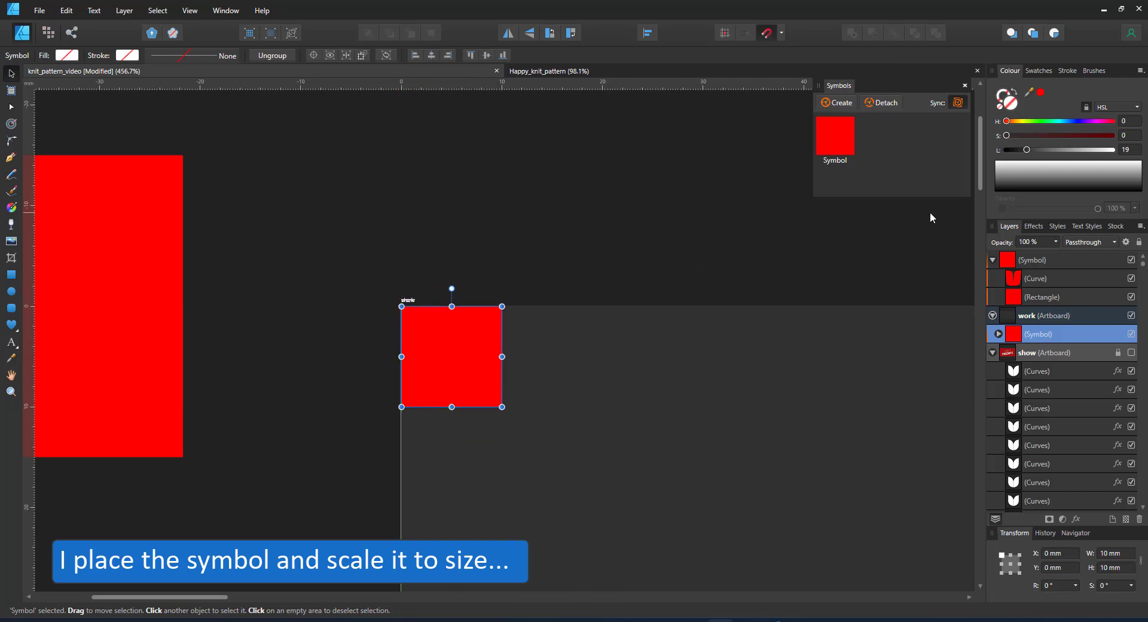
{"action": "mouse_move", "coordinate": [443, 311]}
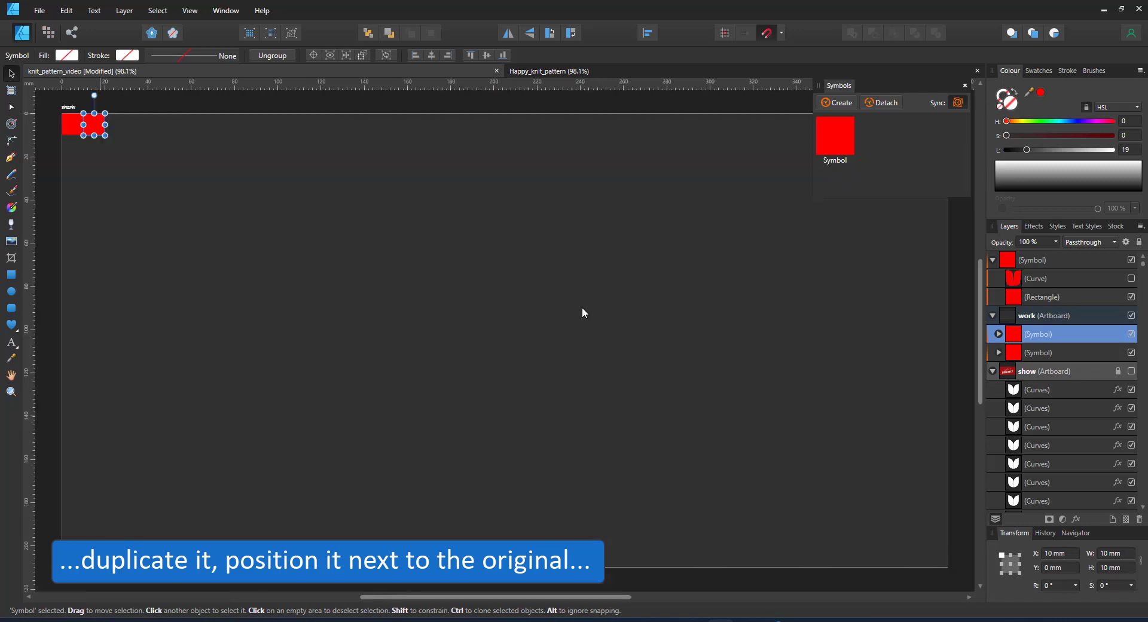
{"action": "key", "text": "ctrl+j"}
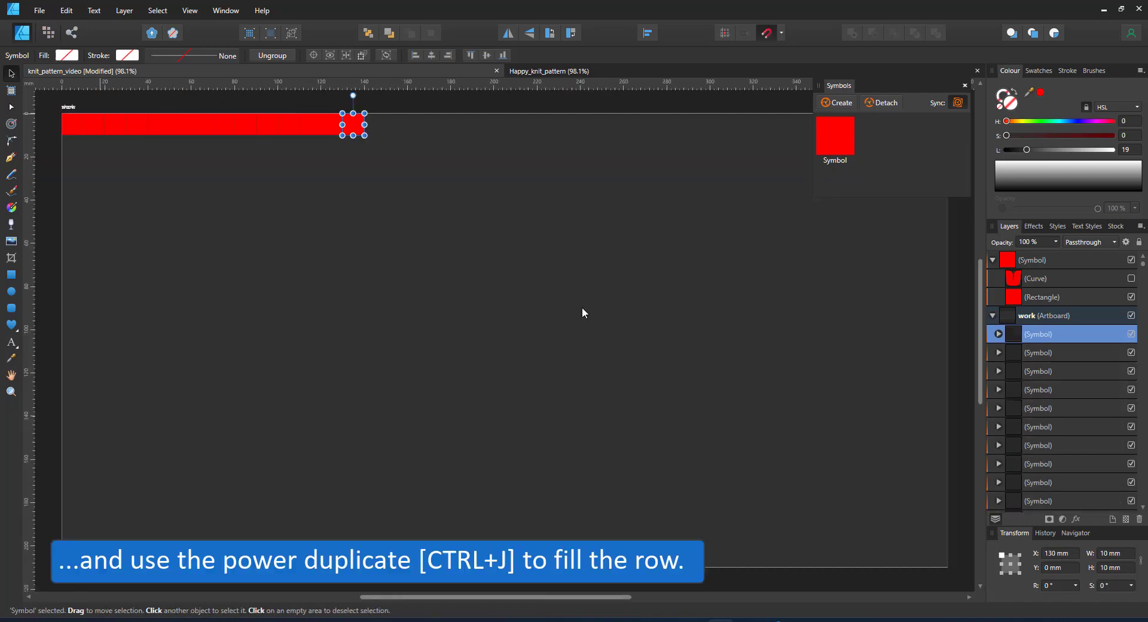
{"action": "key", "text": "ctrl+j"}
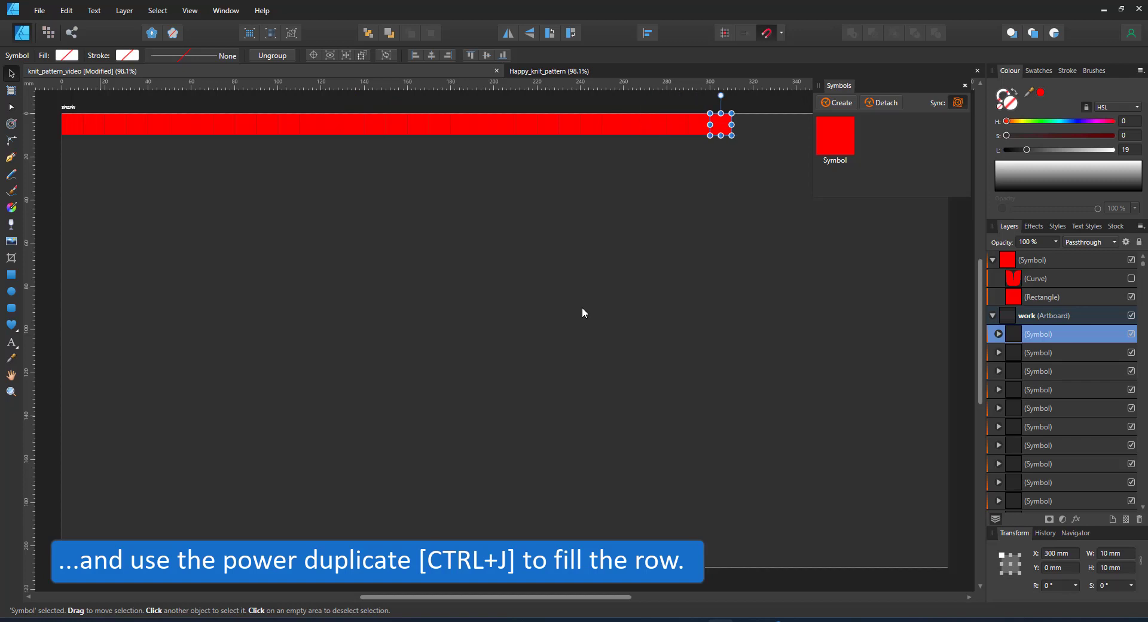
{"action": "key", "text": "ctrl+j"}
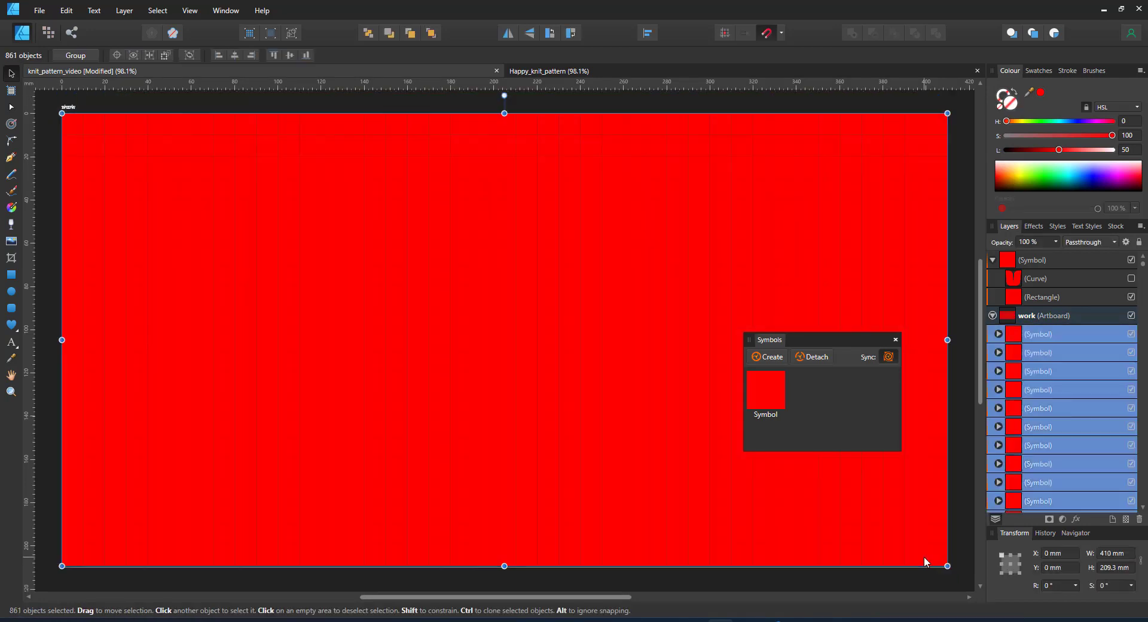
- Expand the symbol, darken the work artboard fill to deep red, and switch symbol Sync off
{"action": "scroll", "scroll_direction": "down", "scroll_amount": 3}
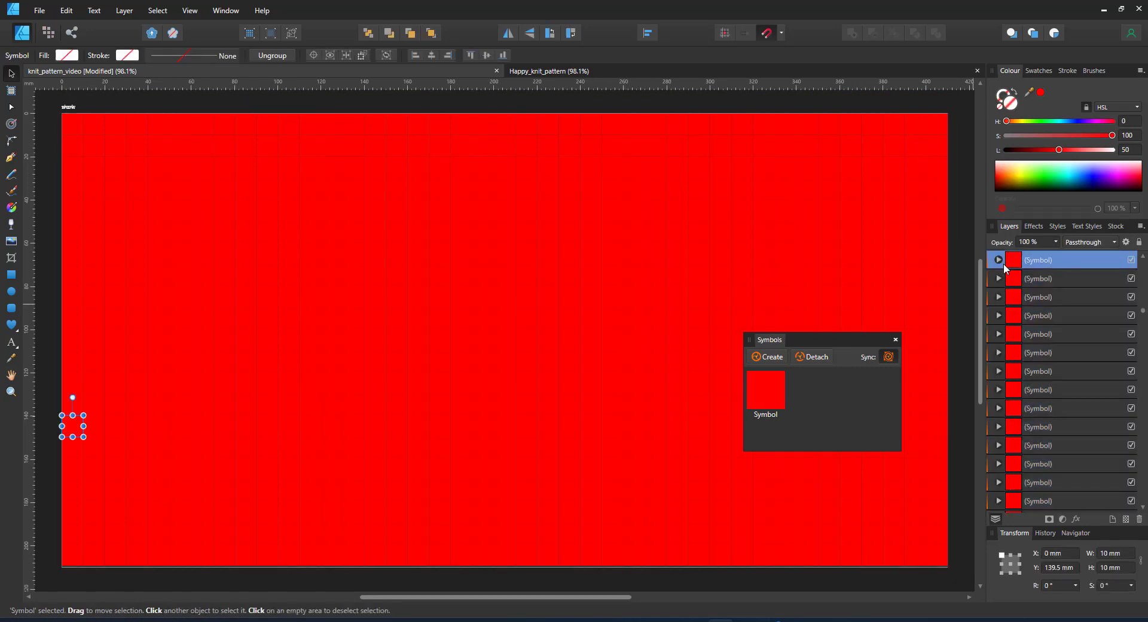
{"action": "left_click", "coordinate": [997, 259]}
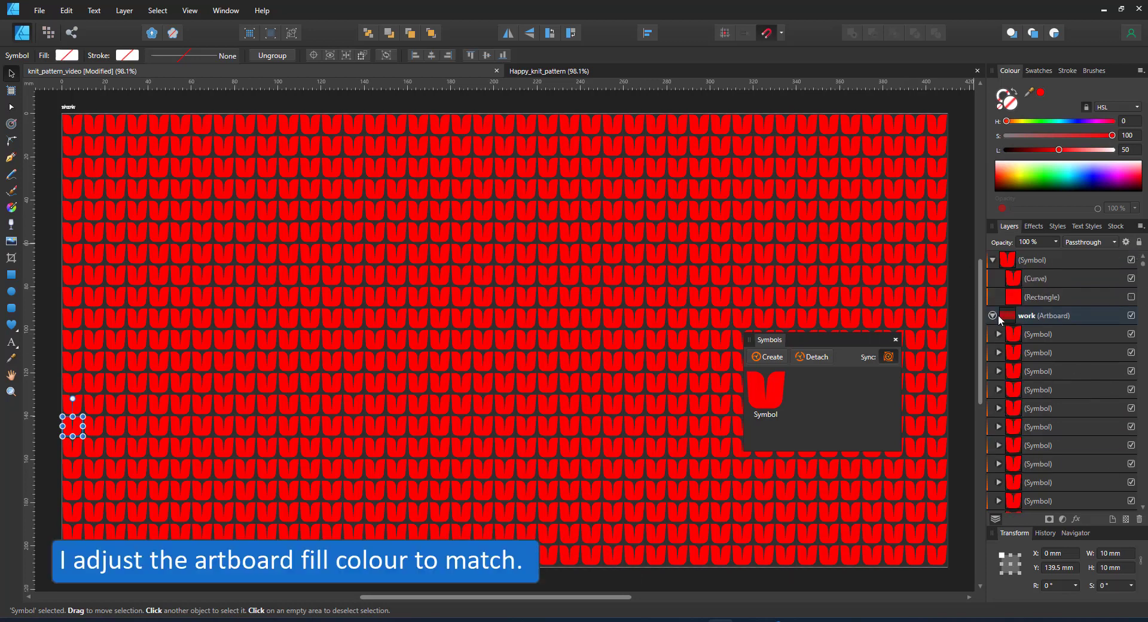
{"action": "left_click", "coordinate": [1049, 314]}
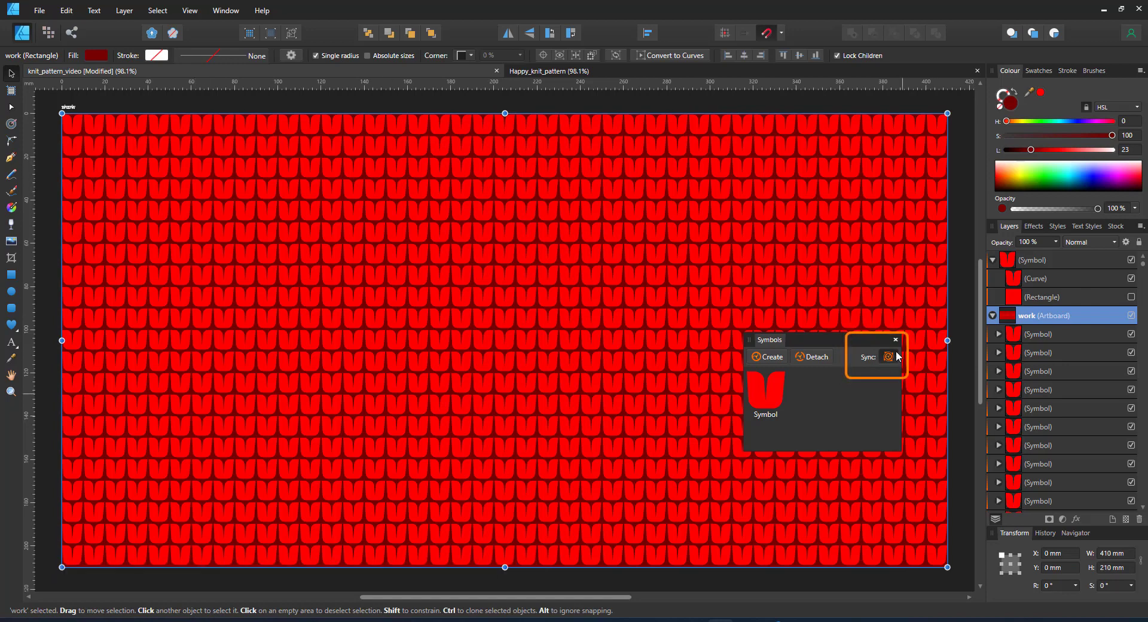
{"action": "left_click", "coordinate": [889, 356]}
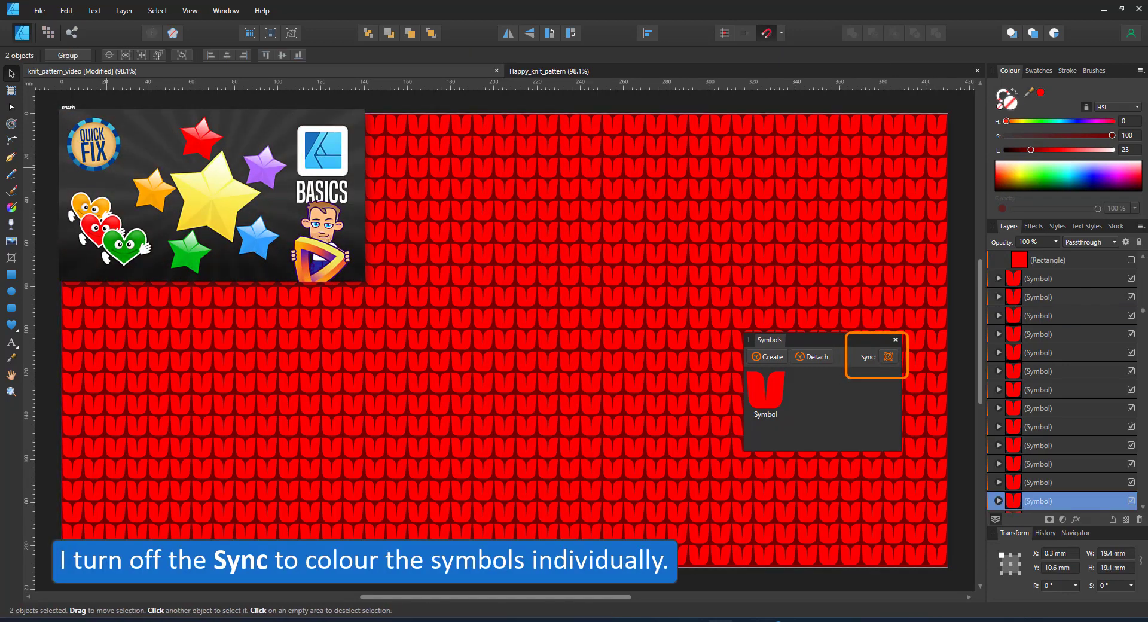
- Recolour selected stitch blocks white and green to draw reindeer and border rows
{"action": "left_click", "coordinate": [889, 356]}
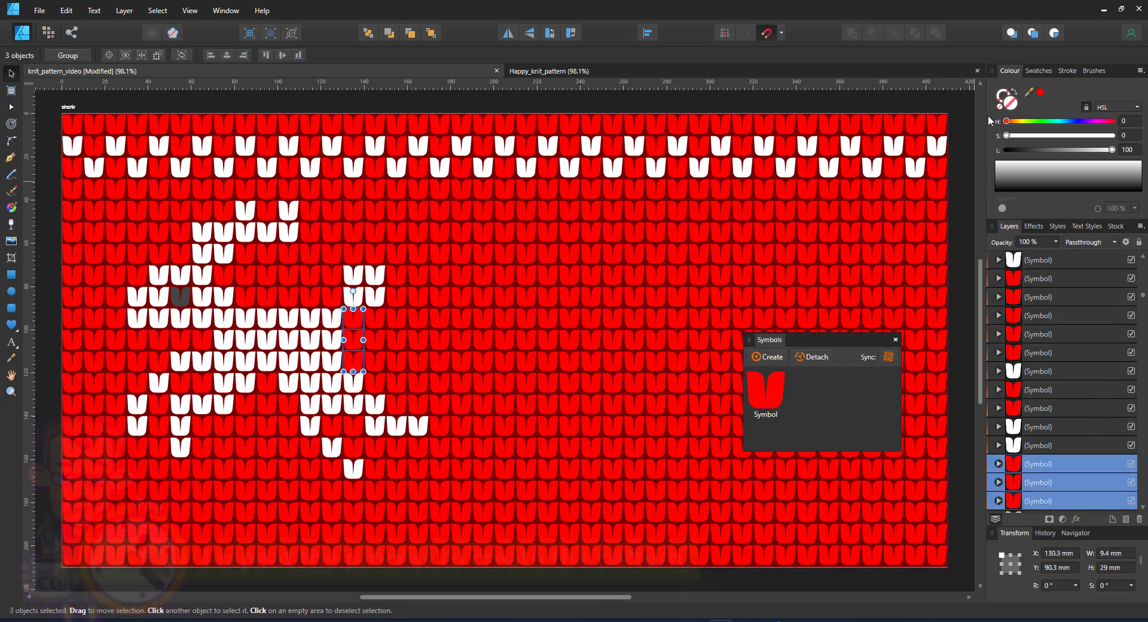
{"action": "left_click", "coordinate": [1039, 70]}
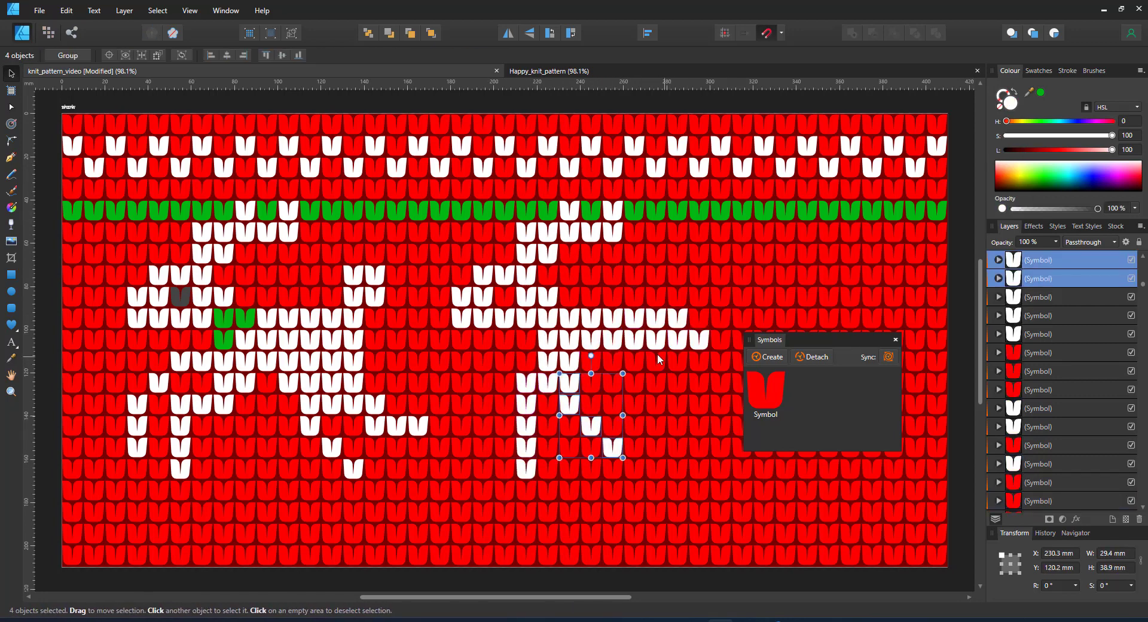
{"action": "left_click", "coordinate": [590, 358]}
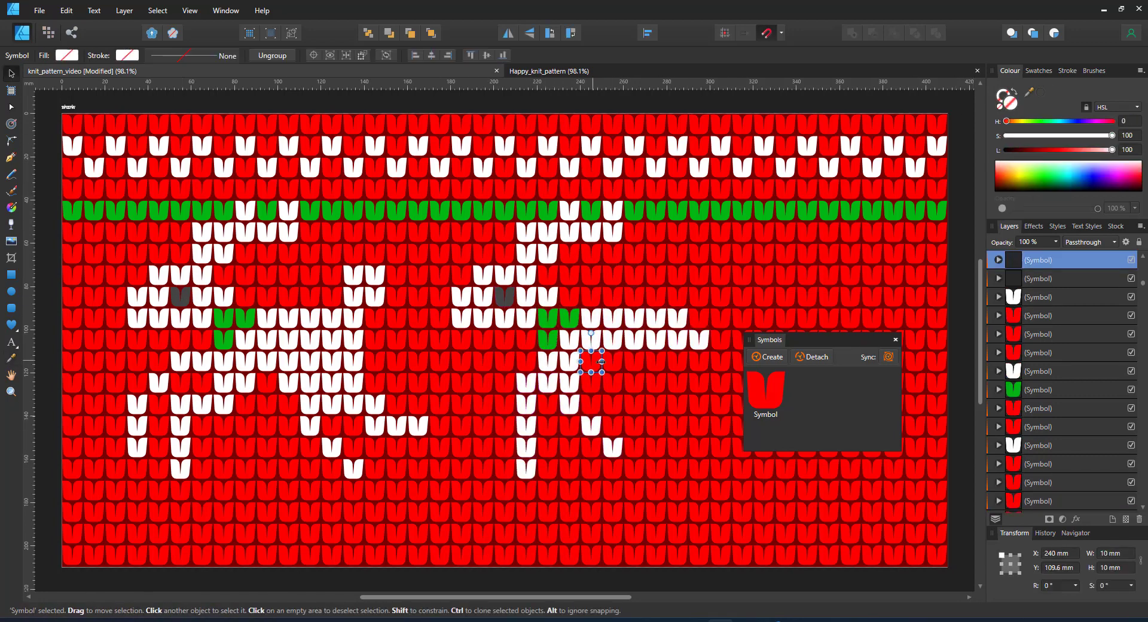
{"action": "left_click_drag", "start_coordinate": [590, 359], "coordinate": [697, 424]}
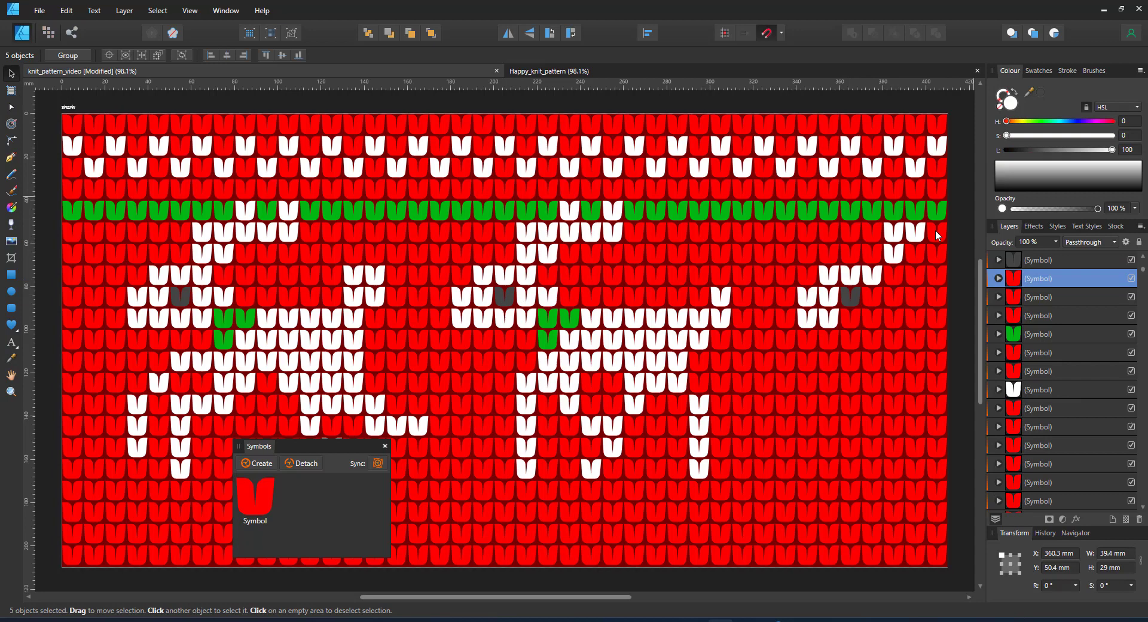
- Finish the stripe colouring, view the whole pattern with Ctrl+A, and move to the v6 document
{"action": "left_click", "coordinate": [386, 351]}
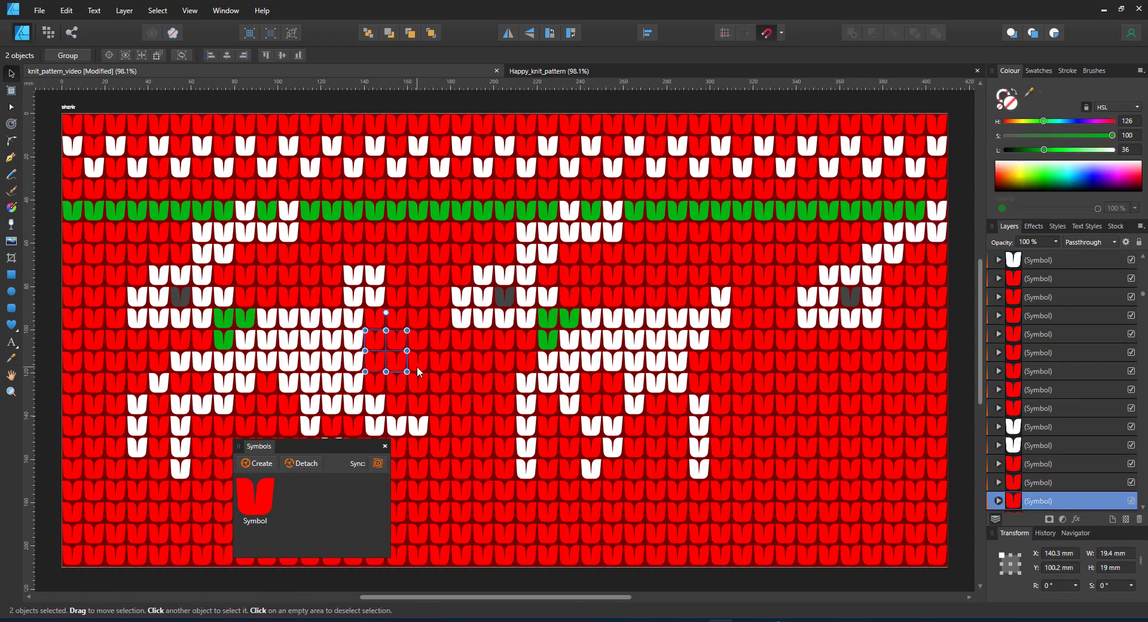
{"action": "left_click", "coordinate": [10, 360]}
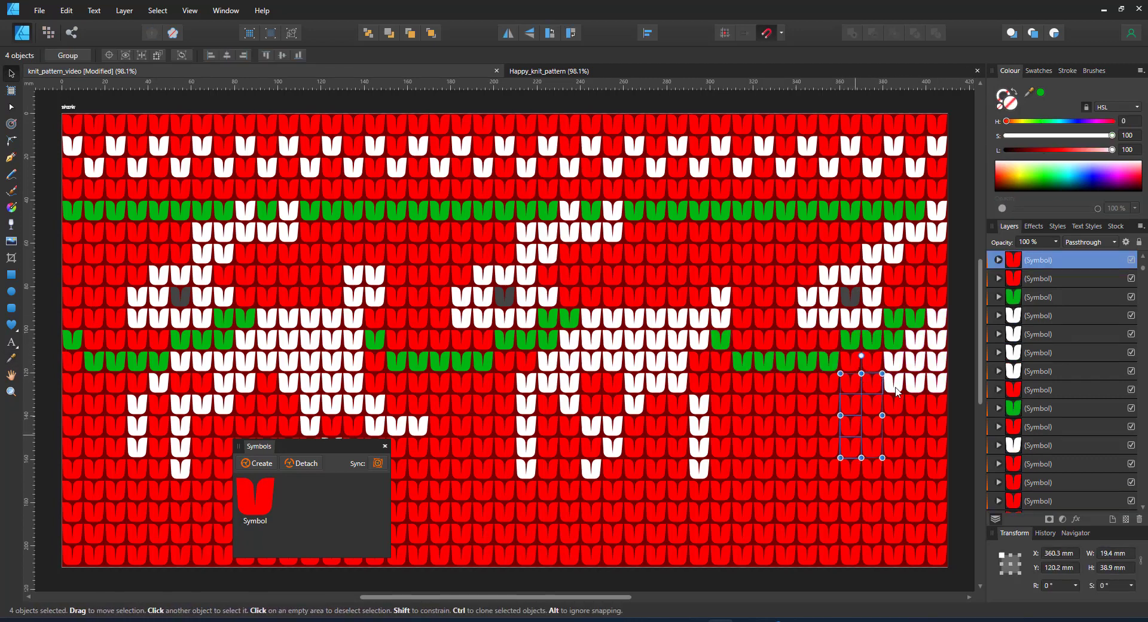
{"action": "key", "text": "Ctrl+A"}
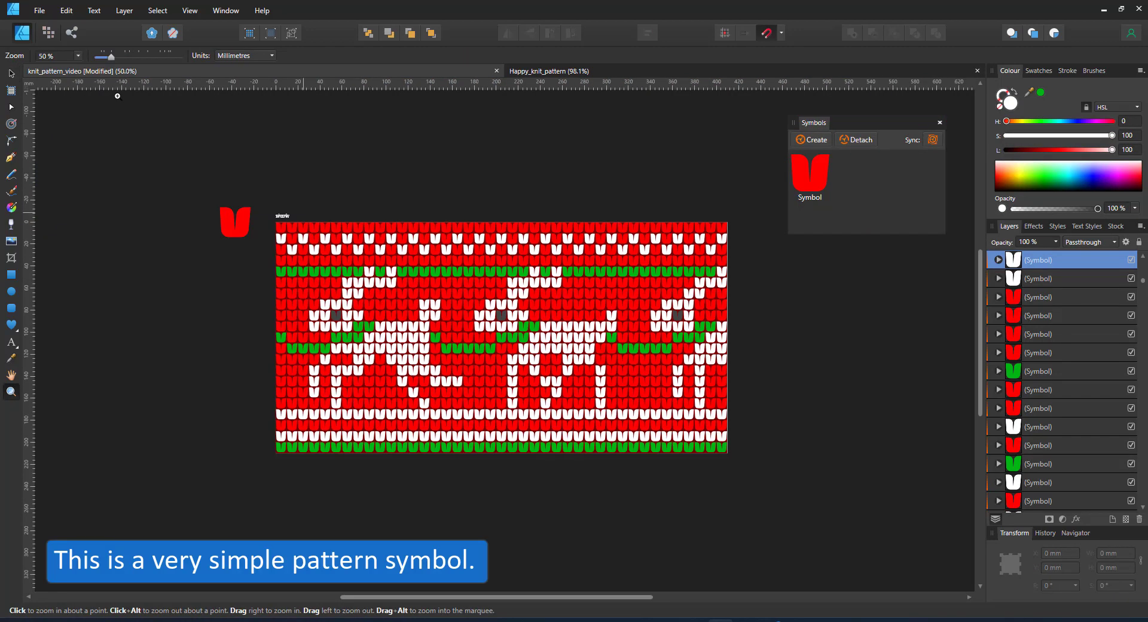
{"action": "mouse_move", "coordinate": [596, 354]}
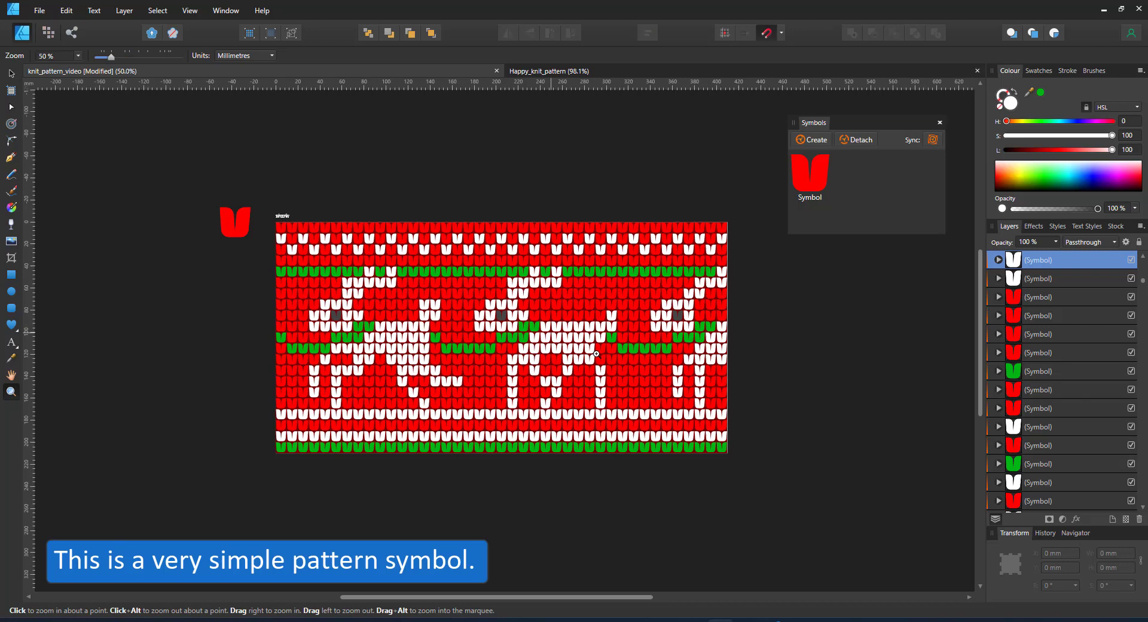
{"action": "mouse_move", "coordinate": [451, 281]}
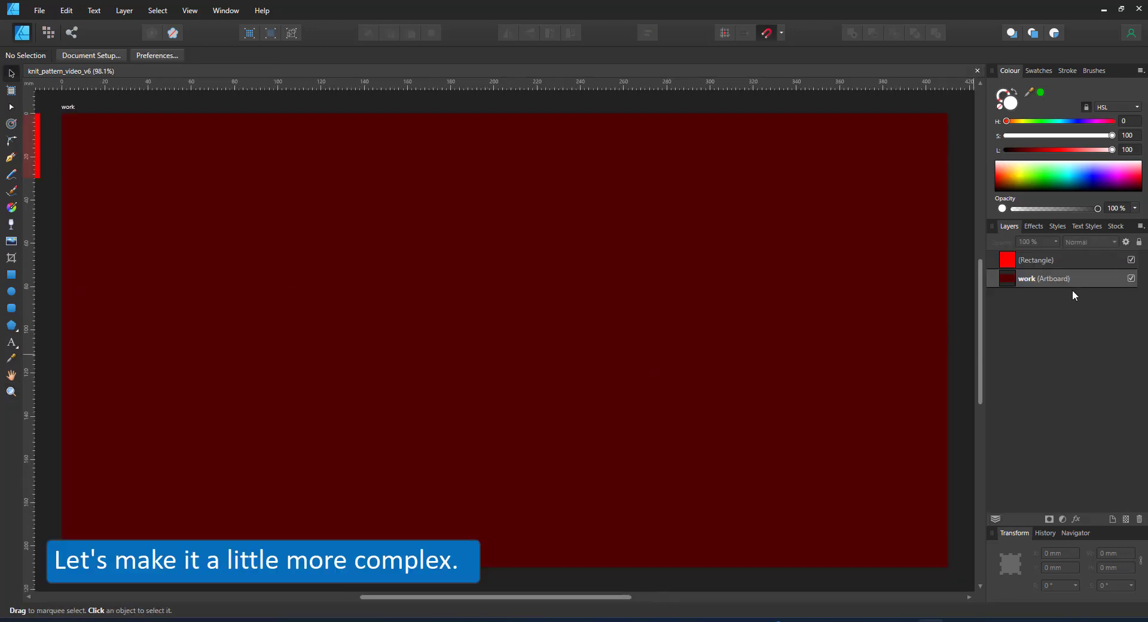
- Draw a curved stitch shape and a circle over the red square
{"action": "left_click", "coordinate": [1036, 260]}
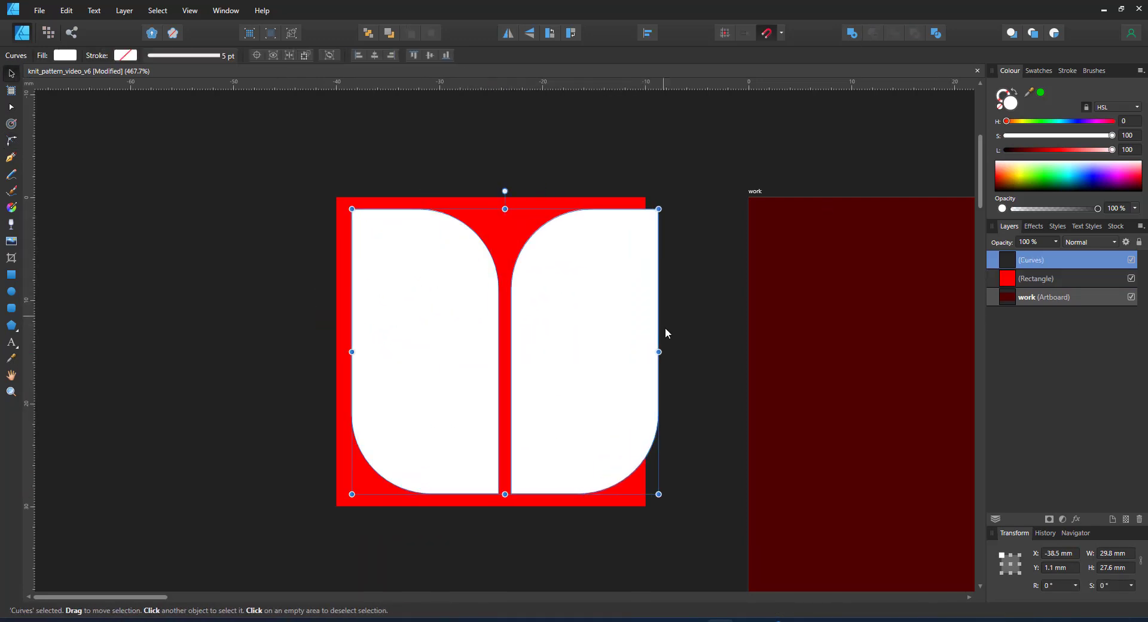
{"action": "left_click_drag", "start_coordinate": [657, 351], "coordinate": [630, 351]}
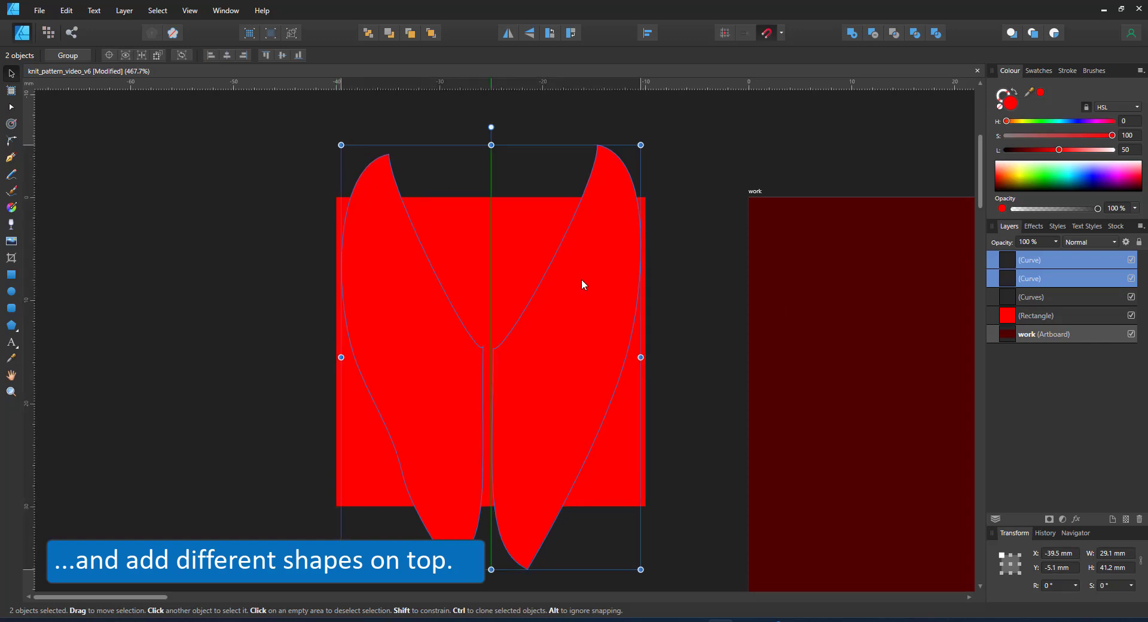
{"action": "left_click", "coordinate": [1031, 297]}
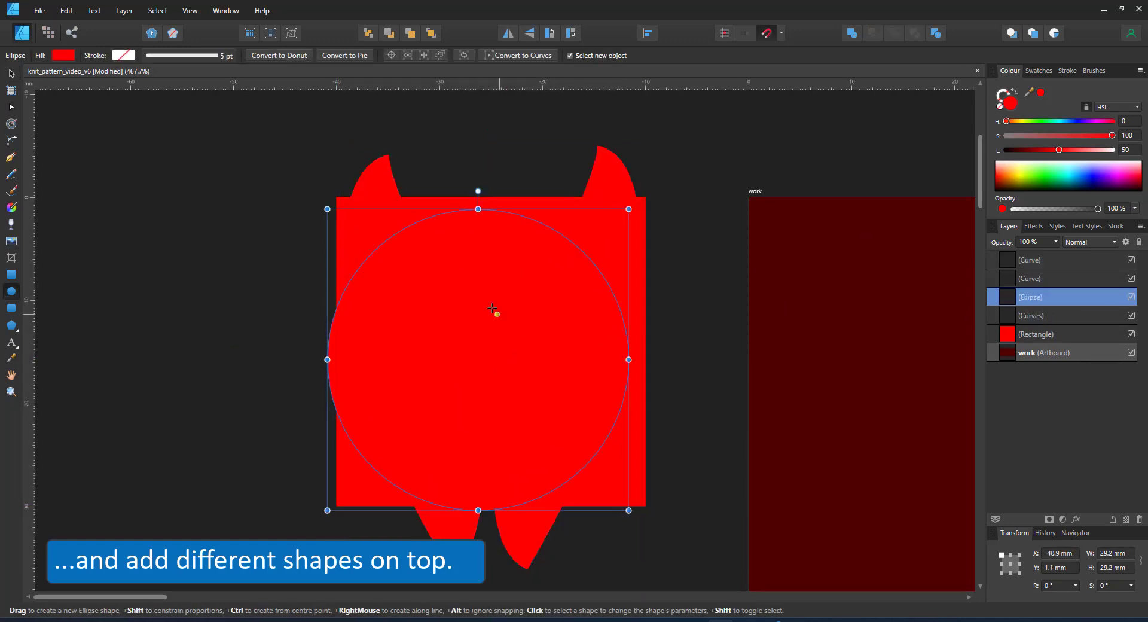
- Try a hexagon rotated about 22 degrees and a heart from the extra shape types
{"action": "left_click", "coordinate": [277, 55]}
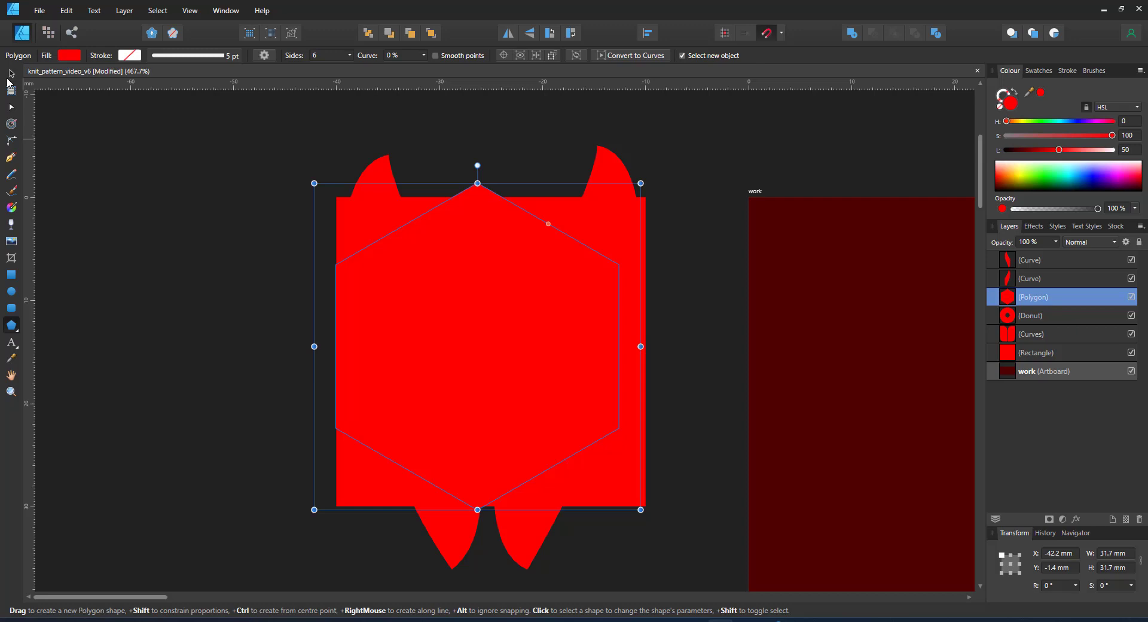
{"action": "left_click_drag", "start_coordinate": [639, 183], "coordinate": [585, 121]}
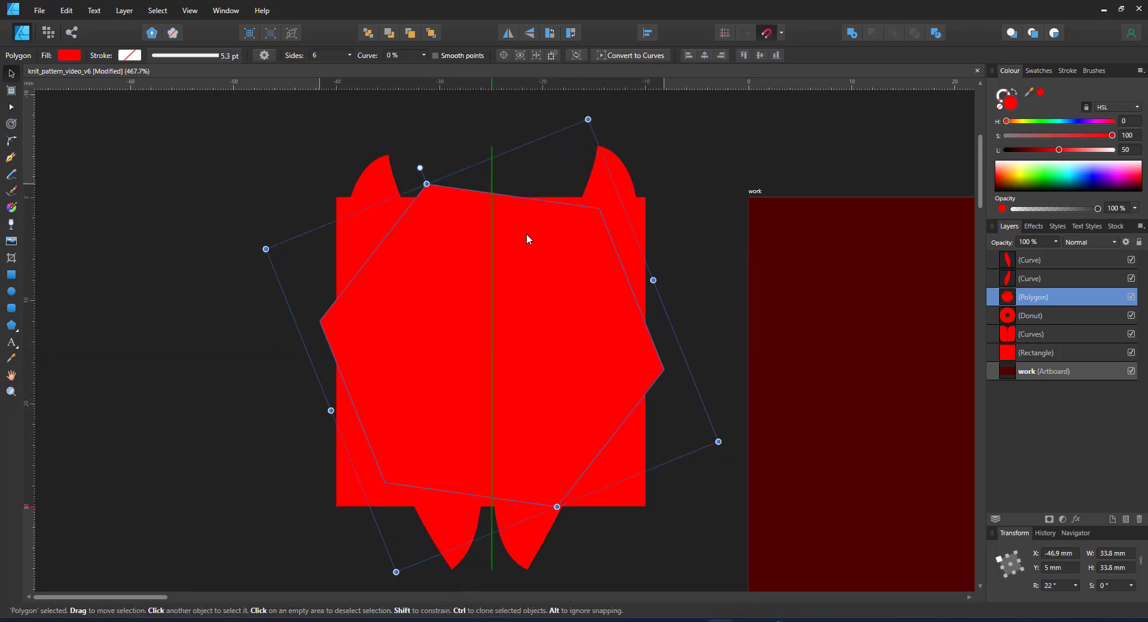
{"action": "left_click", "coordinate": [11, 325]}
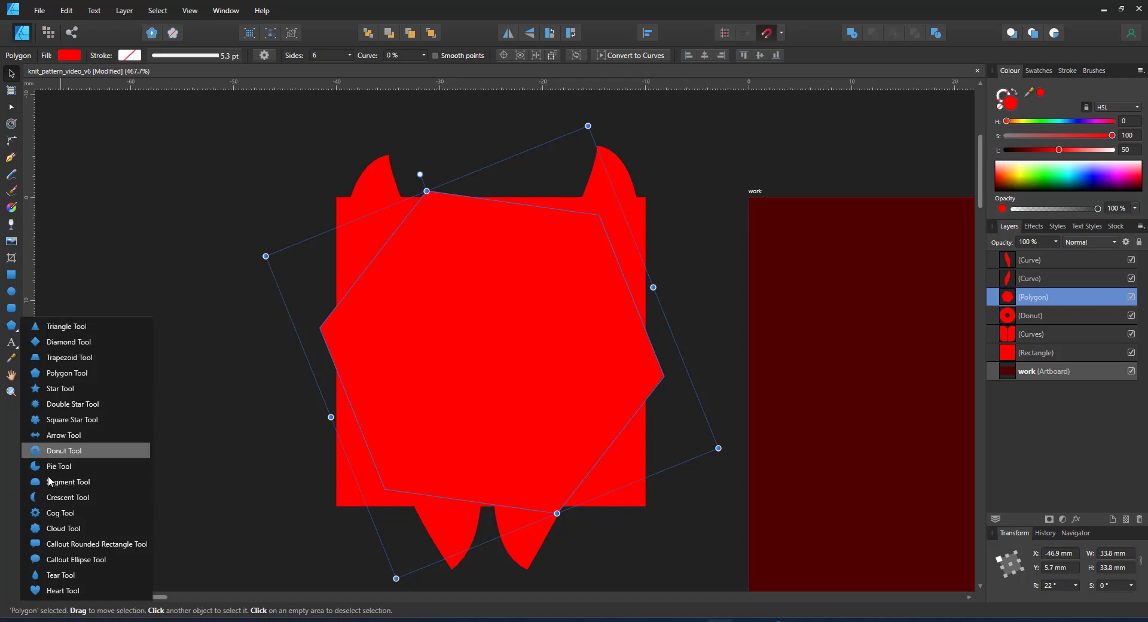
{"action": "left_click", "coordinate": [64, 591]}
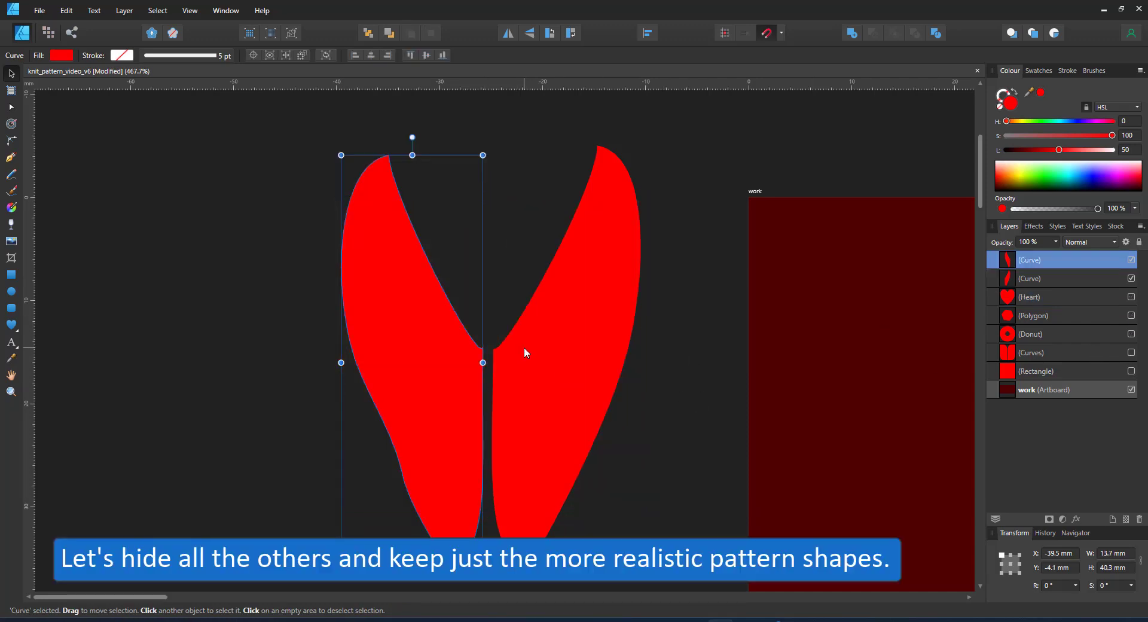
- Align and group the two petal curves, then make the red square visible again
{"action": "left_click", "coordinate": [10, 89]}
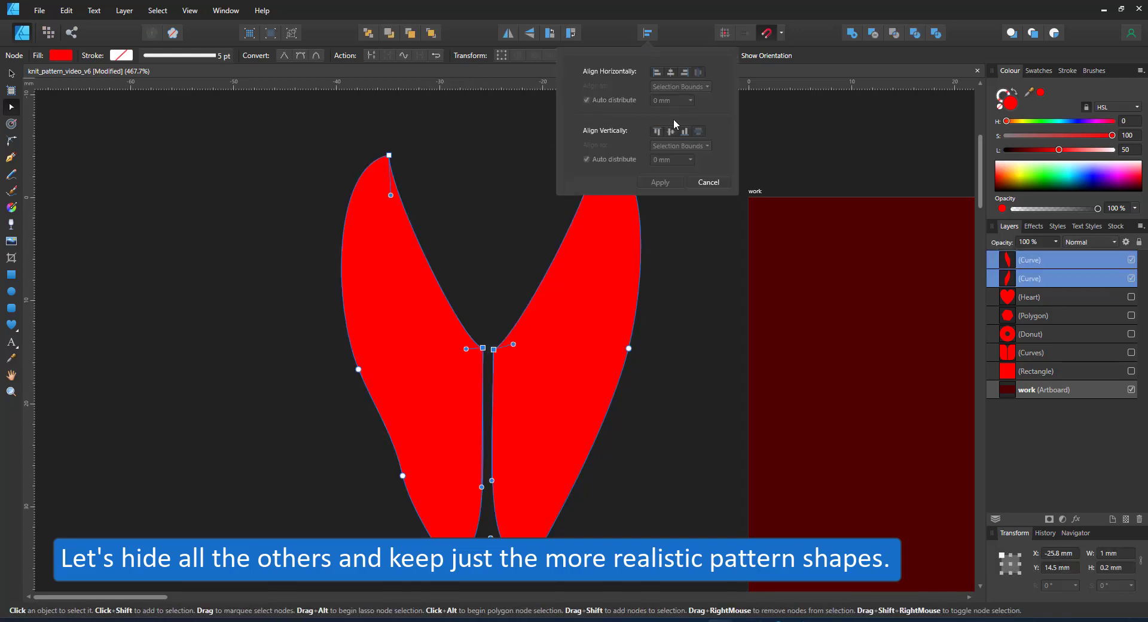
{"action": "left_click", "coordinate": [1132, 259]}
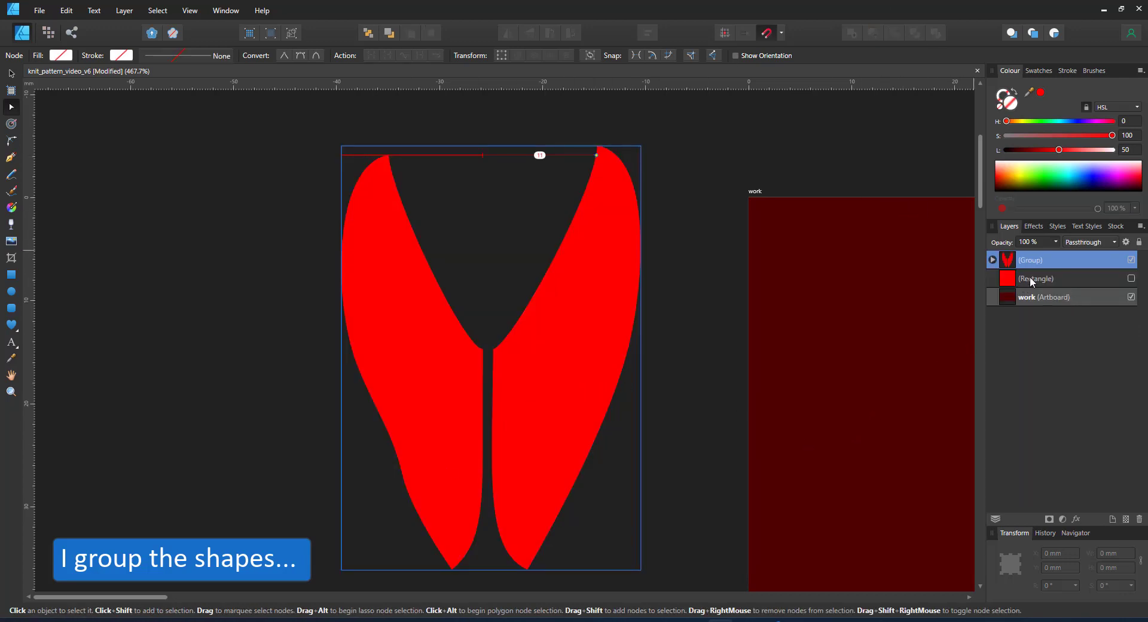
{"action": "left_click", "coordinate": [1047, 279]}
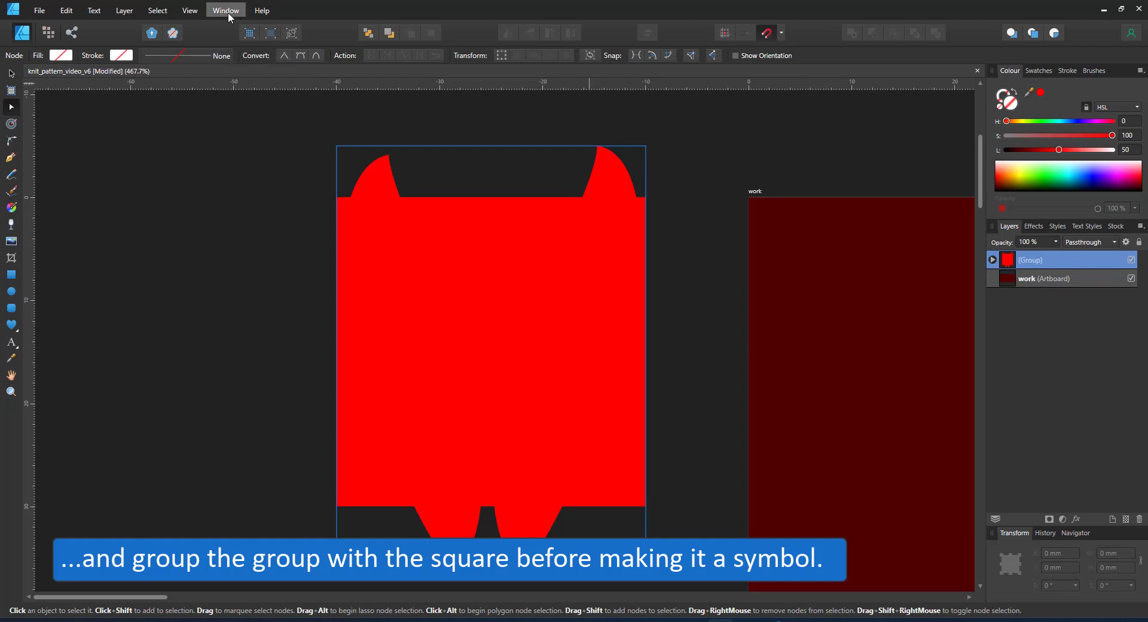
- Show the Symbols panel via View > Studio and create a symbol from the square-and-stitch group
{"action": "left_click", "coordinate": [189, 11]}
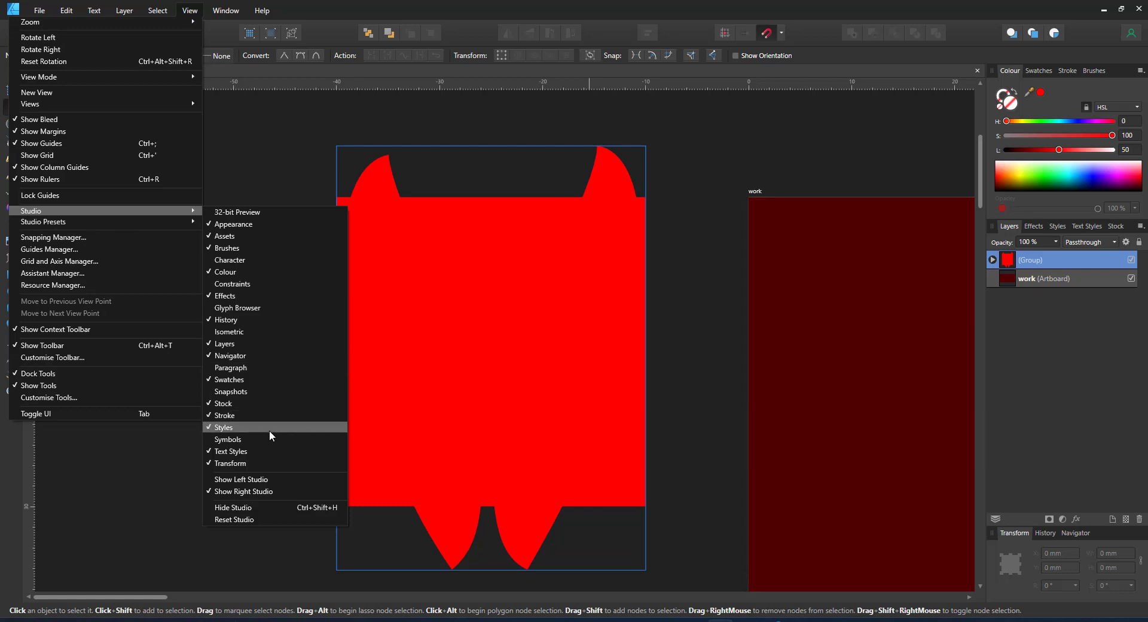
{"action": "left_click", "coordinate": [227, 439]}
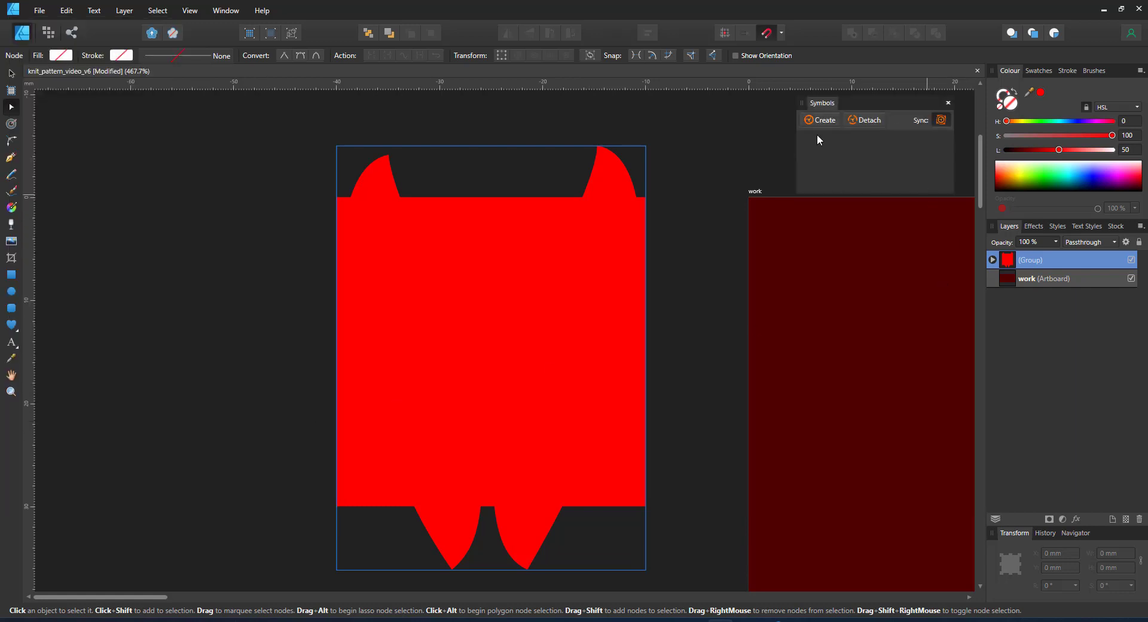
{"action": "left_click", "coordinate": [819, 119]}
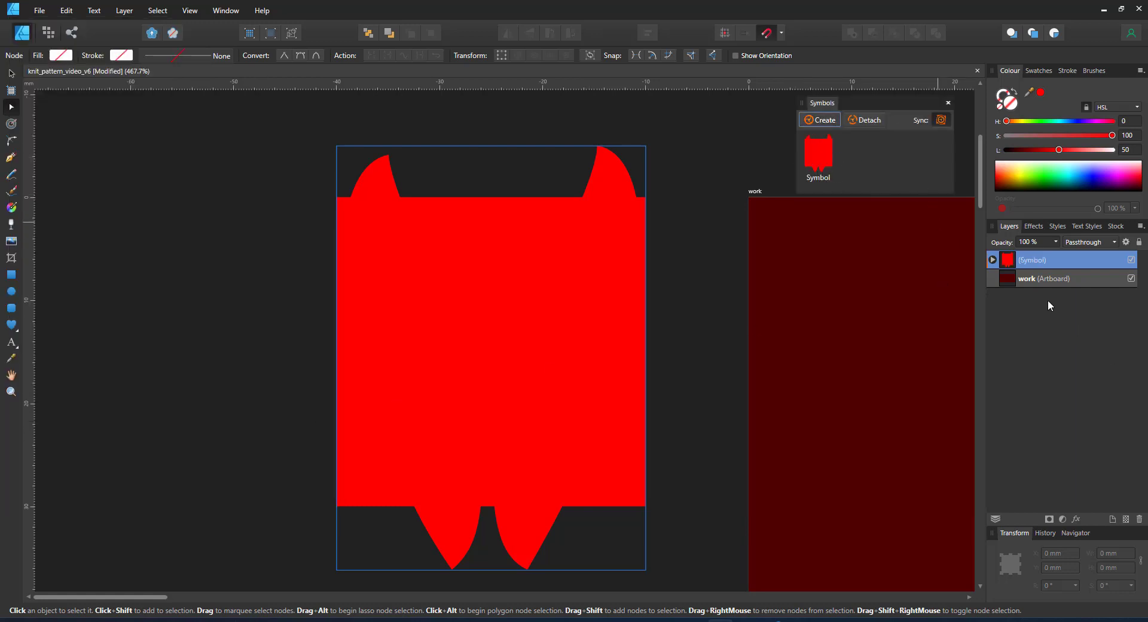
- Make the inner stitch-curve group a second, nested symbol inside the first
{"action": "left_click", "coordinate": [993, 260]}
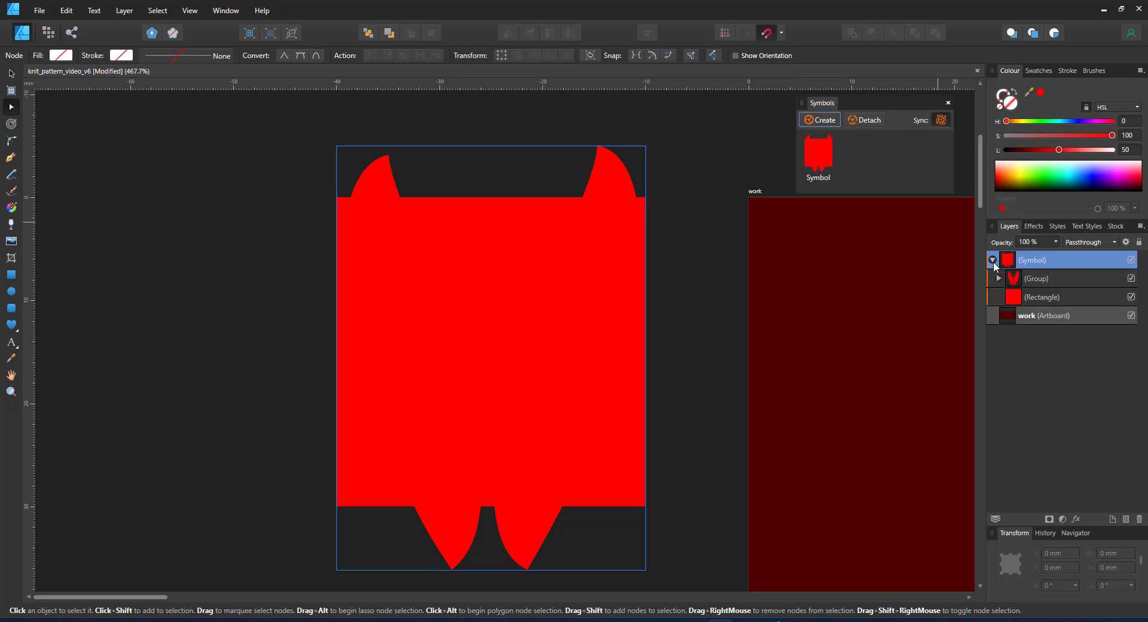
{"action": "left_click", "coordinate": [1036, 278]}
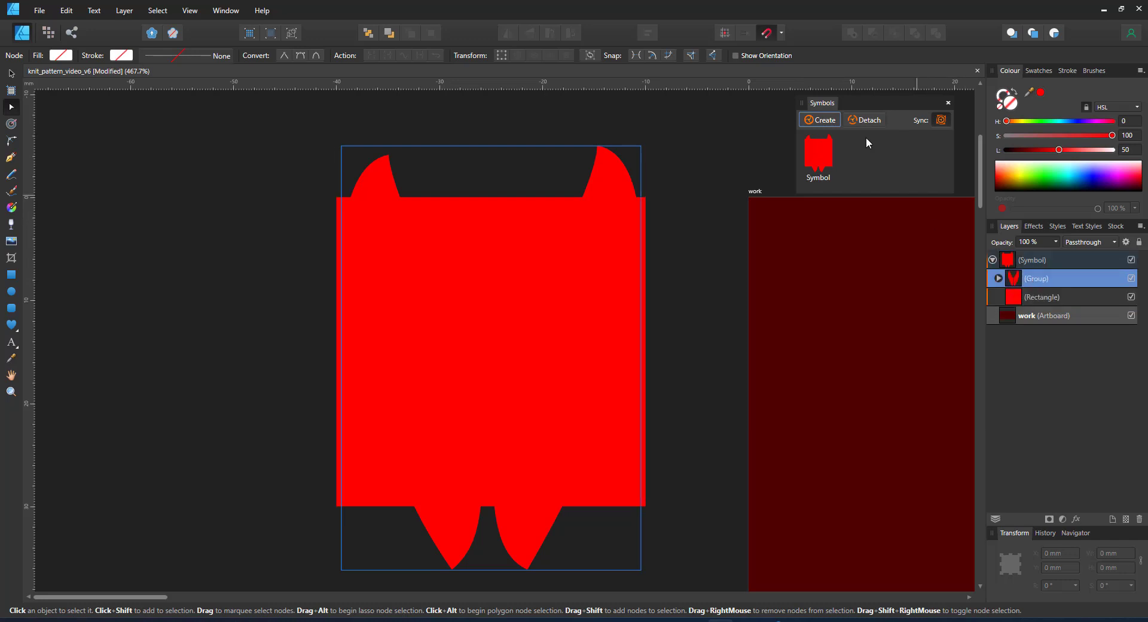
{"action": "left_click", "coordinate": [818, 120]}
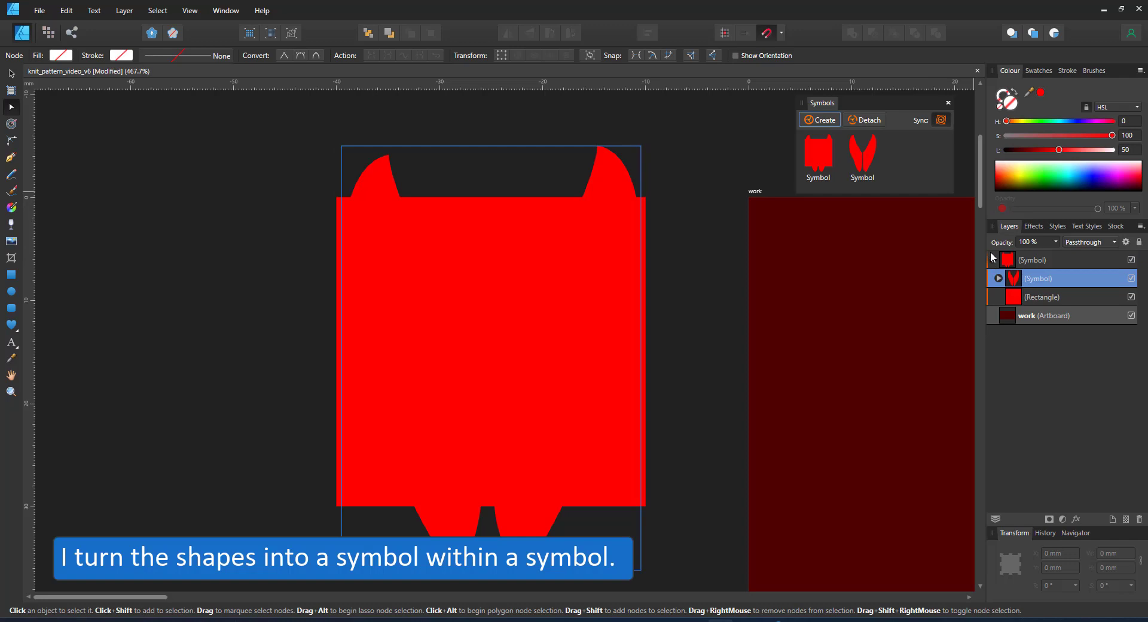
{"action": "left_click", "coordinate": [998, 279]}
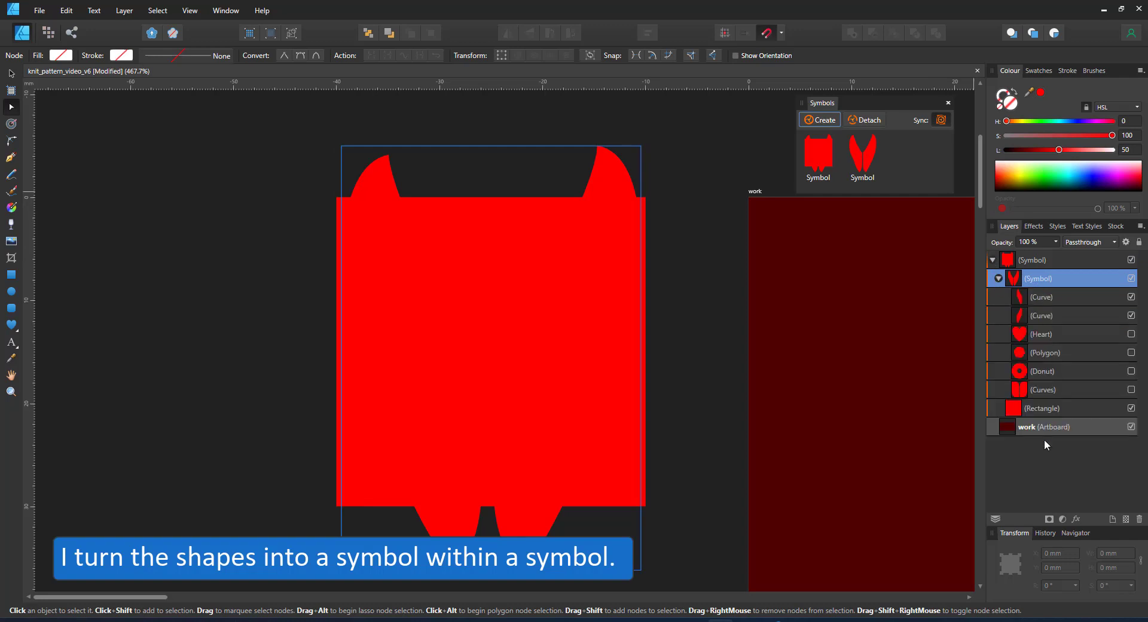
{"action": "left_click", "coordinate": [997, 279]}
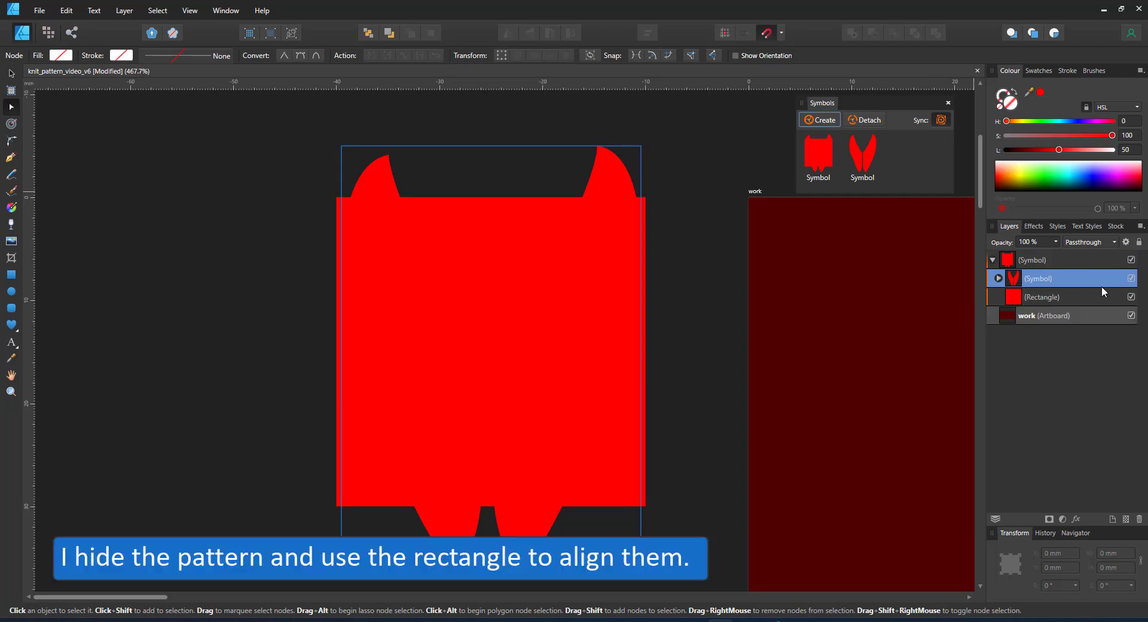
- Hide the inner stitches, duplicate the square symbol in rows across the artboard, then hide the squares to reveal the knit
{"action": "left_click", "coordinate": [1131, 278]}
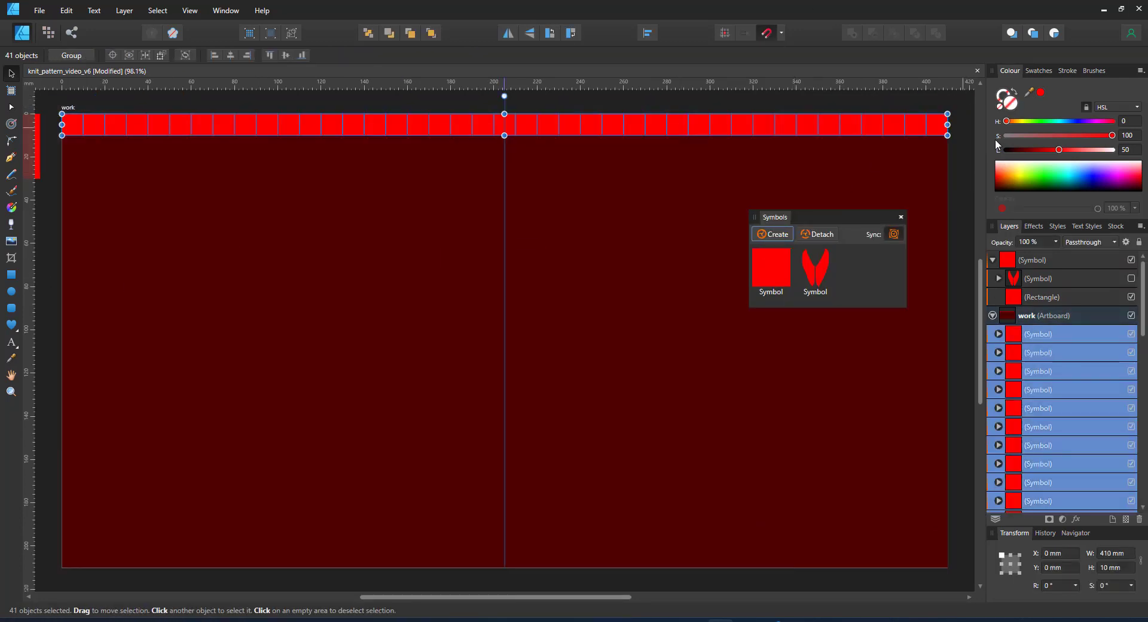
{"action": "left_click_drag", "start_coordinate": [504, 124], "coordinate": [504, 568]}
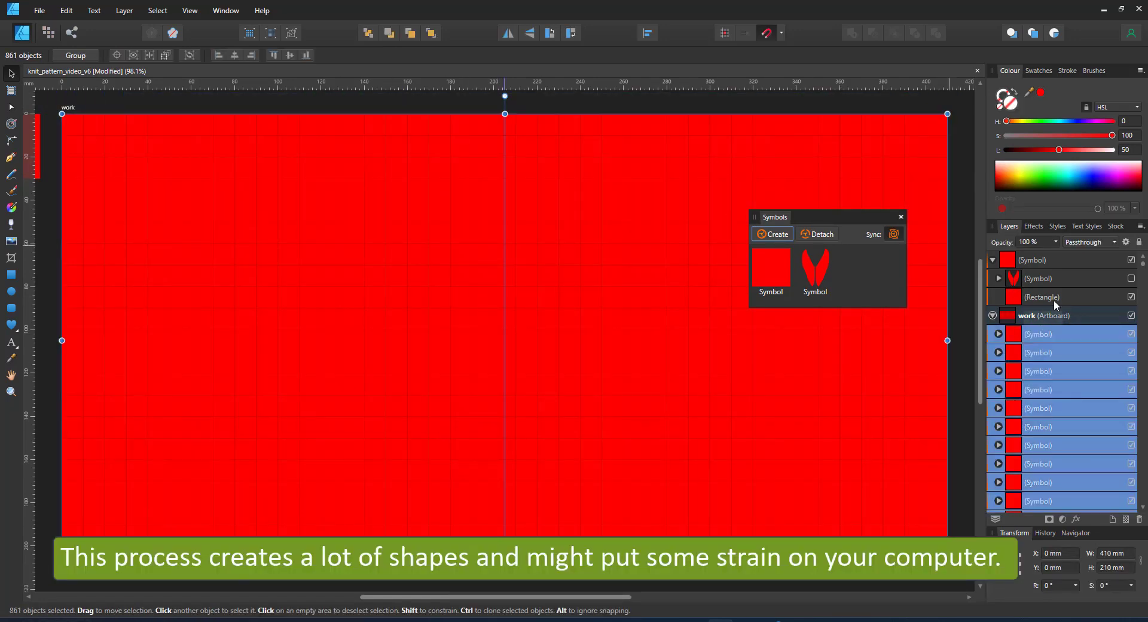
{"action": "left_click", "coordinate": [1041, 297]}
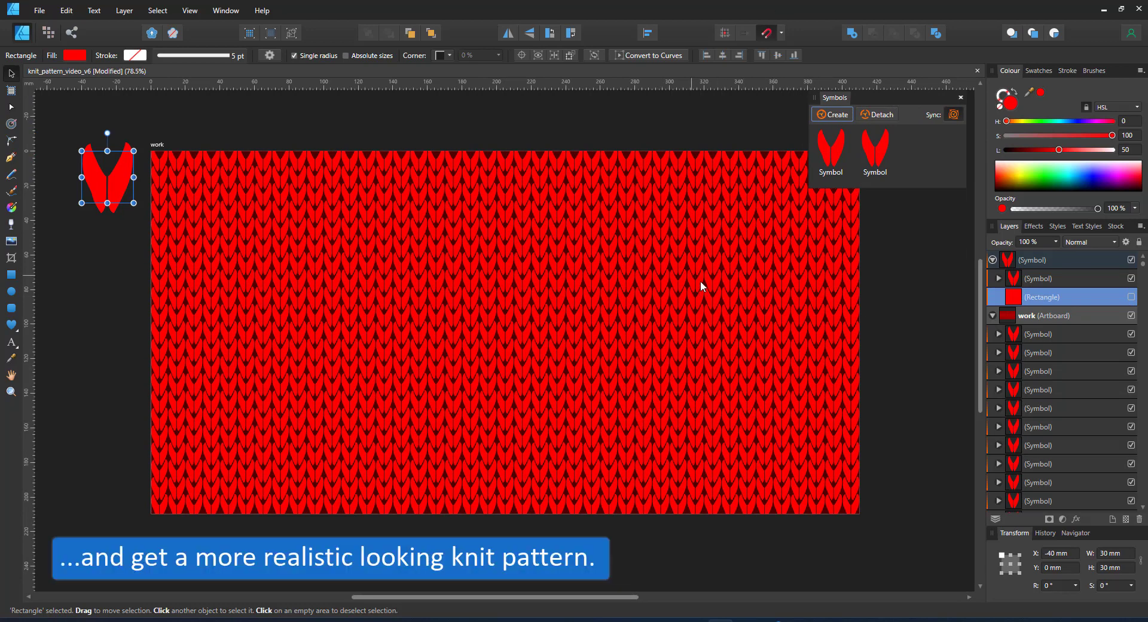
{"action": "mouse_move", "coordinate": [603, 337]}
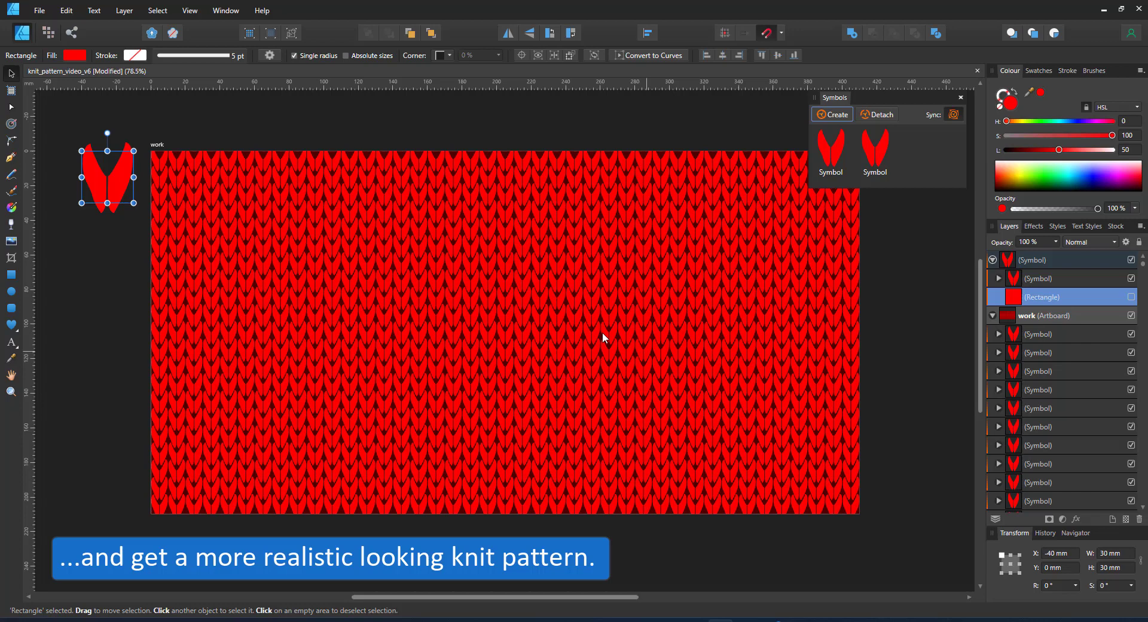
{"action": "mouse_move", "coordinate": [519, 169]}
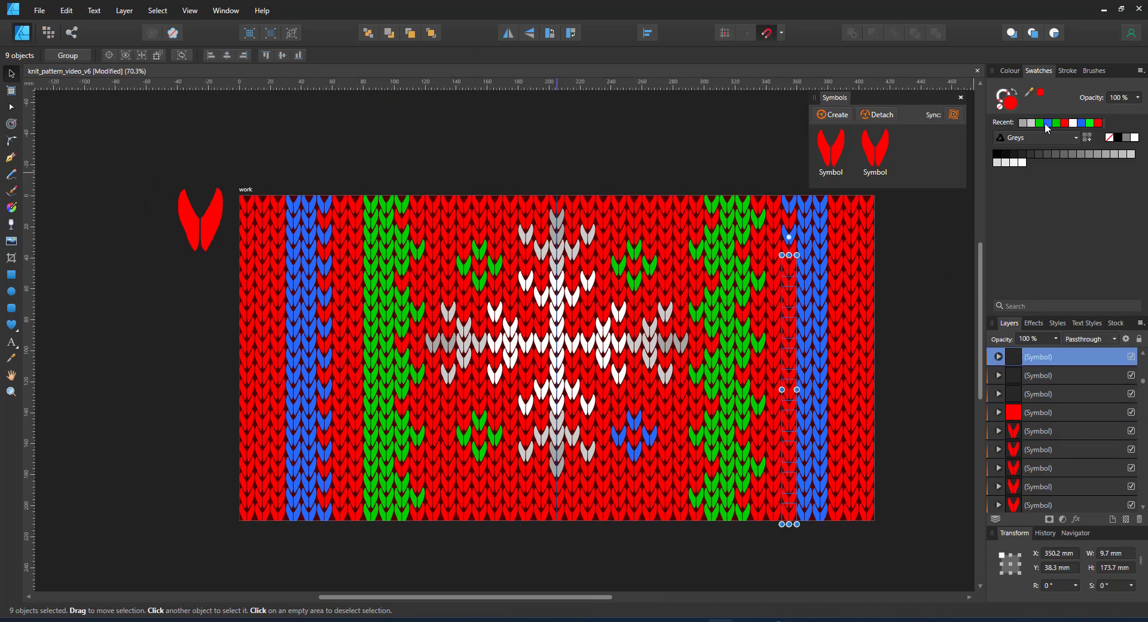
- Apply a recent swatch colour to the selected stitches for the stripe and snowflake motif
{"action": "left_click", "coordinate": [377, 322]}
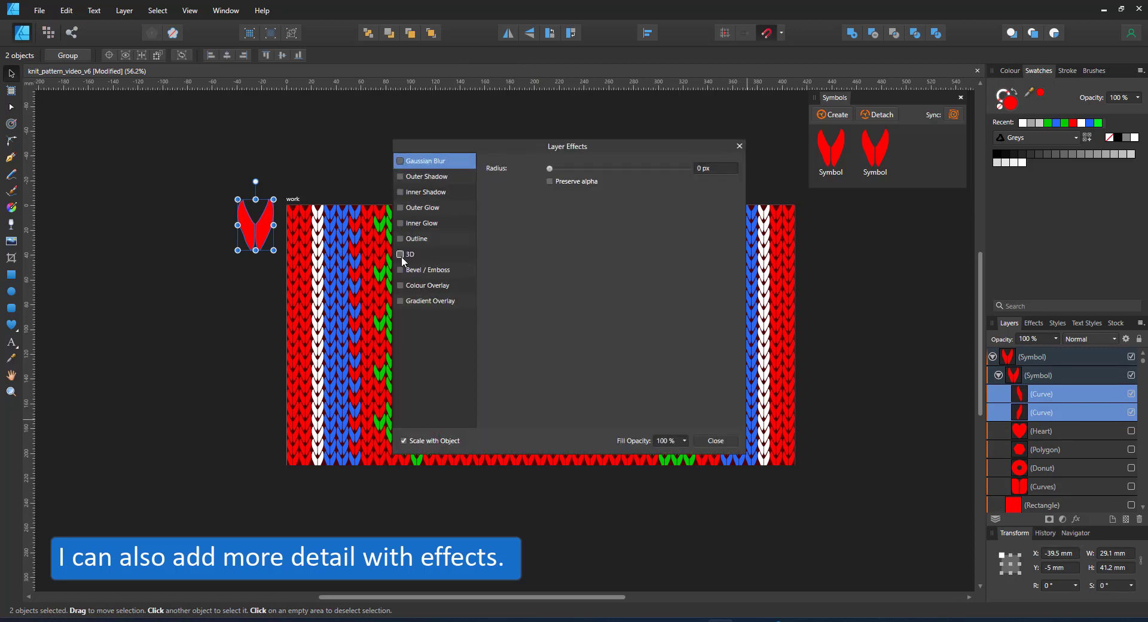
- Try a Bevel/Emboss on the stitch curves in Layer Effects, then close the dialog without keeping it
{"action": "left_click", "coordinate": [401, 270]}
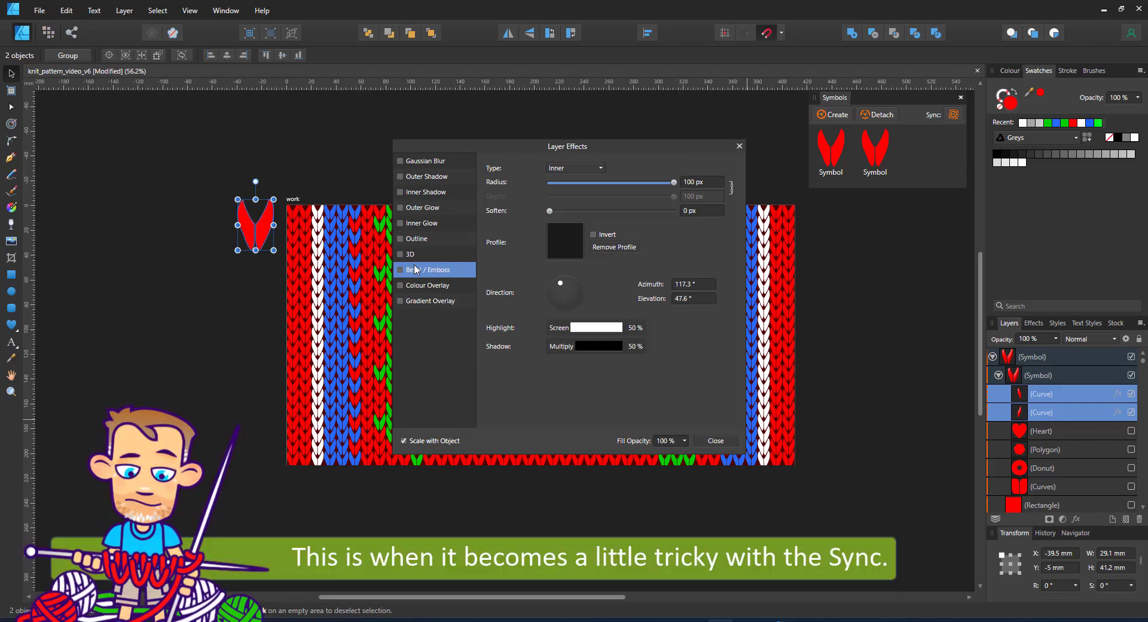
{"action": "mouse_move", "coordinate": [955, 116]}
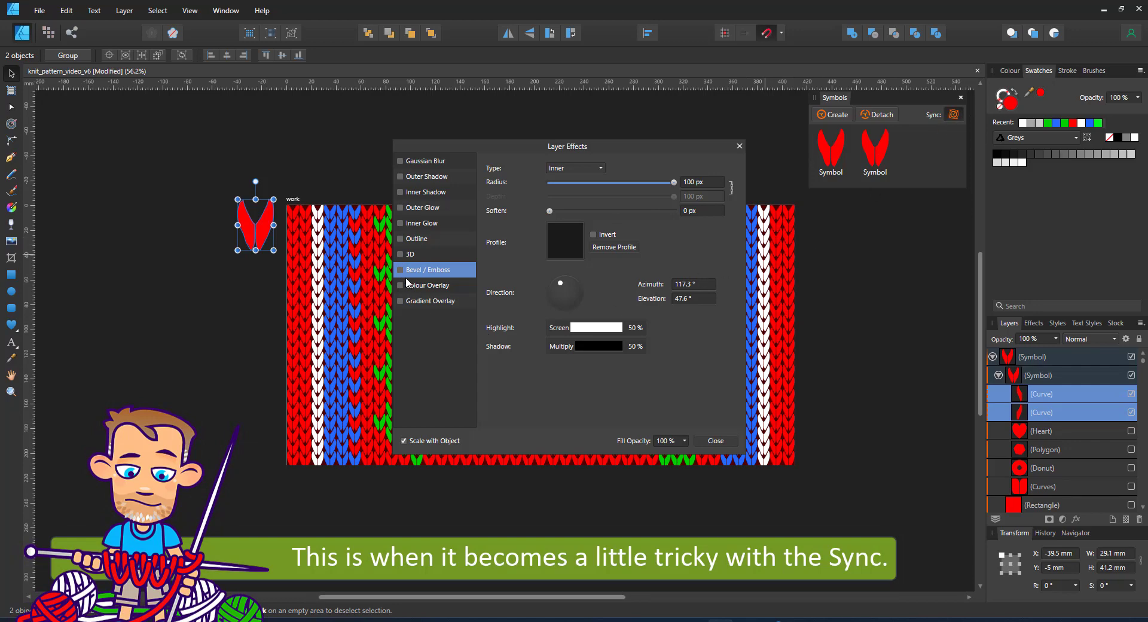
{"action": "left_click", "coordinate": [400, 269]}
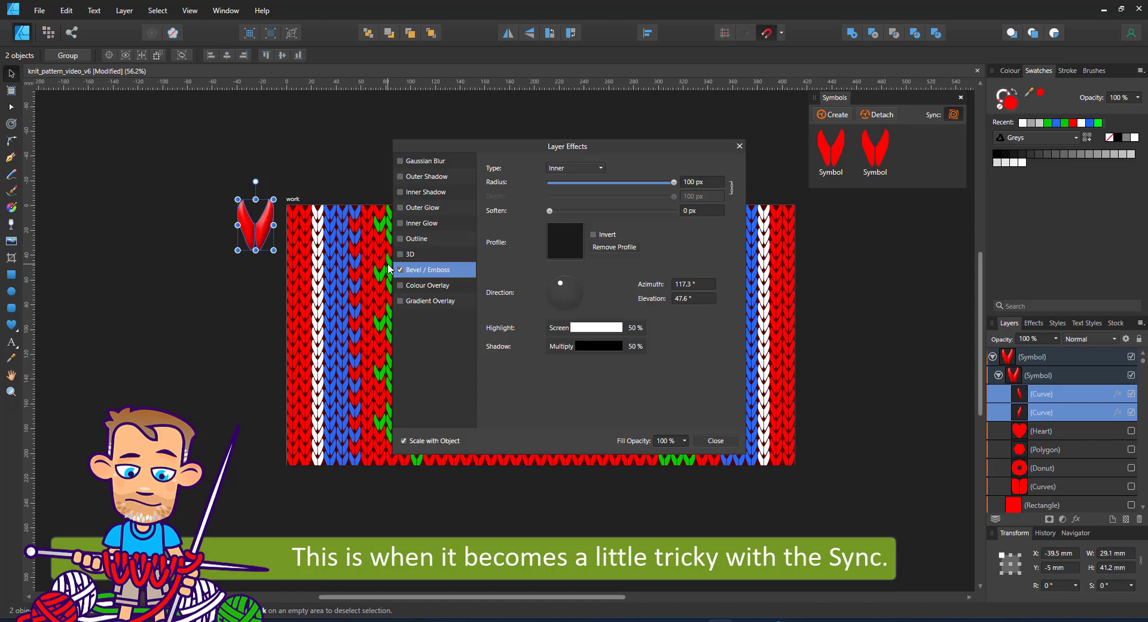
{"action": "mouse_move", "coordinate": [720, 439]}
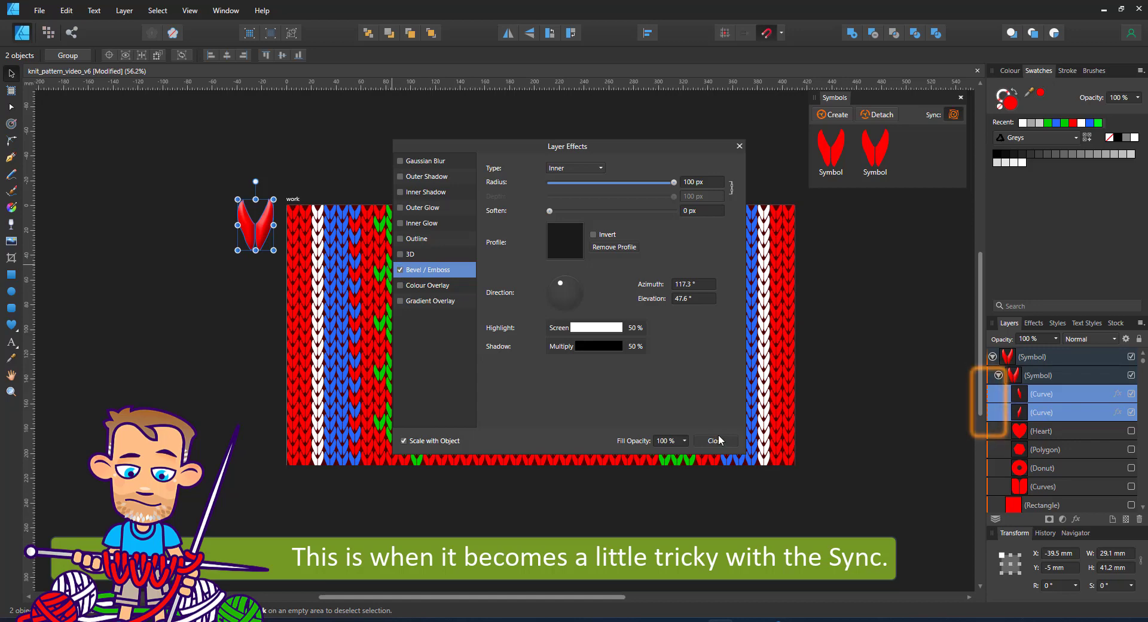
{"action": "left_click", "coordinate": [713, 440]}
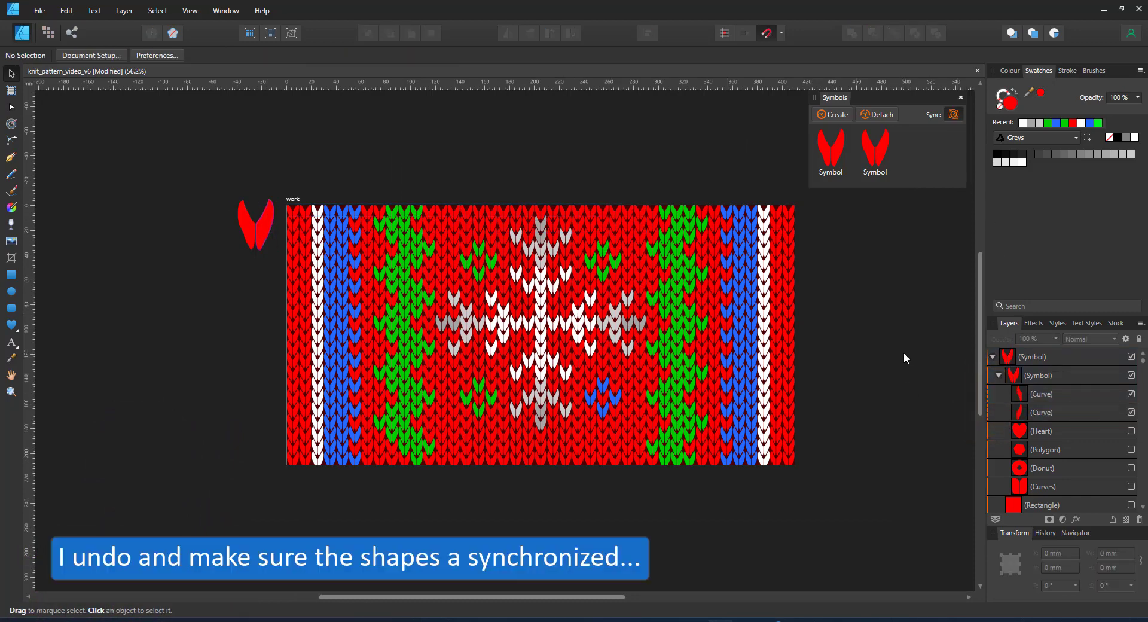
- Select both Curve layers inside the symbol and turn Sync back on in the Symbols panel
{"action": "left_click", "coordinate": [256, 223]}
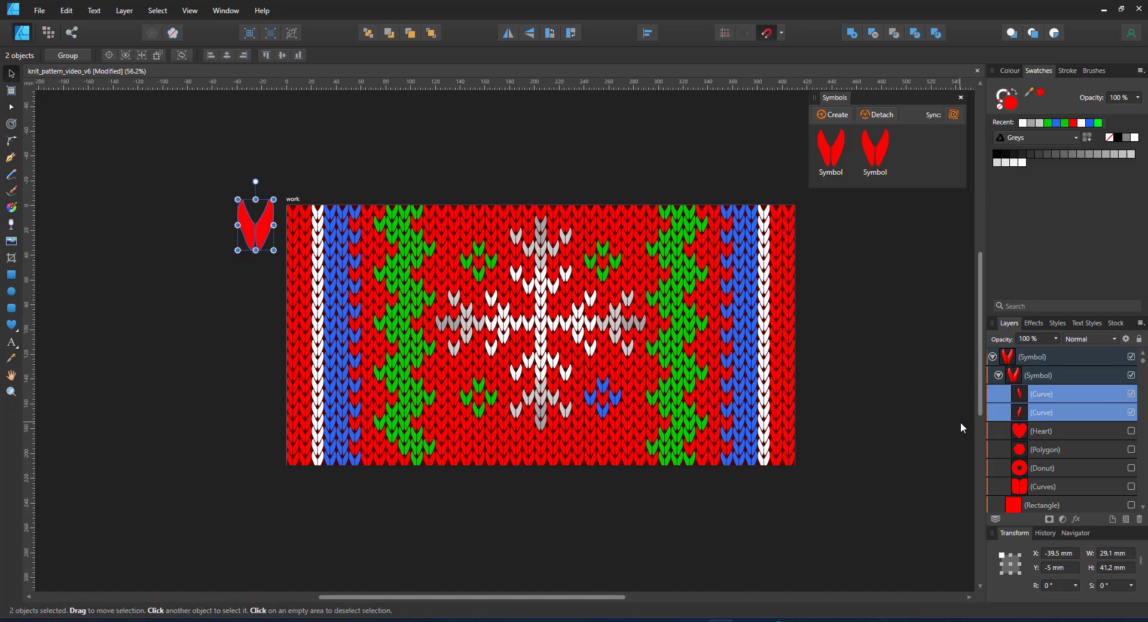
{"action": "left_click", "coordinate": [1042, 412]}
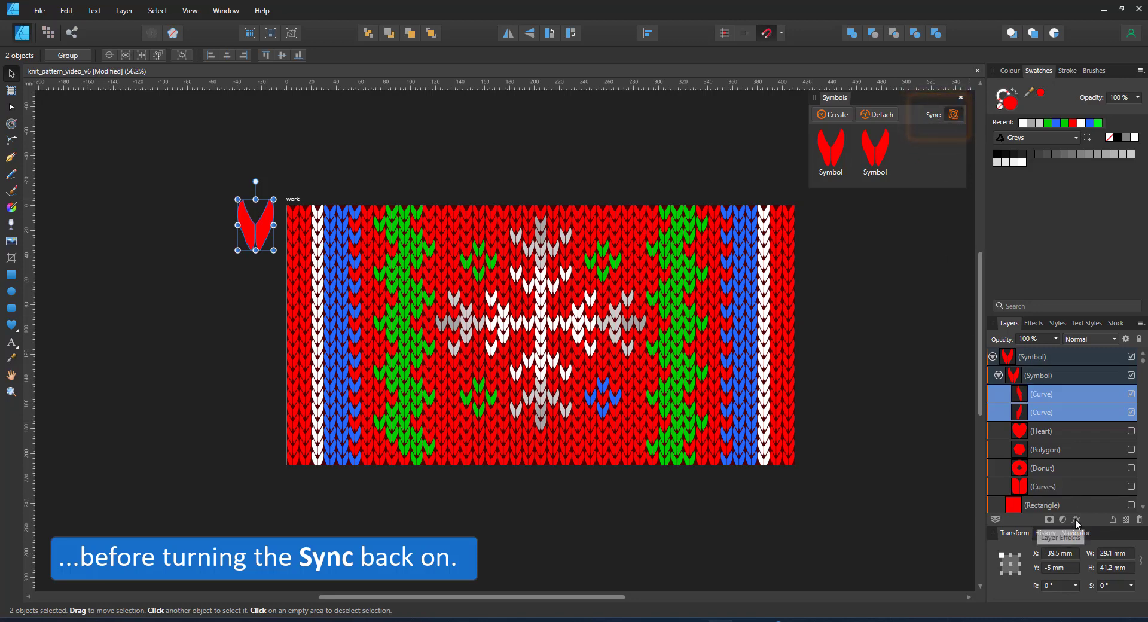
- Give the stitch curves a Bevel/Emboss plus an Outer Shadow at 100% opacity and 35 px radius
{"action": "left_click", "coordinate": [1076, 519]}
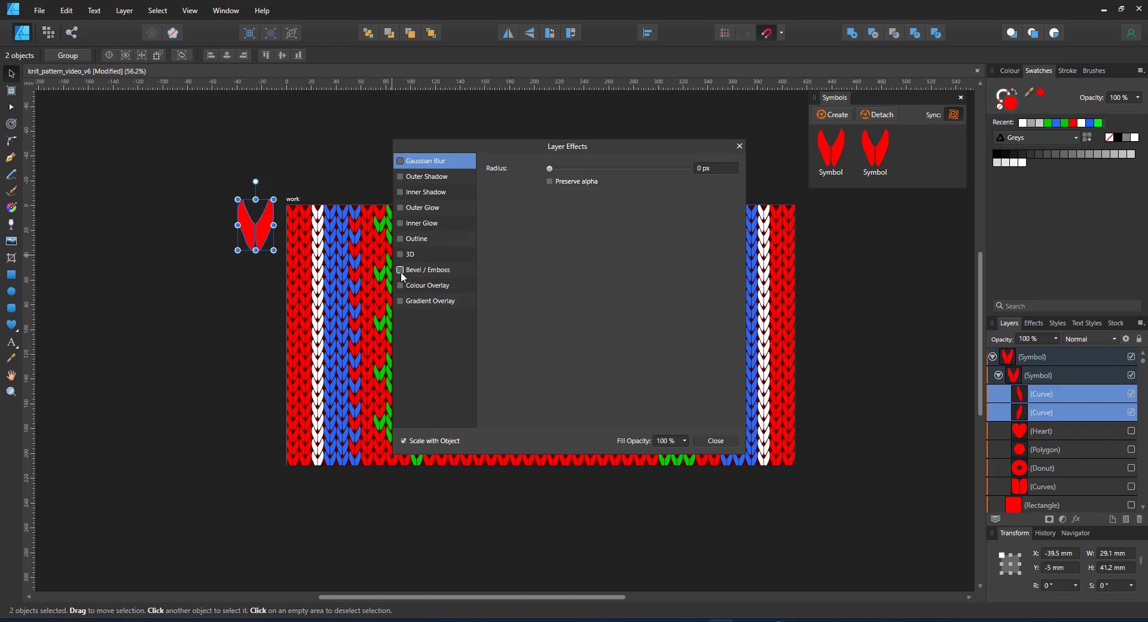
{"action": "left_click", "coordinate": [400, 269]}
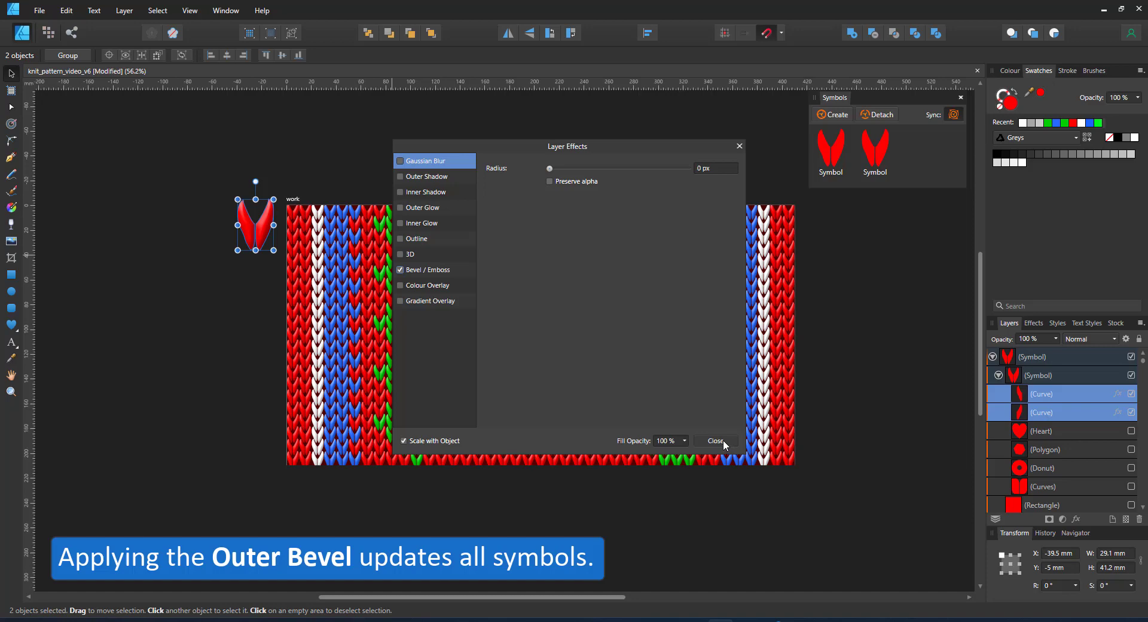
{"action": "left_click", "coordinate": [422, 207]}
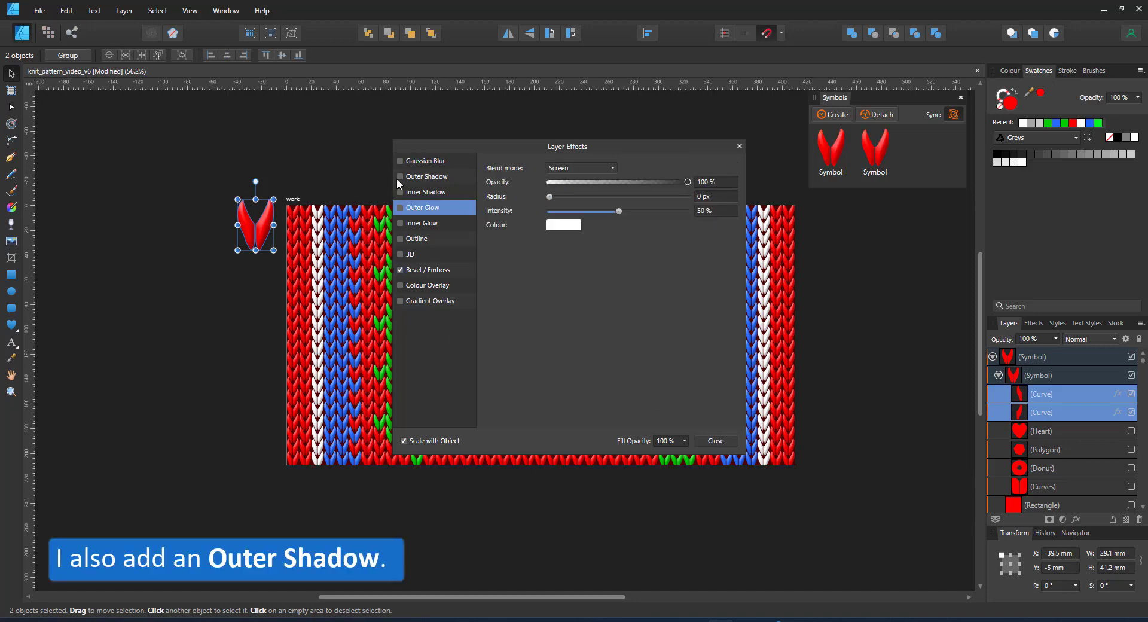
{"action": "left_click", "coordinate": [401, 176]}
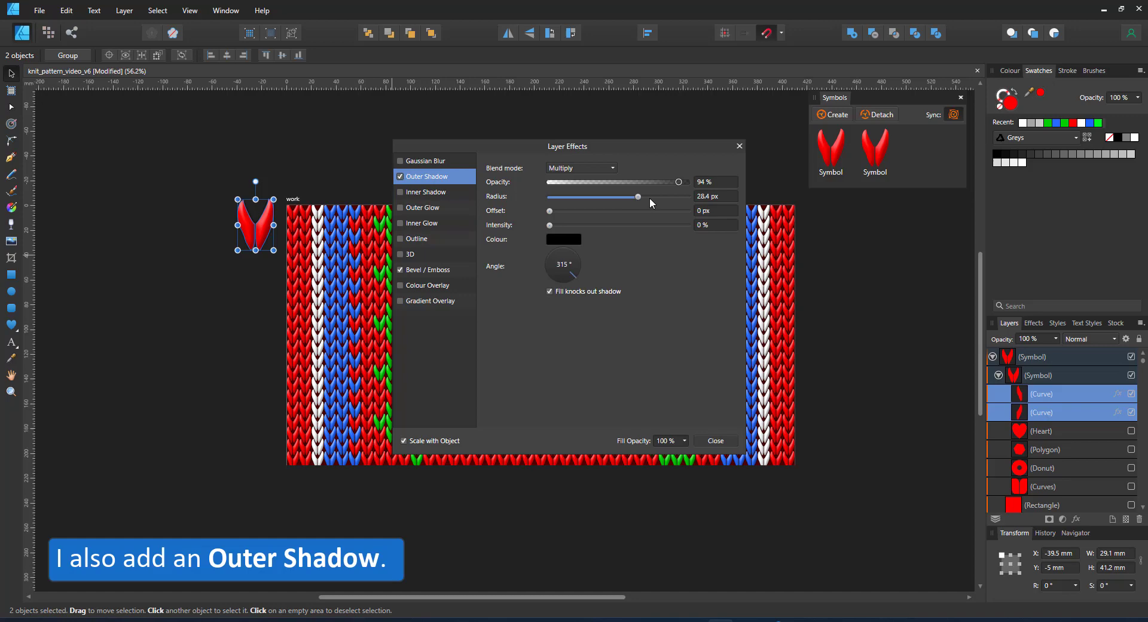
{"action": "left_click_drag", "start_coordinate": [637, 197], "coordinate": [633, 198]}
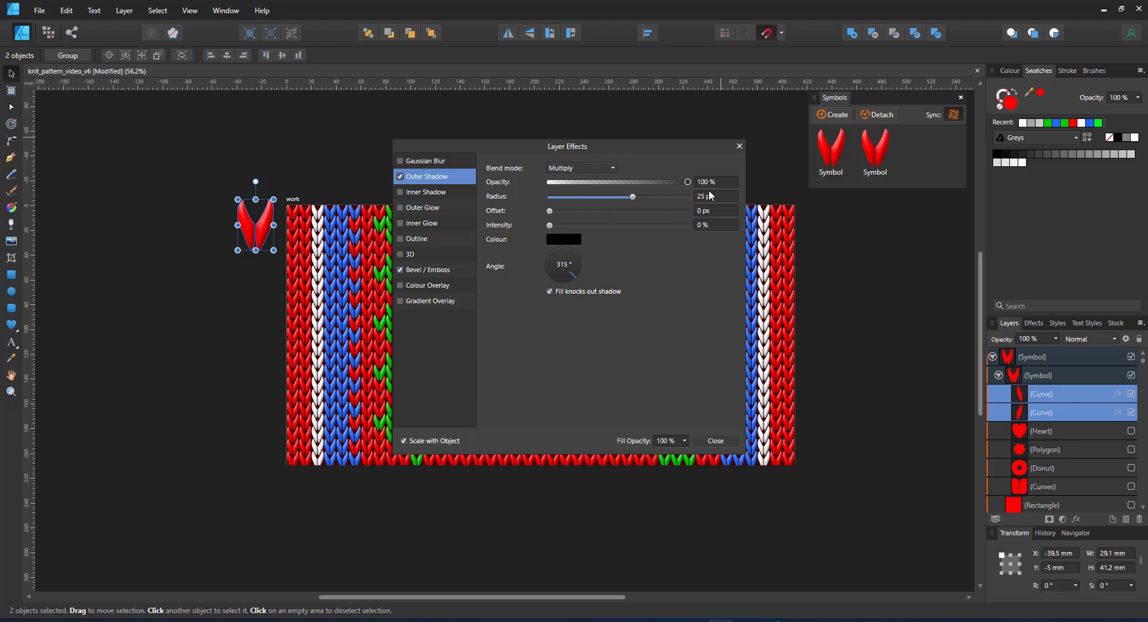
{"action": "left_click_drag", "start_coordinate": [633, 196], "coordinate": [648, 196]}
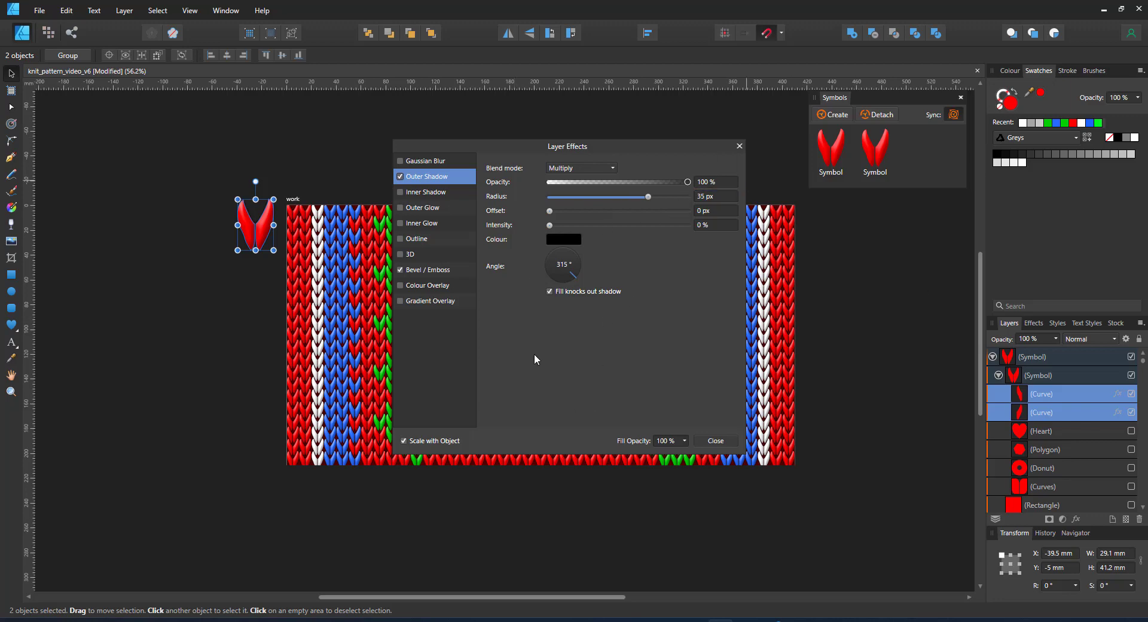
{"action": "left_click", "coordinate": [714, 441]}
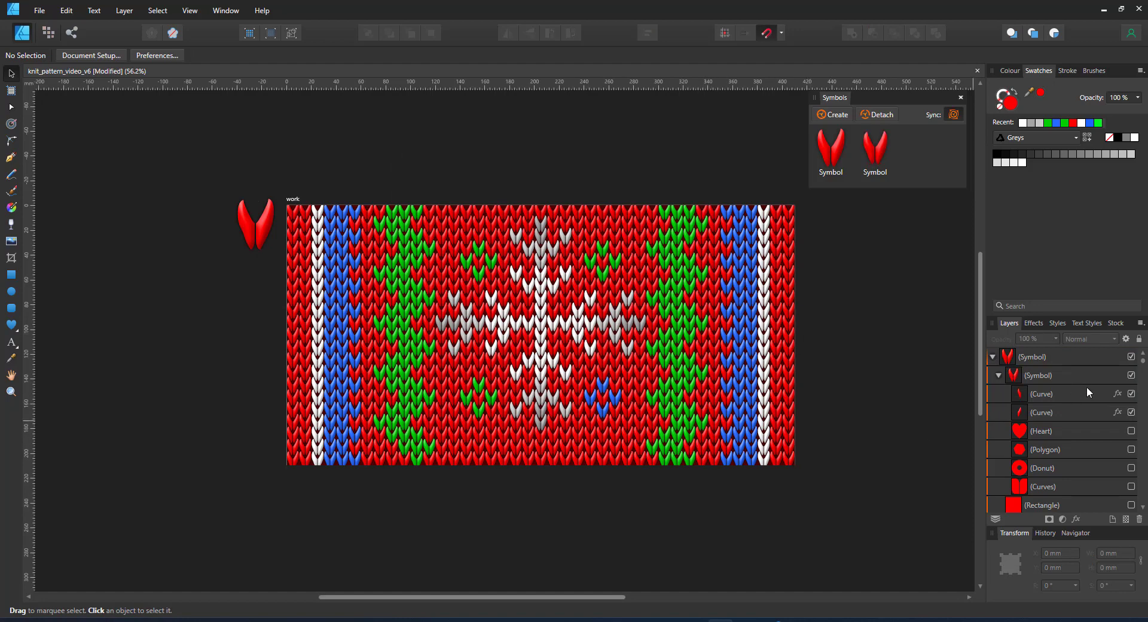
{"action": "mouse_move", "coordinate": [1042, 412]}
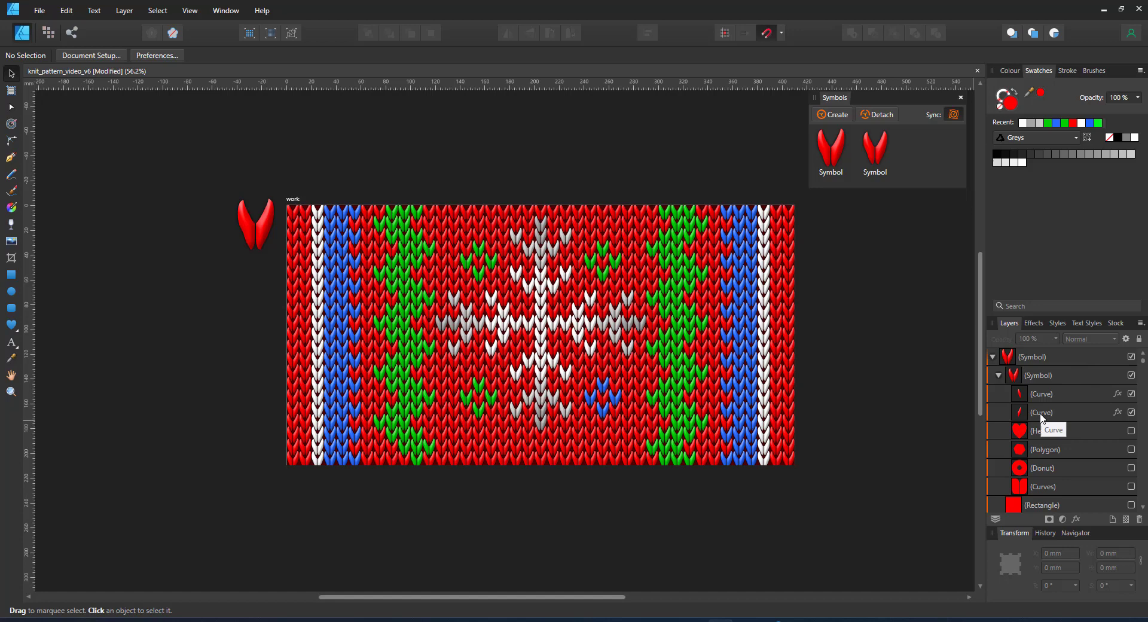
{"action": "mouse_move", "coordinate": [1110, 403]}
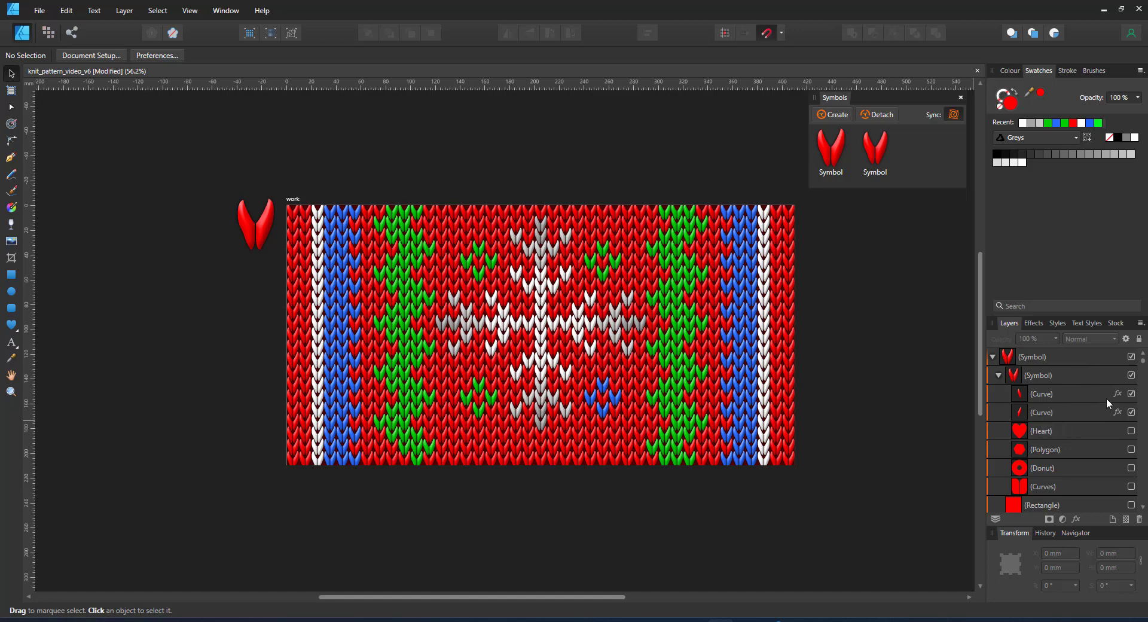
{"action": "mouse_move", "coordinate": [1134, 408]}
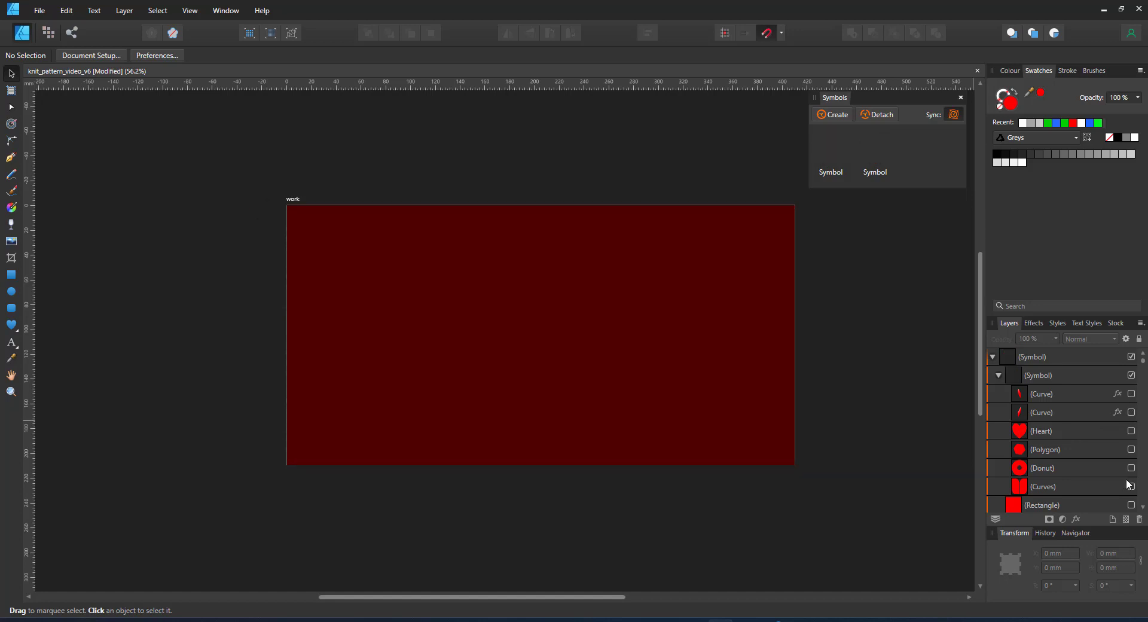
- Show the simplified stitch shape and deepen its bevel radius to about 46 px
{"action": "left_click", "coordinate": [1042, 487]}
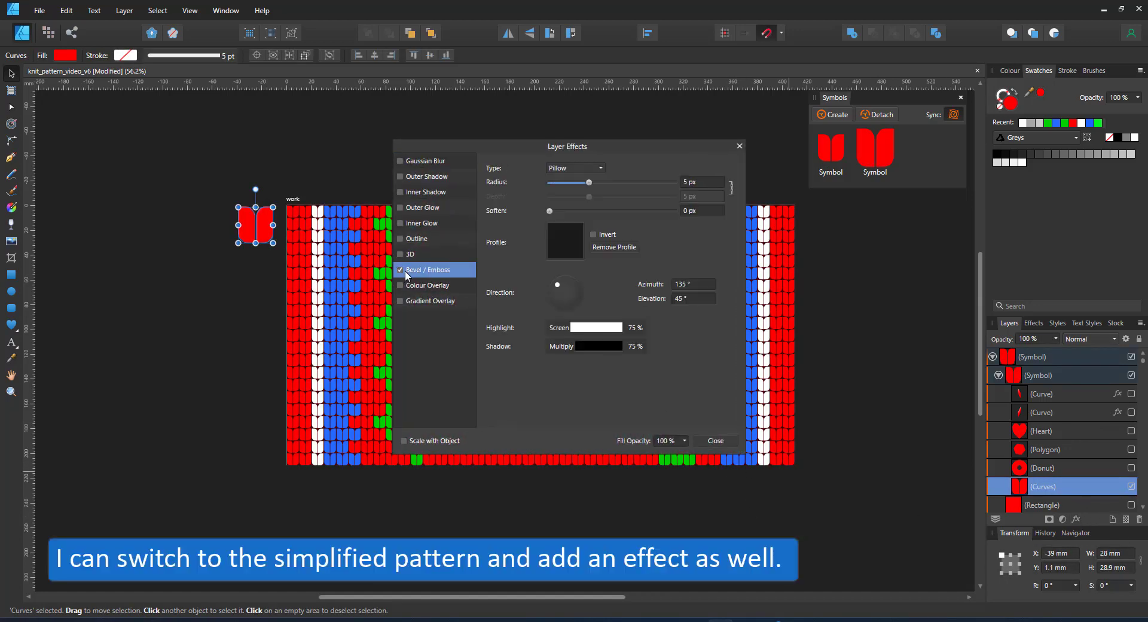
{"action": "left_click_drag", "start_coordinate": [569, 182], "coordinate": [625, 182]}
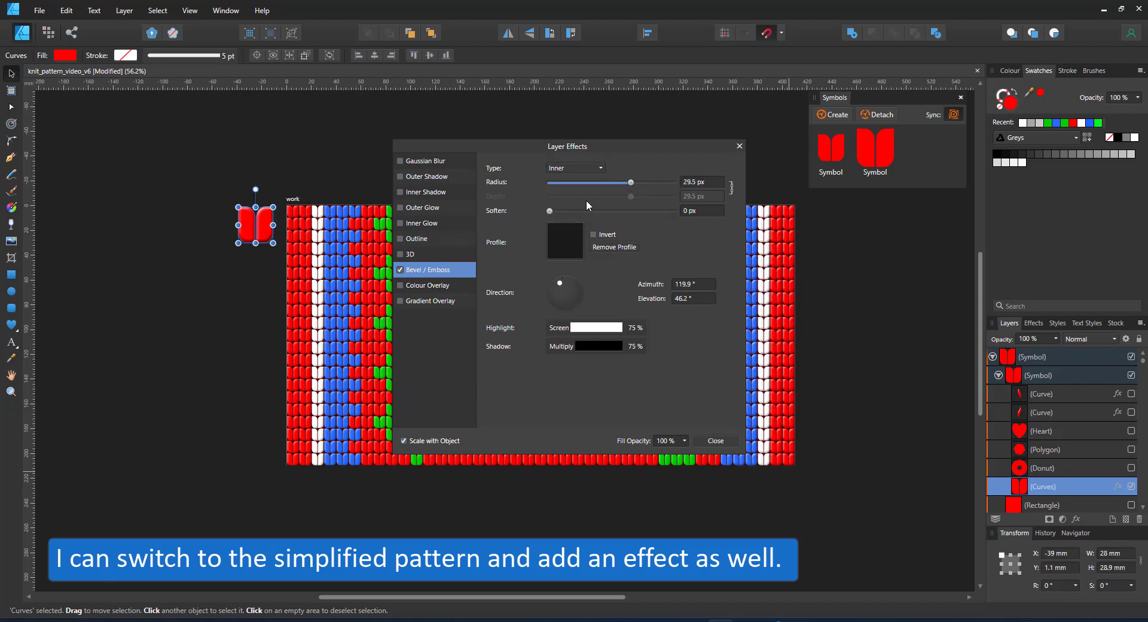
{"action": "left_click_drag", "start_coordinate": [631, 182], "coordinate": [654, 182]}
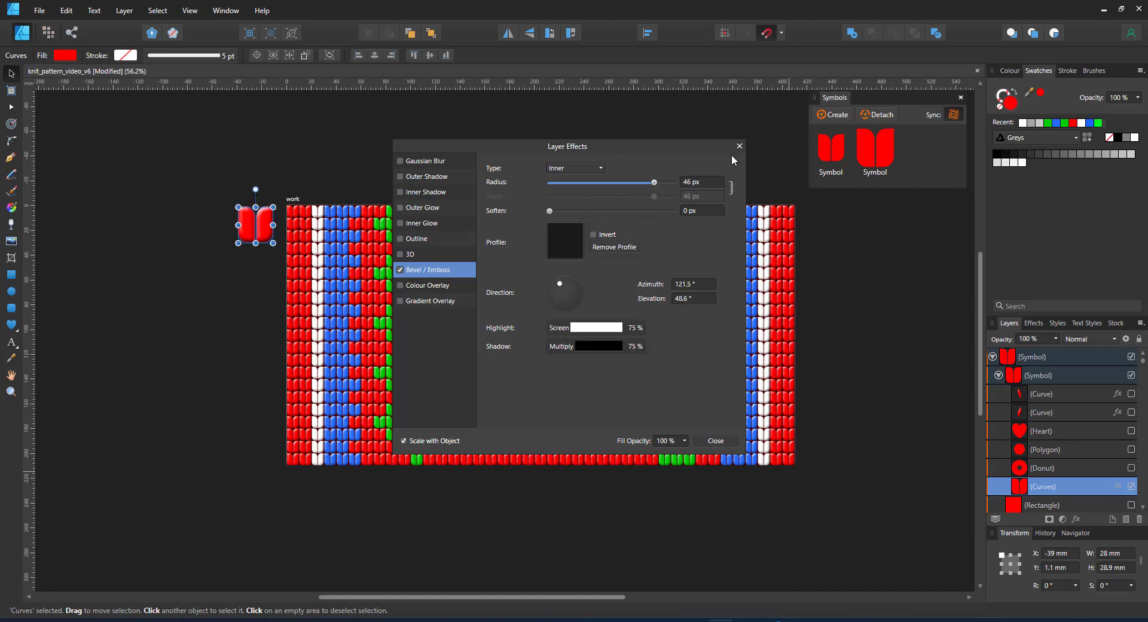
{"action": "left_click", "coordinate": [713, 440]}
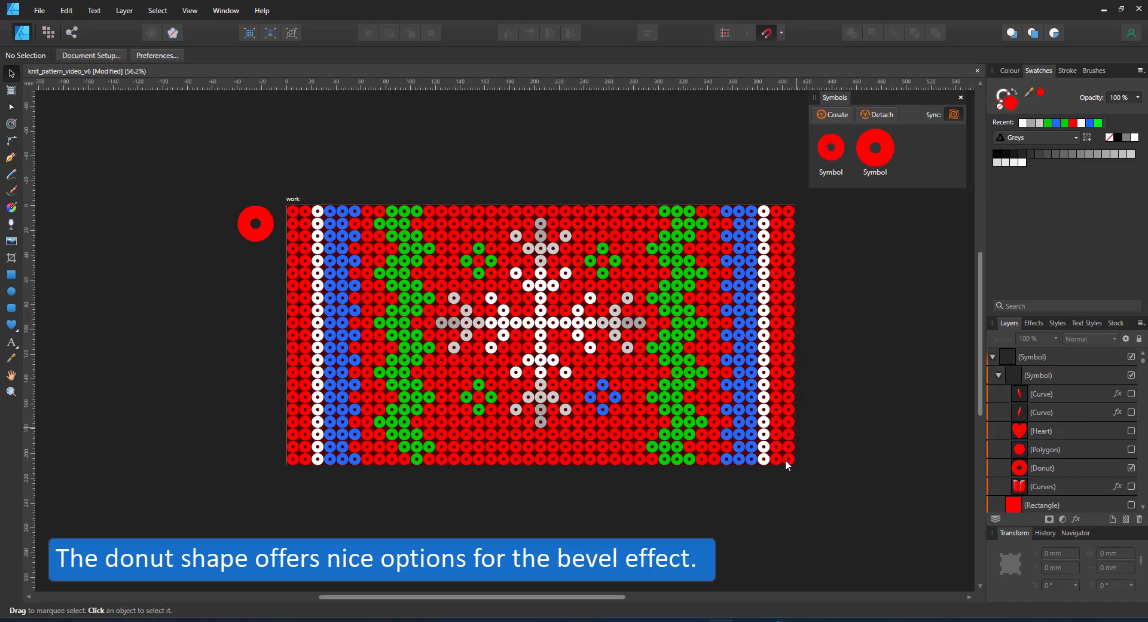
- Give the Donut stitch shape a near-maximum bevel radius and an enlarged outer shadow
{"action": "left_click", "coordinate": [253, 223]}
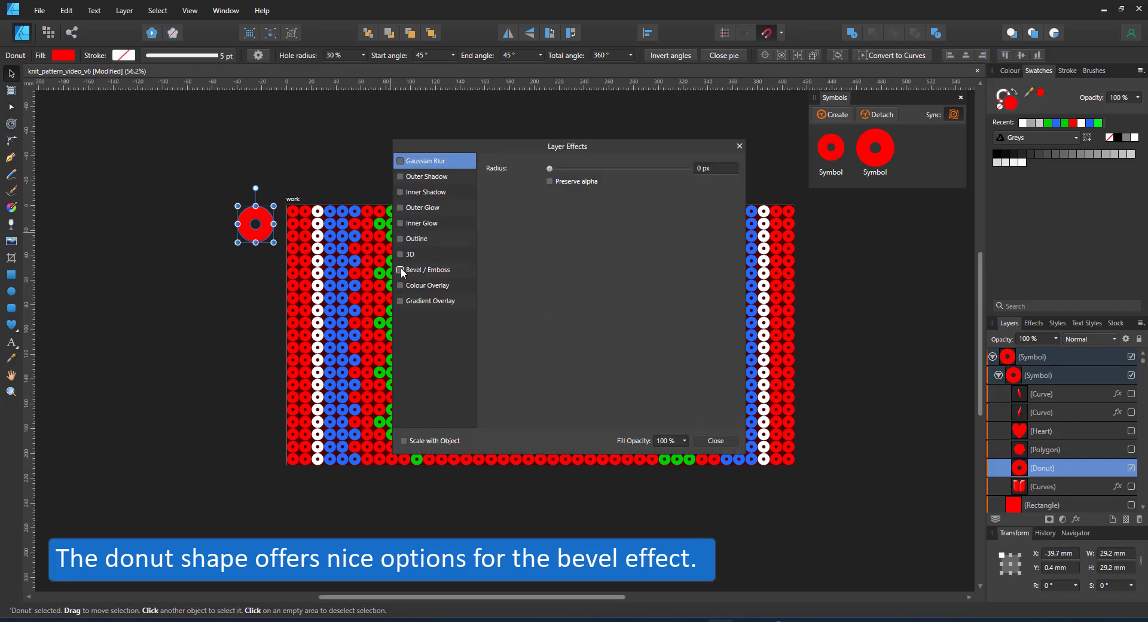
{"action": "left_click", "coordinate": [401, 269]}
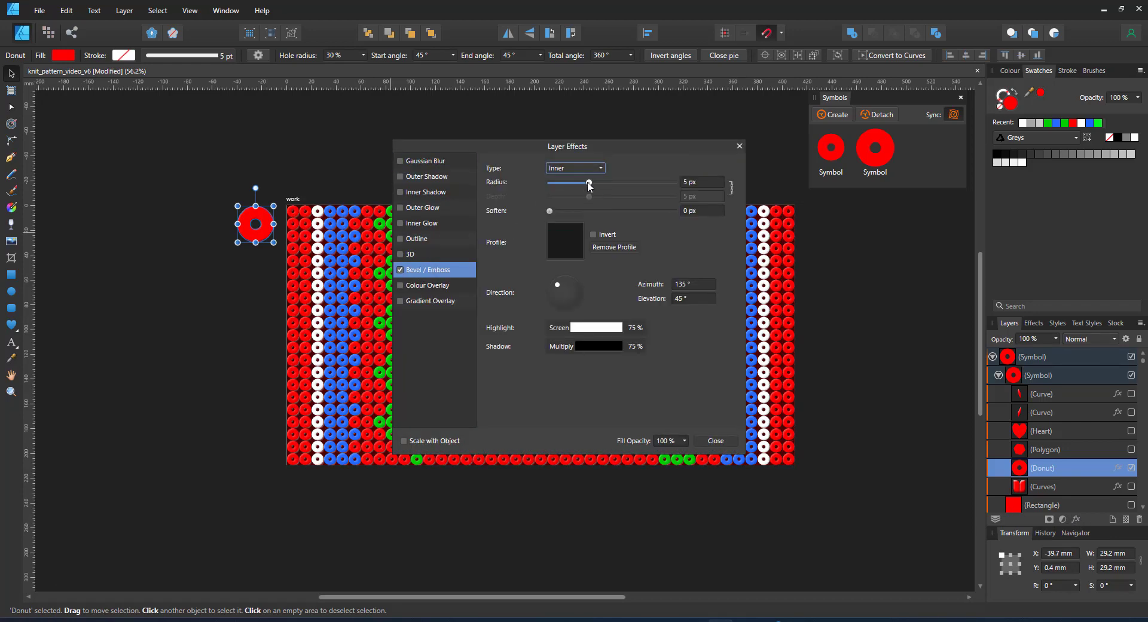
{"action": "left_click_drag", "start_coordinate": [588, 182], "coordinate": [638, 182]}
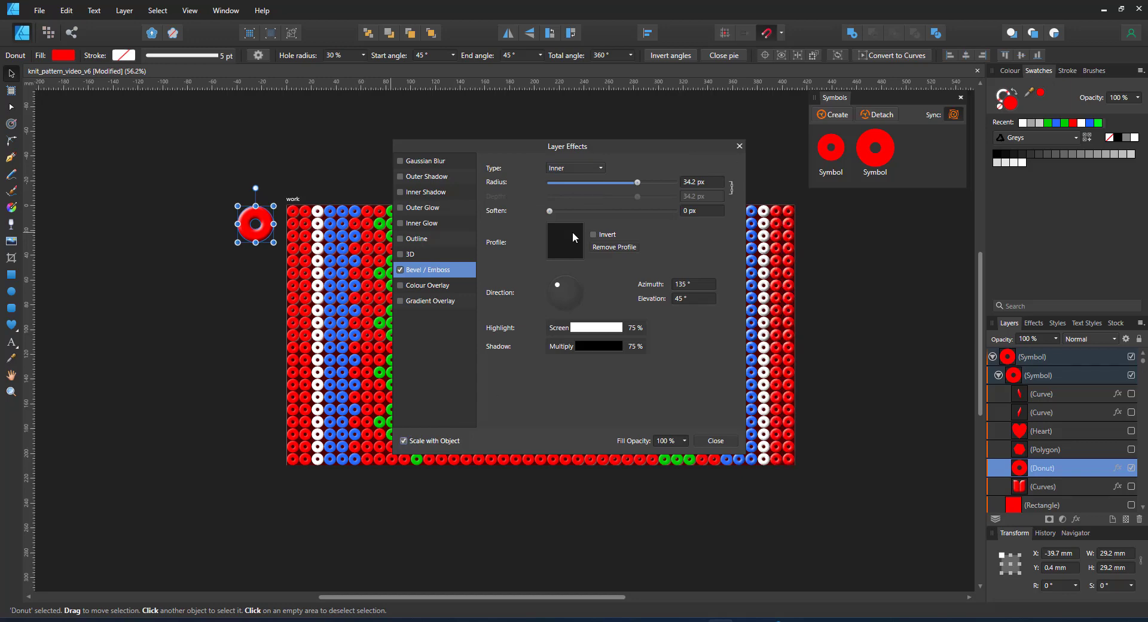
{"action": "left_click_drag", "start_coordinate": [637, 181], "coordinate": [667, 182]}
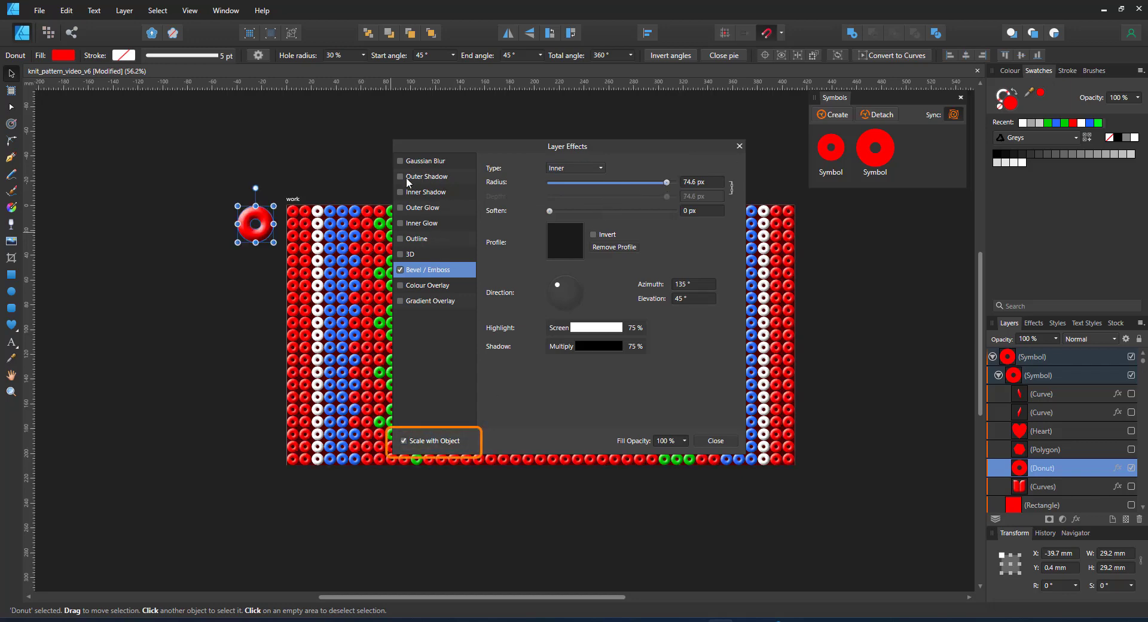
{"action": "left_click", "coordinate": [400, 175]}
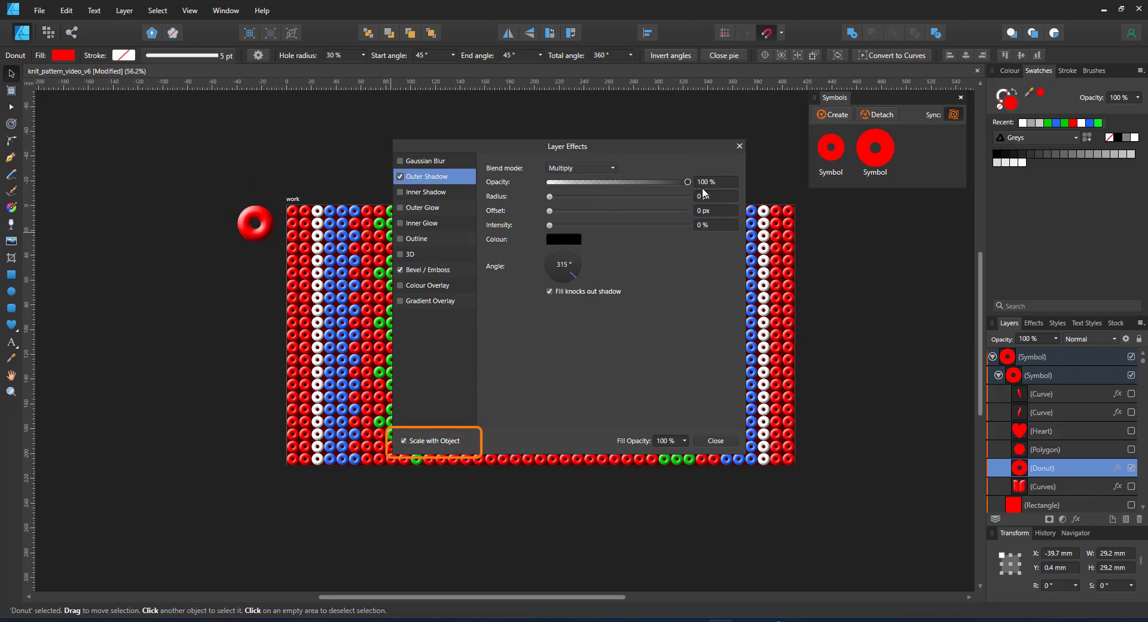
{"action": "left_click_drag", "start_coordinate": [549, 196], "coordinate": [652, 196]}
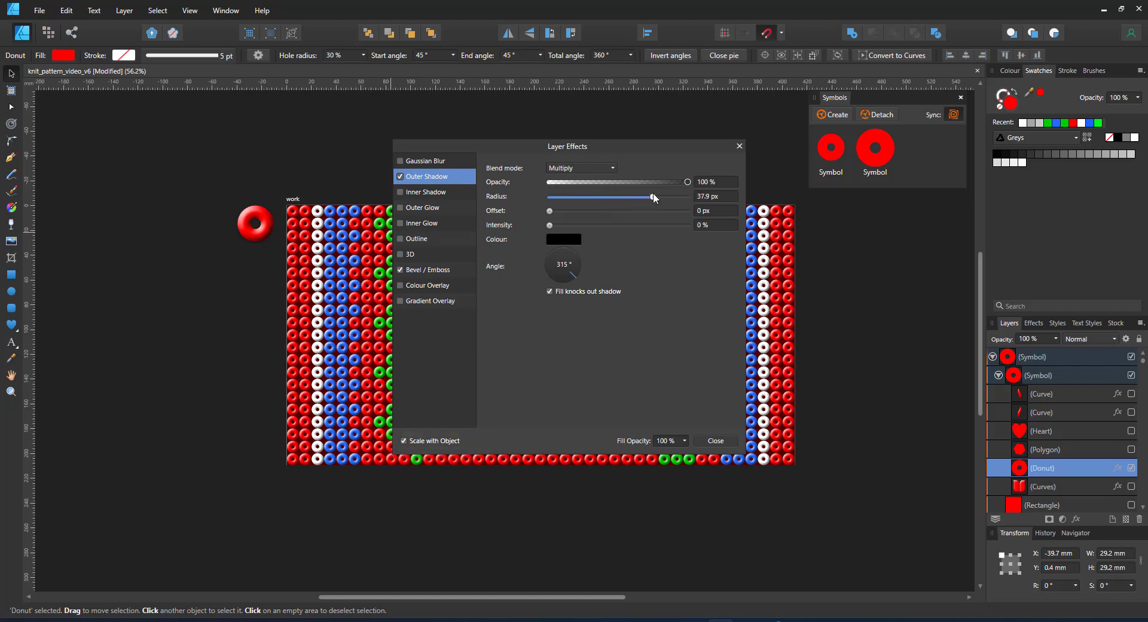
{"action": "left_click_drag", "start_coordinate": [652, 197], "coordinate": [646, 196]}
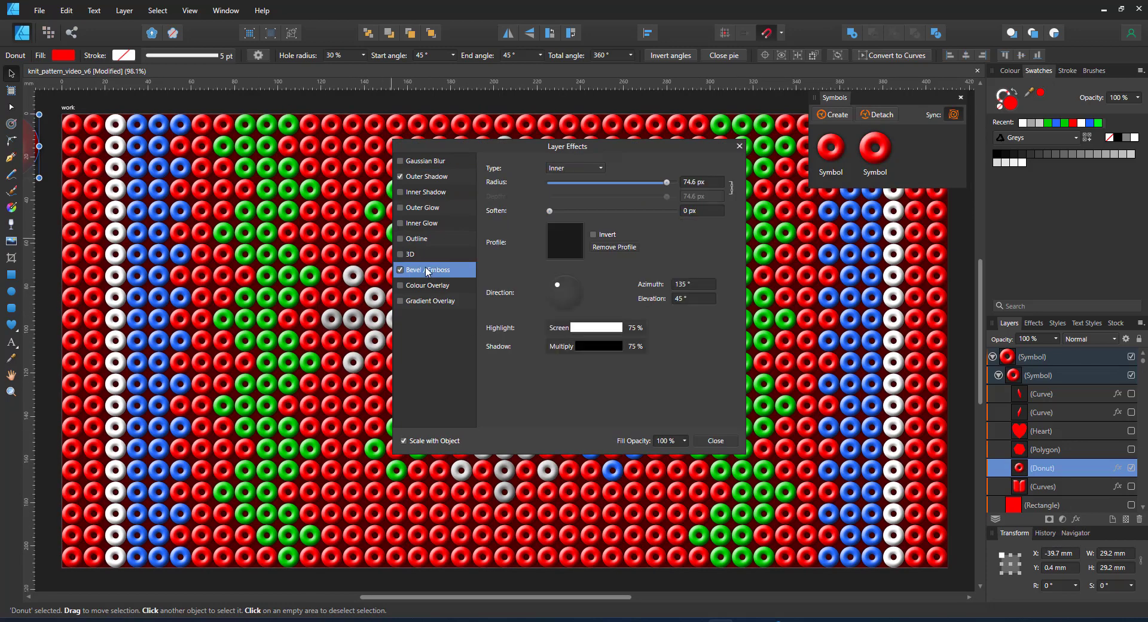
- Pick a different bevel profile curve for the donut, then make the hexagon the visible stitch shape
{"action": "left_click", "coordinate": [565, 240]}
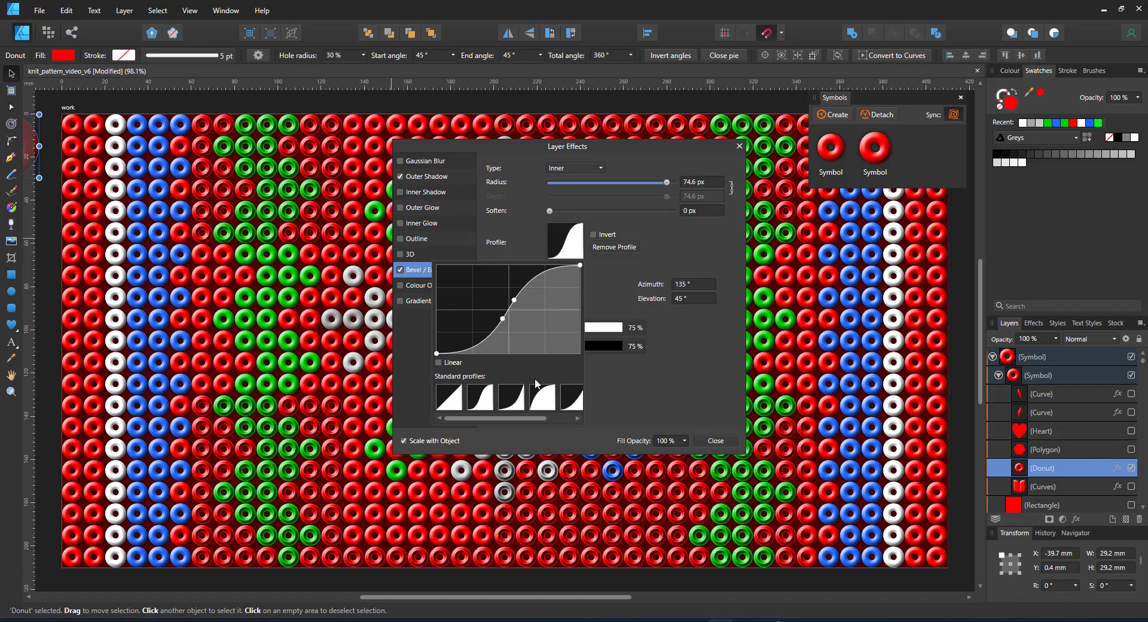
{"action": "left_click", "coordinate": [510, 396]}
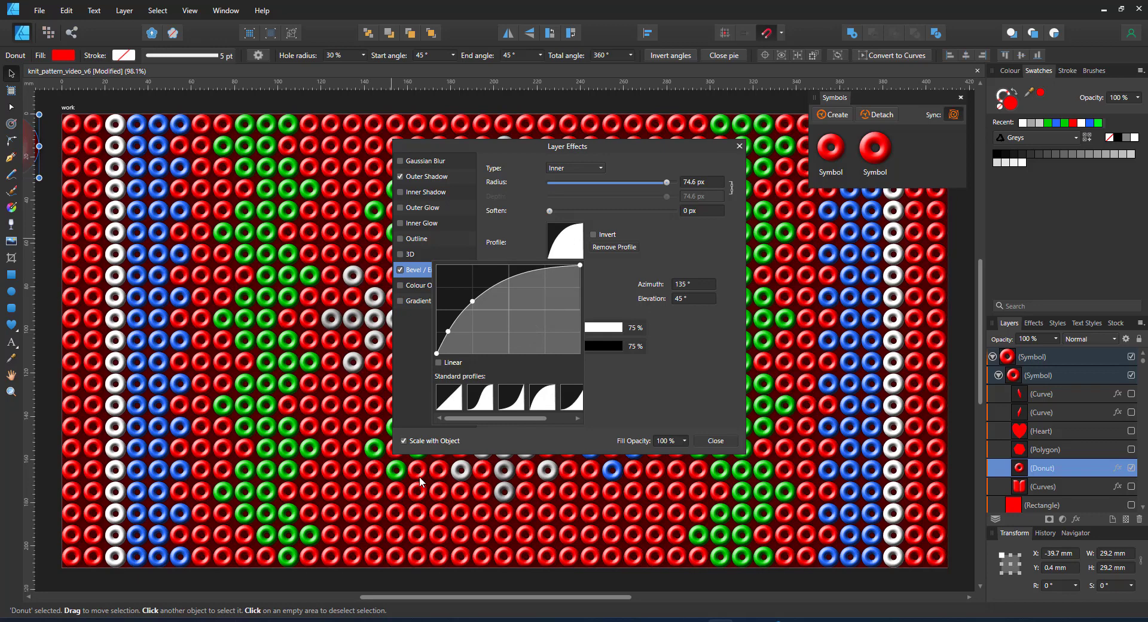
{"action": "left_click", "coordinate": [716, 440]}
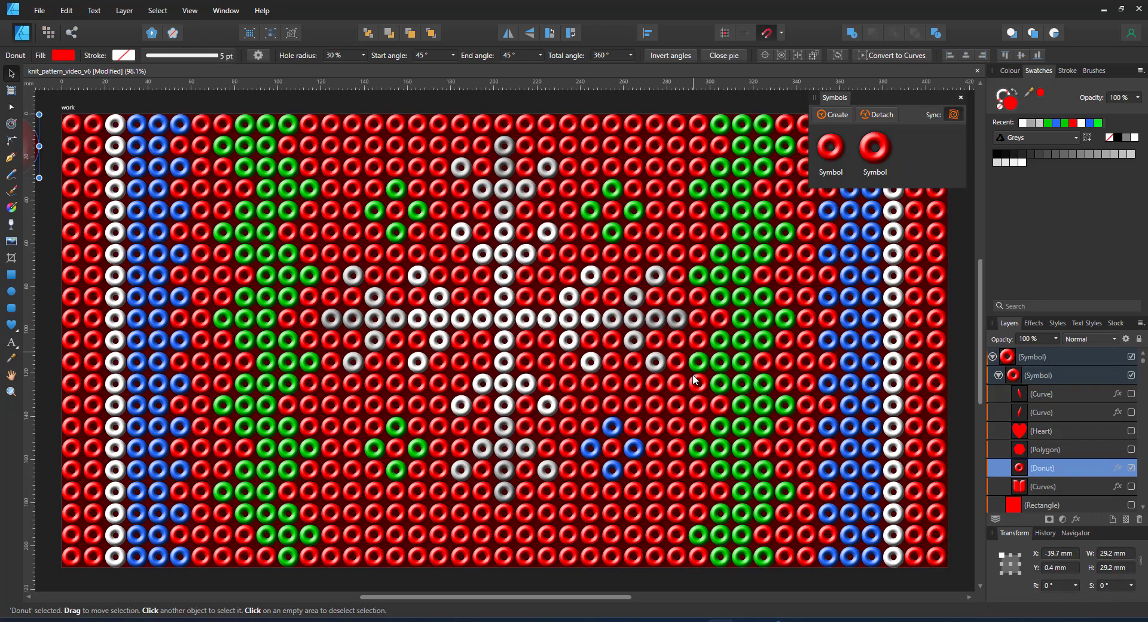
{"action": "left_click", "coordinate": [1045, 448]}
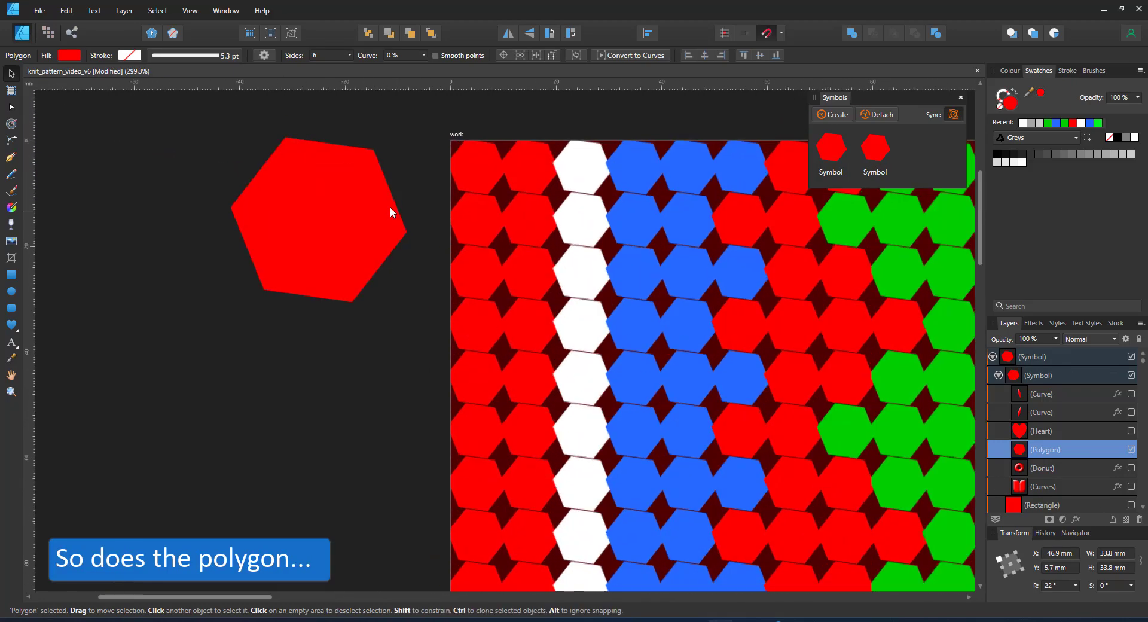
- Select the hexagon Polygon layer and rotate it about 19 degrees with the handle
{"action": "left_click", "coordinate": [1033, 357]}
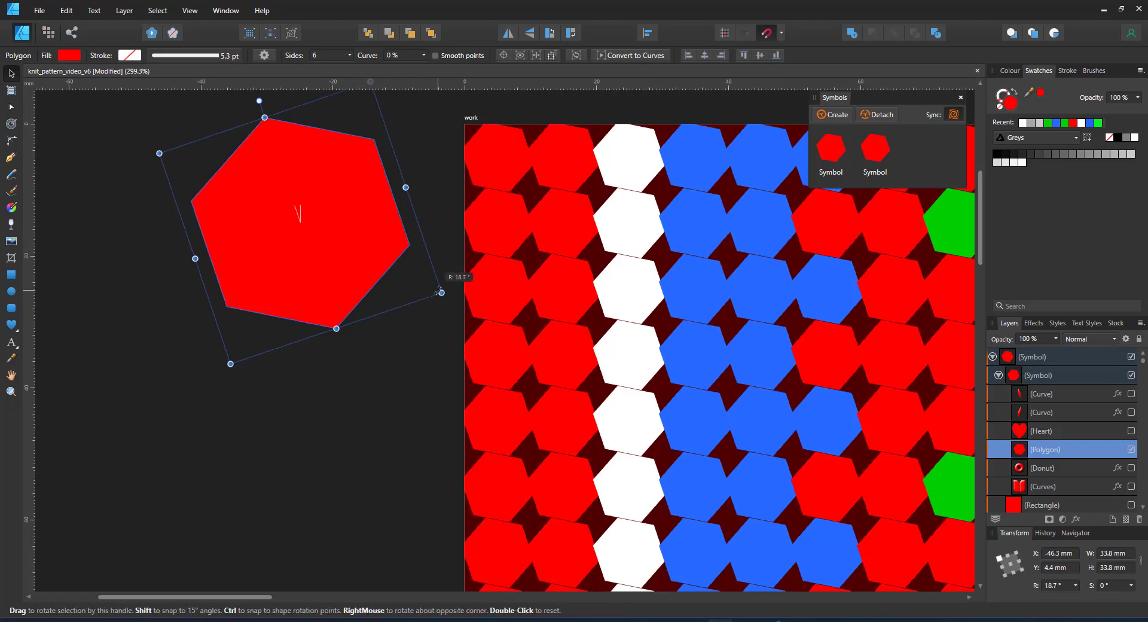
{"action": "left_click_drag", "start_coordinate": [439, 292], "coordinate": [430, 288]}
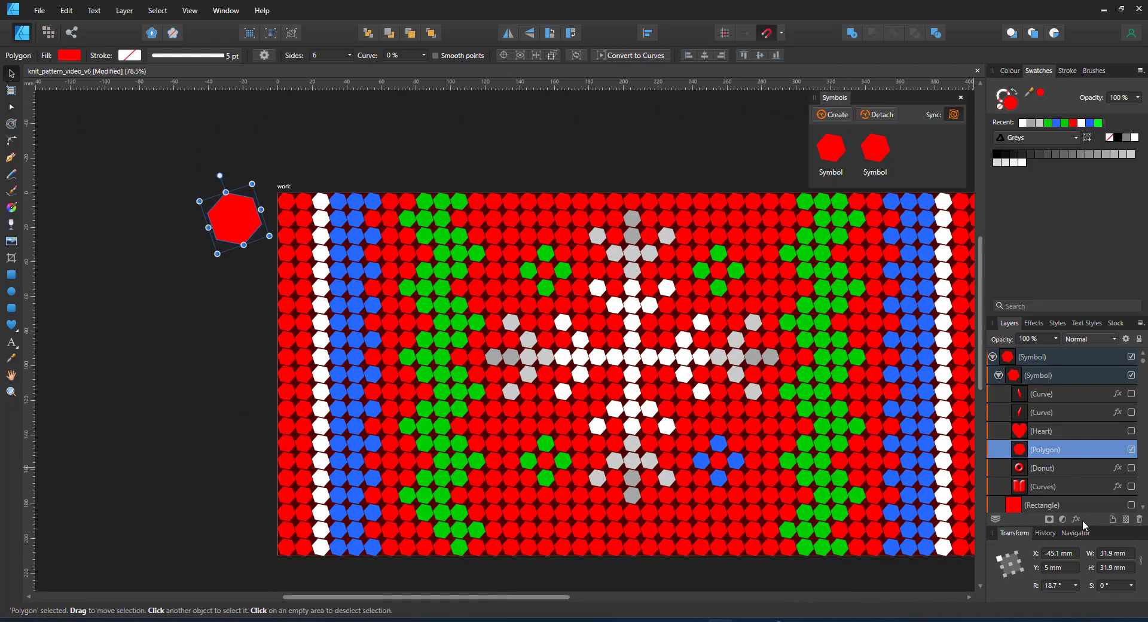
- Give the hexagon a 100 px bevel with a sharp faceted profile and an outer shadow
{"action": "left_click", "coordinate": [1119, 449]}
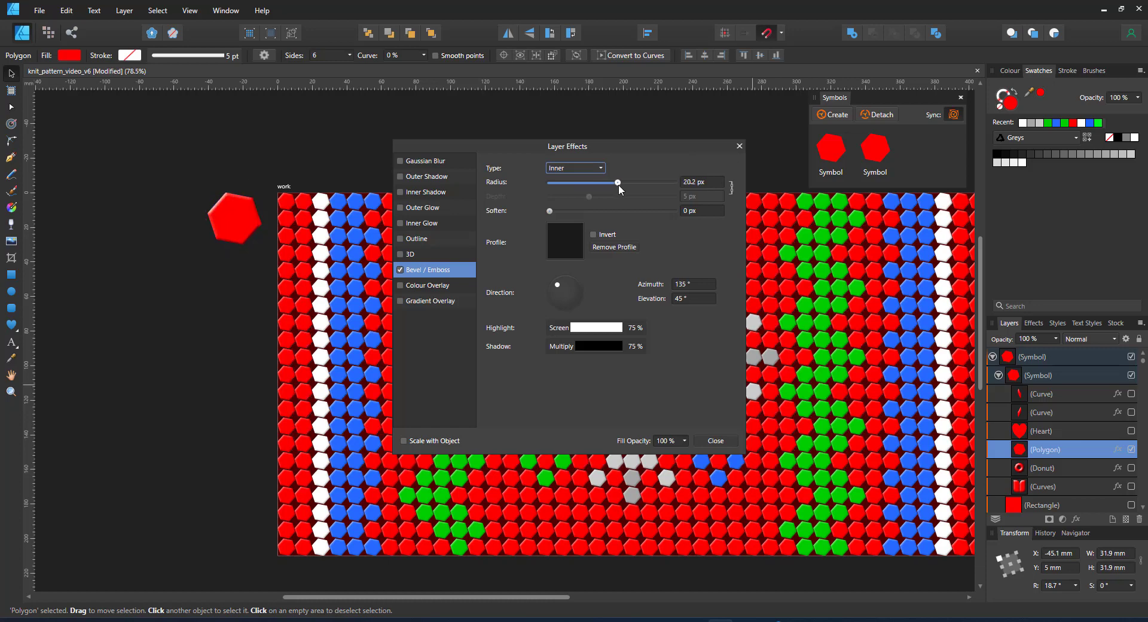
{"action": "left_click_drag", "start_coordinate": [617, 181], "coordinate": [673, 182]}
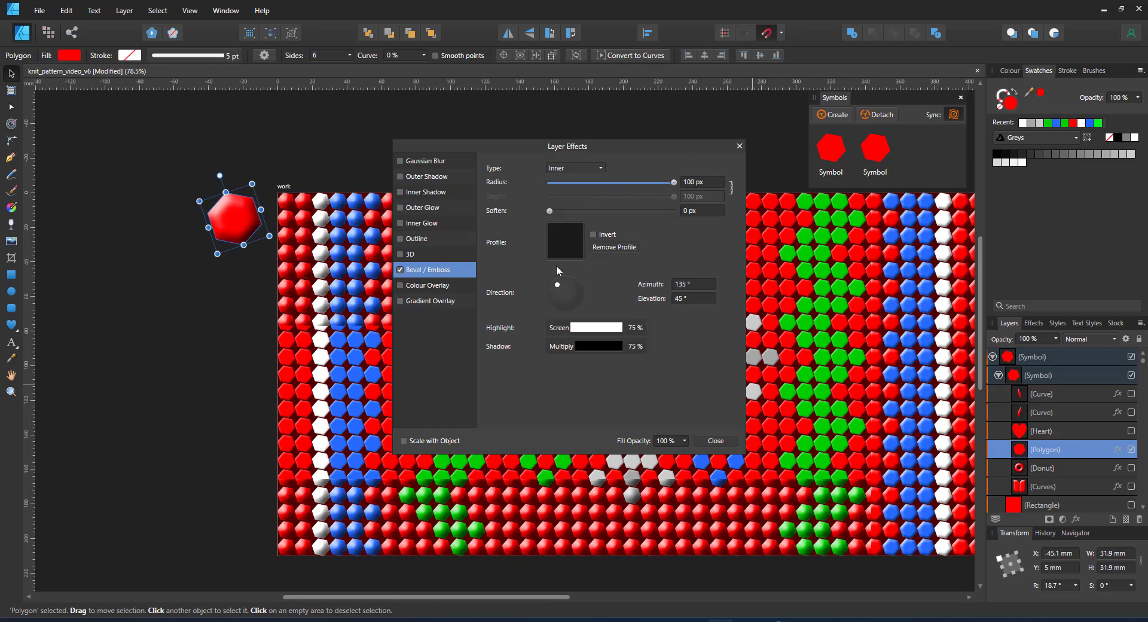
{"action": "left_click", "coordinate": [564, 242]}
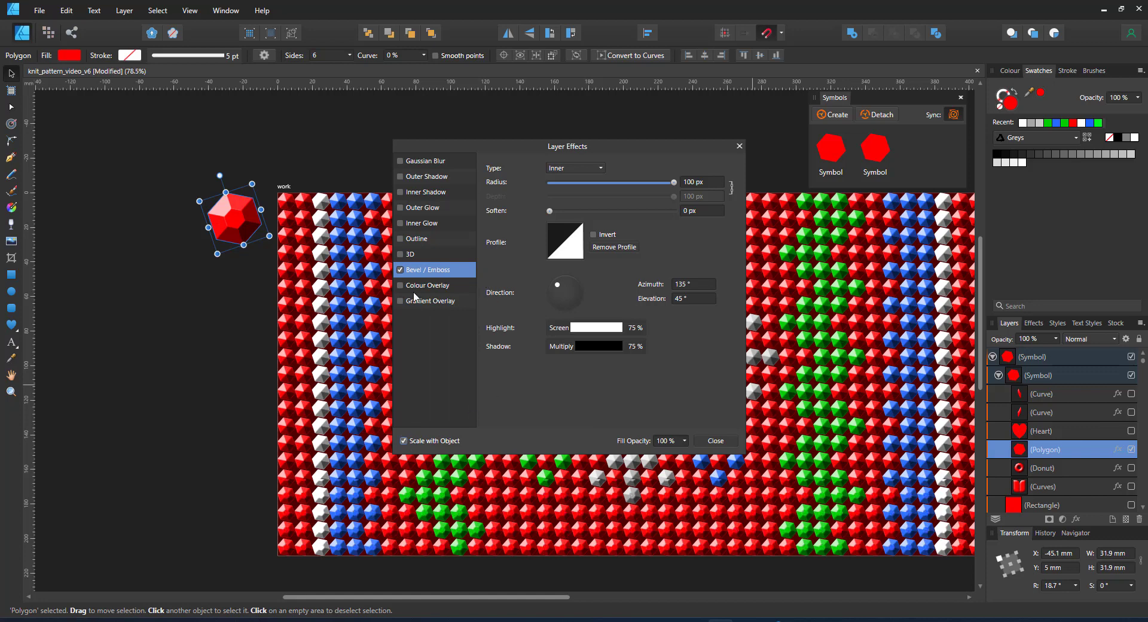
{"action": "left_click", "coordinate": [400, 178]}
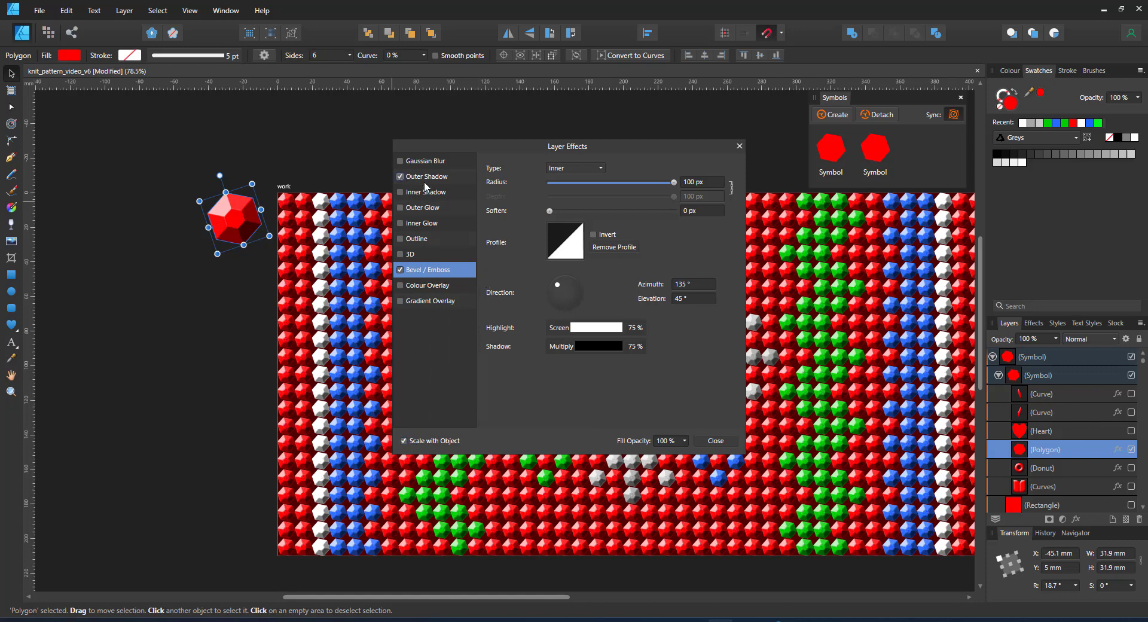
{"action": "left_click", "coordinate": [426, 177]}
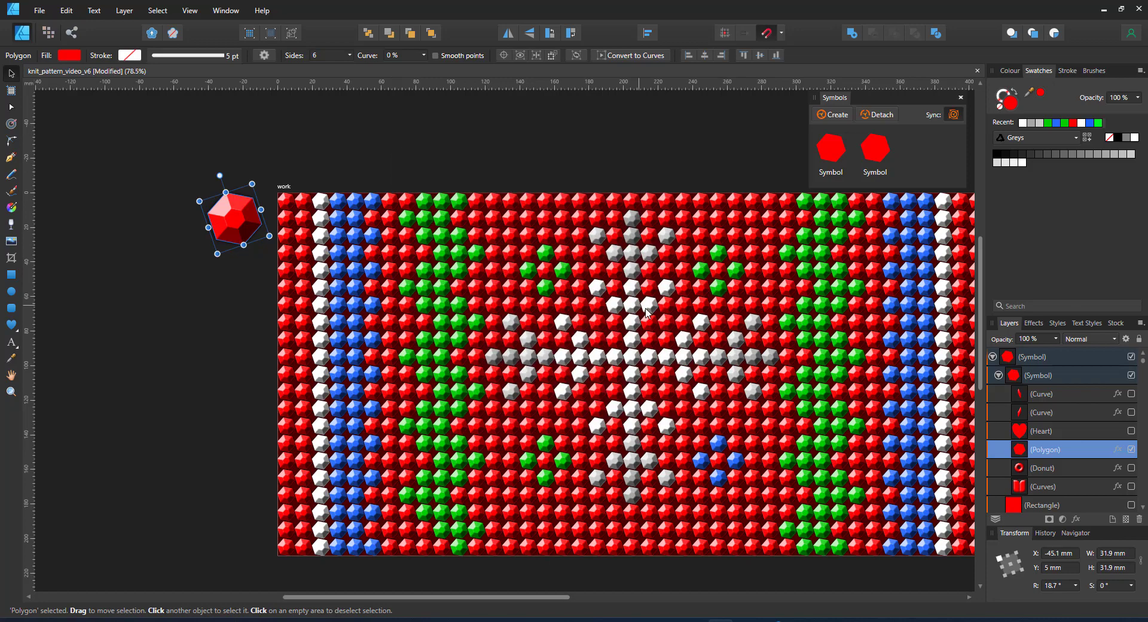
{"action": "scroll", "scroll_direction": "down", "scroll_amount": 3}
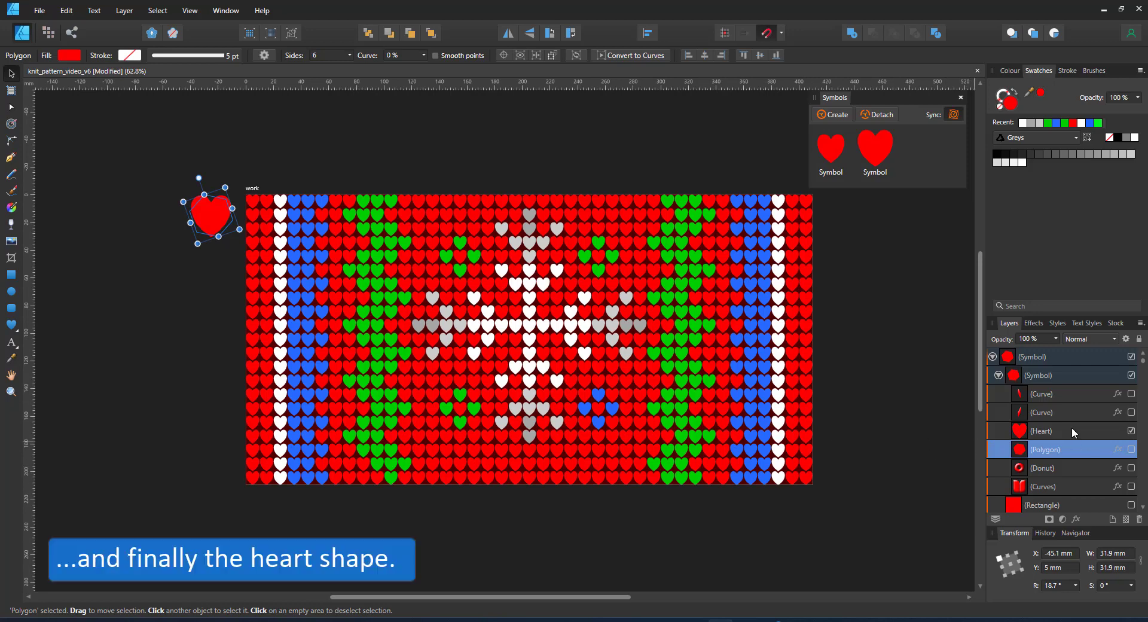
- Give the Heart layer a 3D effect at 100 px radius that scales with the object
{"action": "left_click", "coordinate": [1042, 431]}
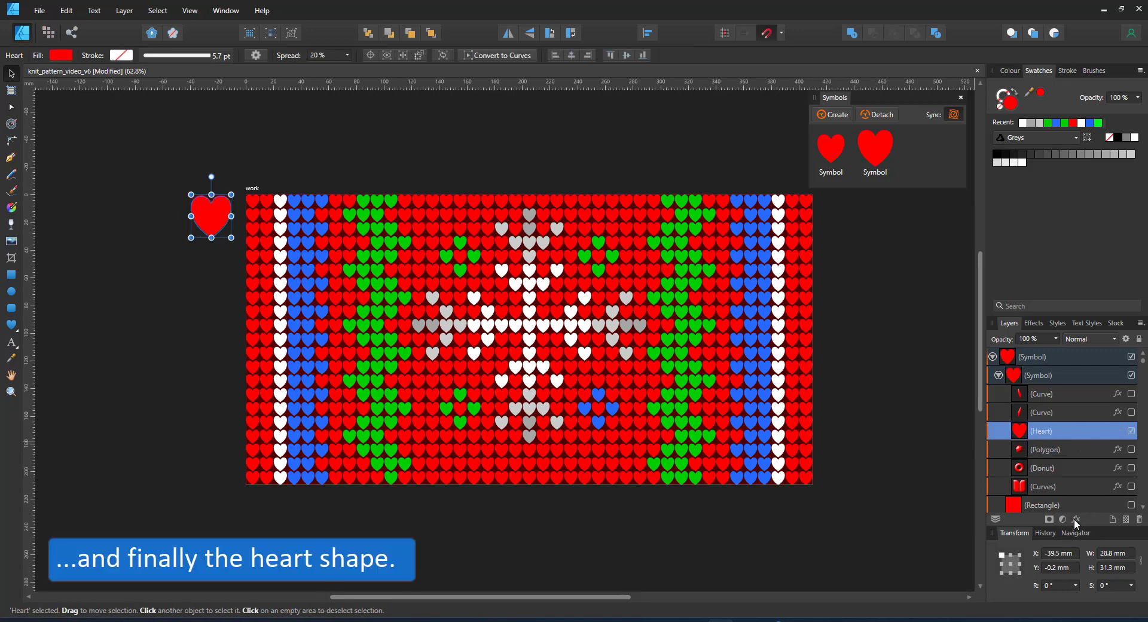
{"action": "left_click", "coordinate": [1078, 522]}
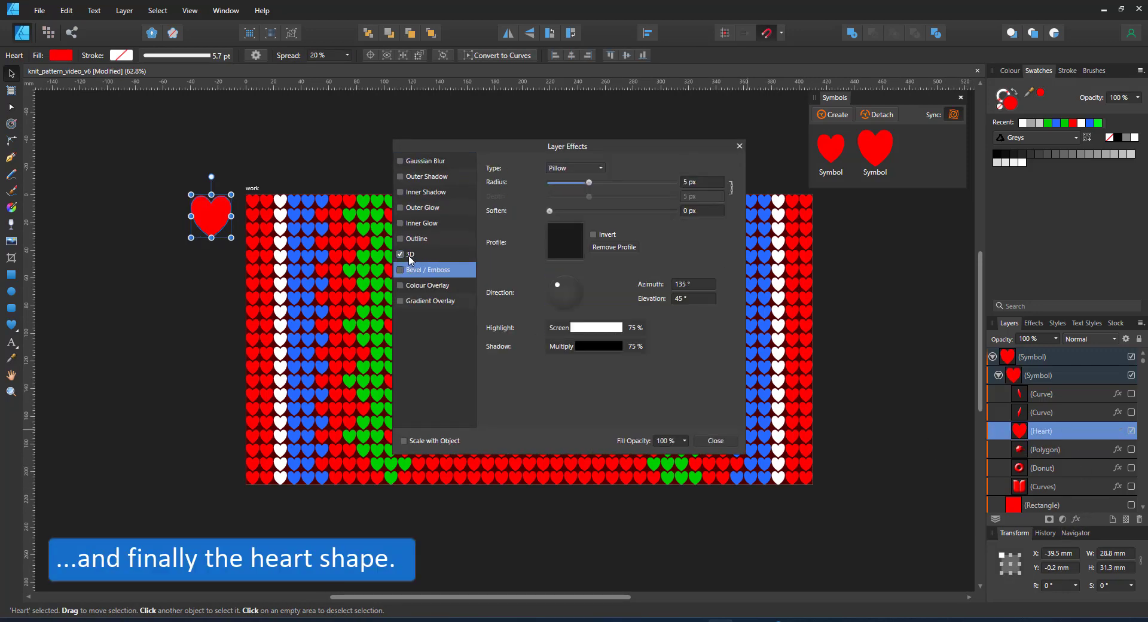
{"action": "left_click", "coordinate": [401, 255]}
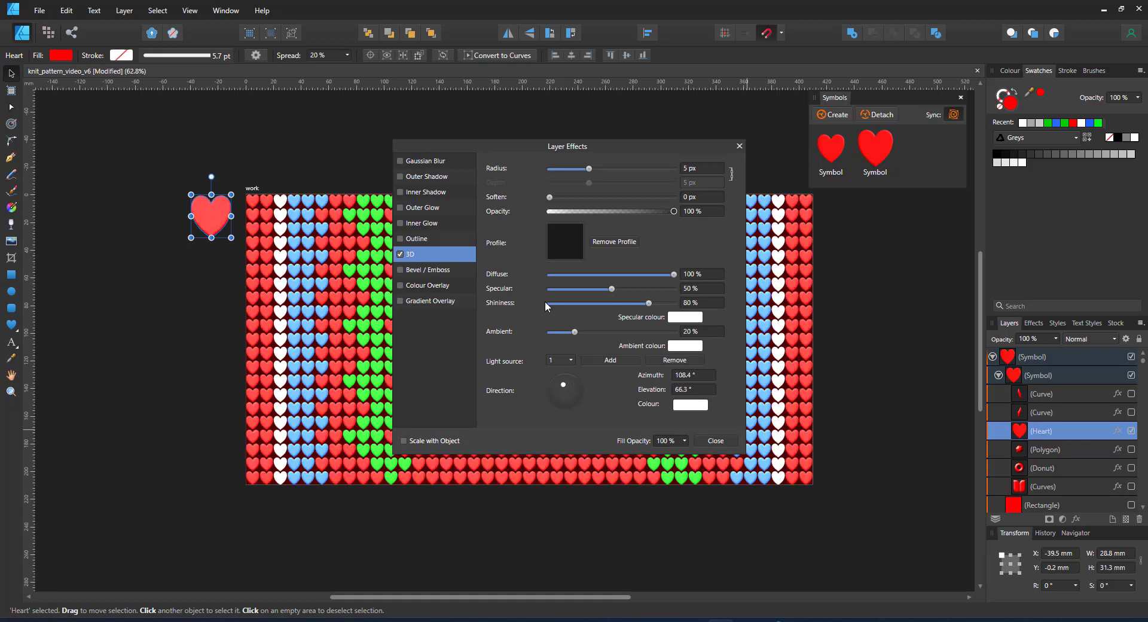
{"action": "left_click_drag", "start_coordinate": [570, 169], "coordinate": [635, 168]}
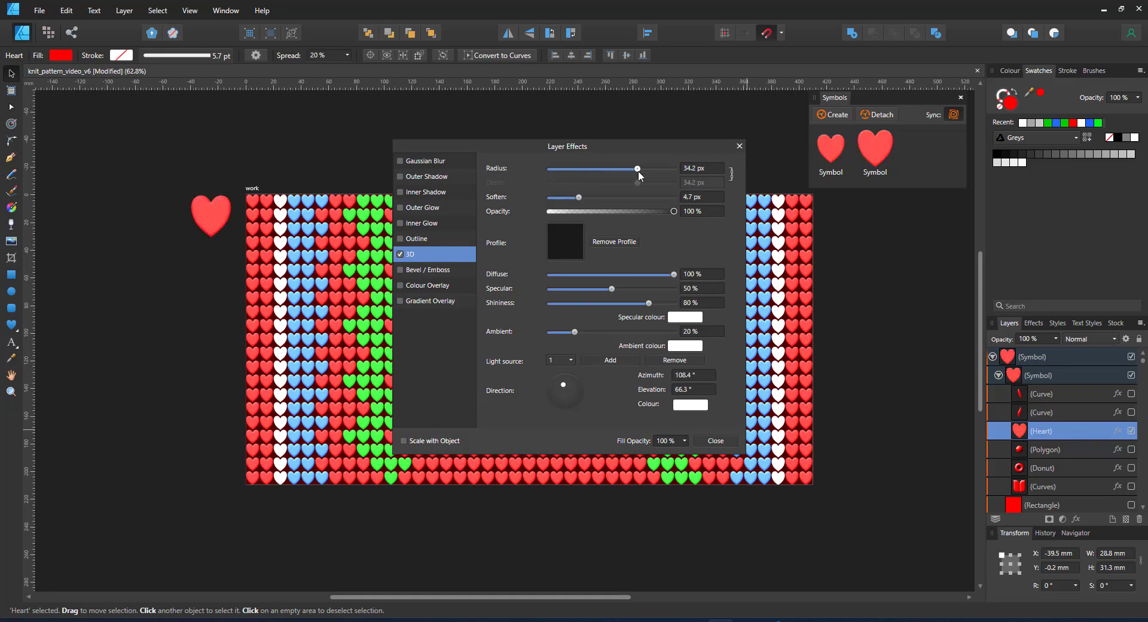
{"action": "left_click_drag", "start_coordinate": [636, 169], "coordinate": [650, 169]}
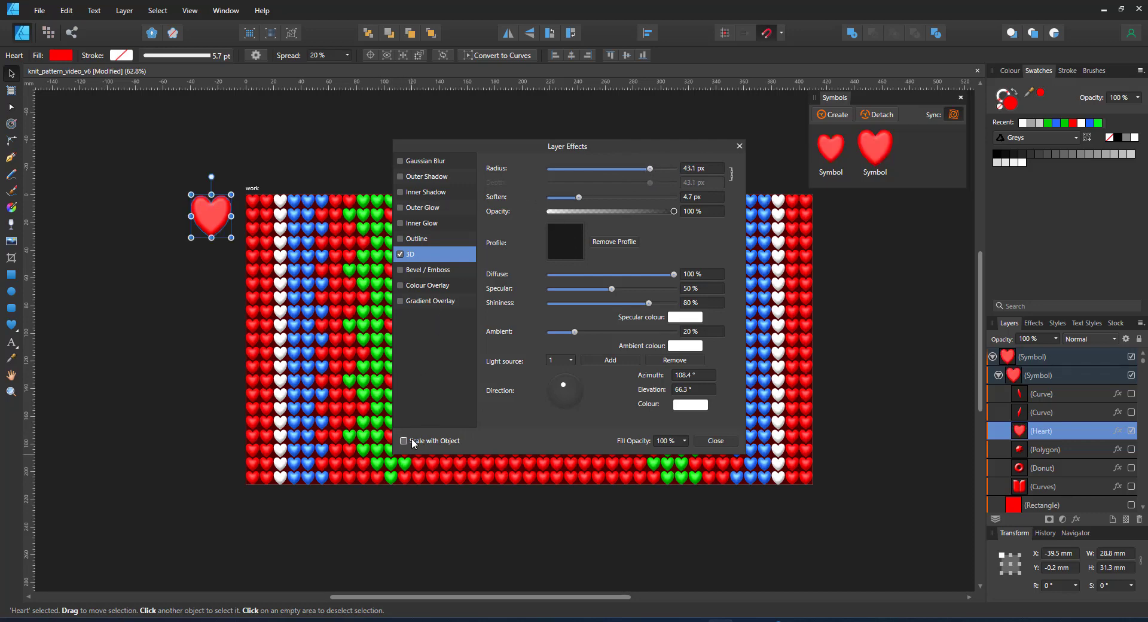
{"action": "left_click", "coordinate": [403, 440]}
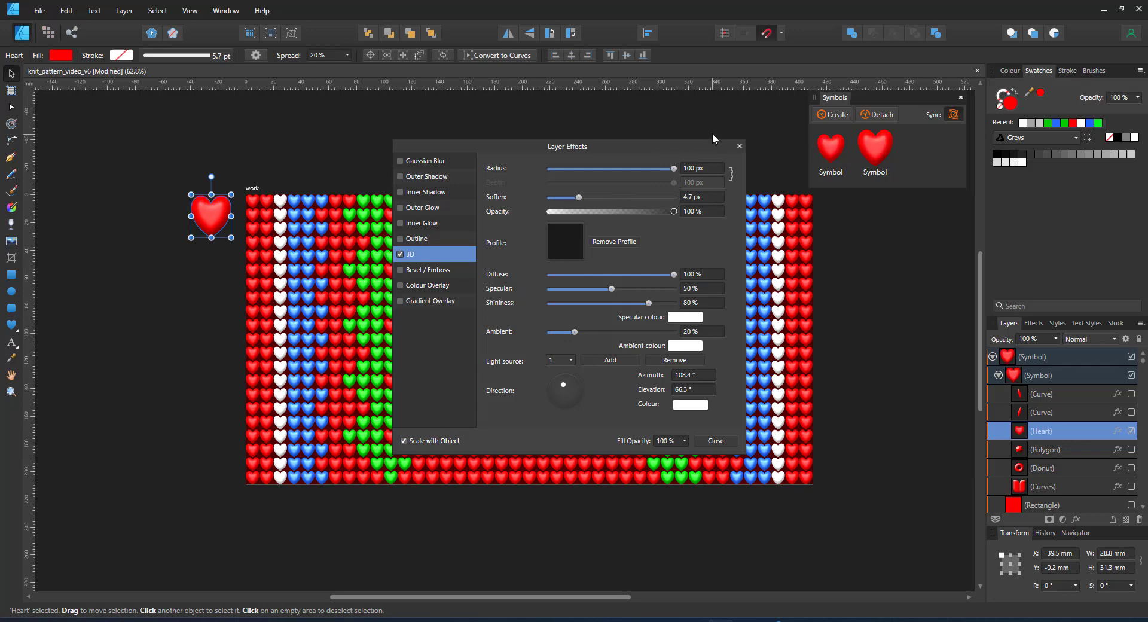
{"action": "left_click", "coordinate": [713, 440]}
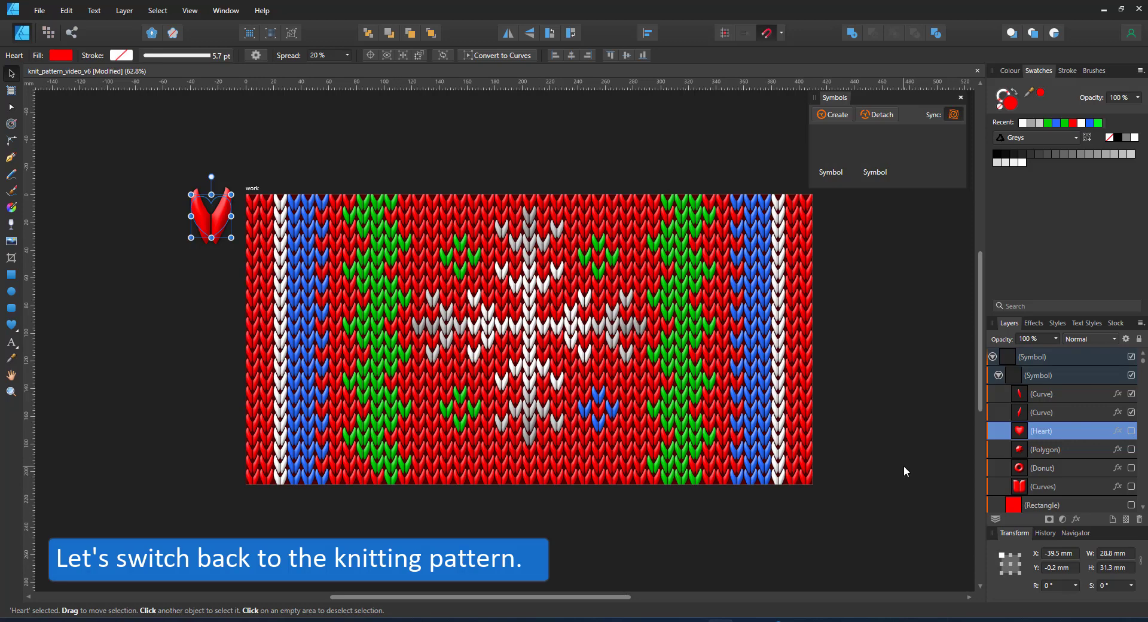
{"action": "mouse_move", "coordinate": [870, 398]}
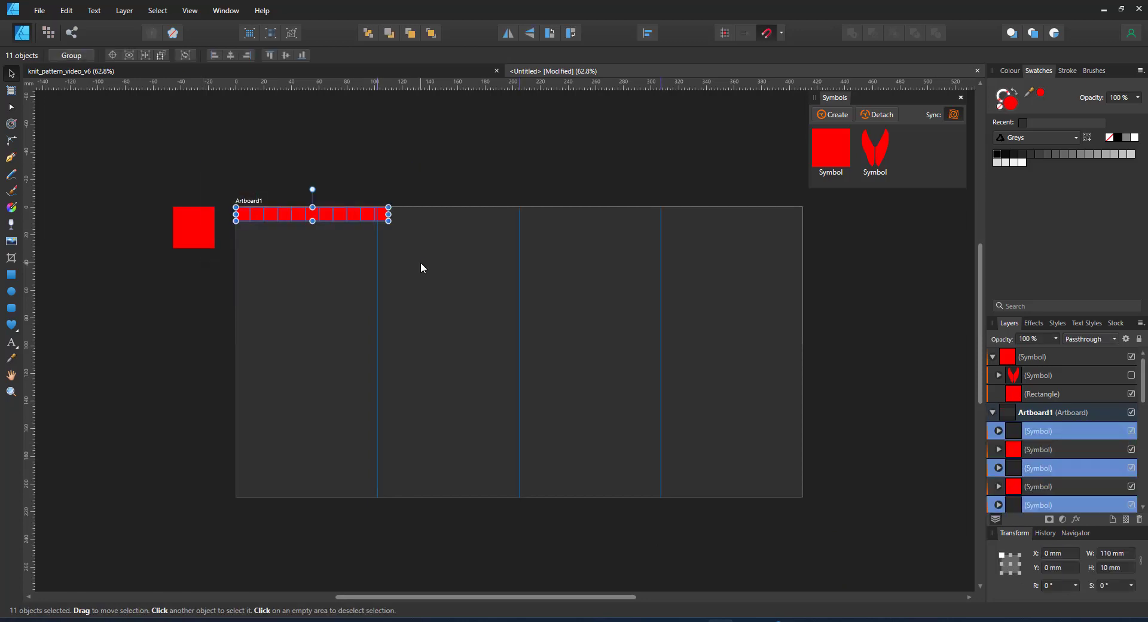
- Select every stitch in the left quarter and create a symbol from the group
{"action": "left_click_drag", "start_coordinate": [312, 214], "coordinate": [312, 421]}
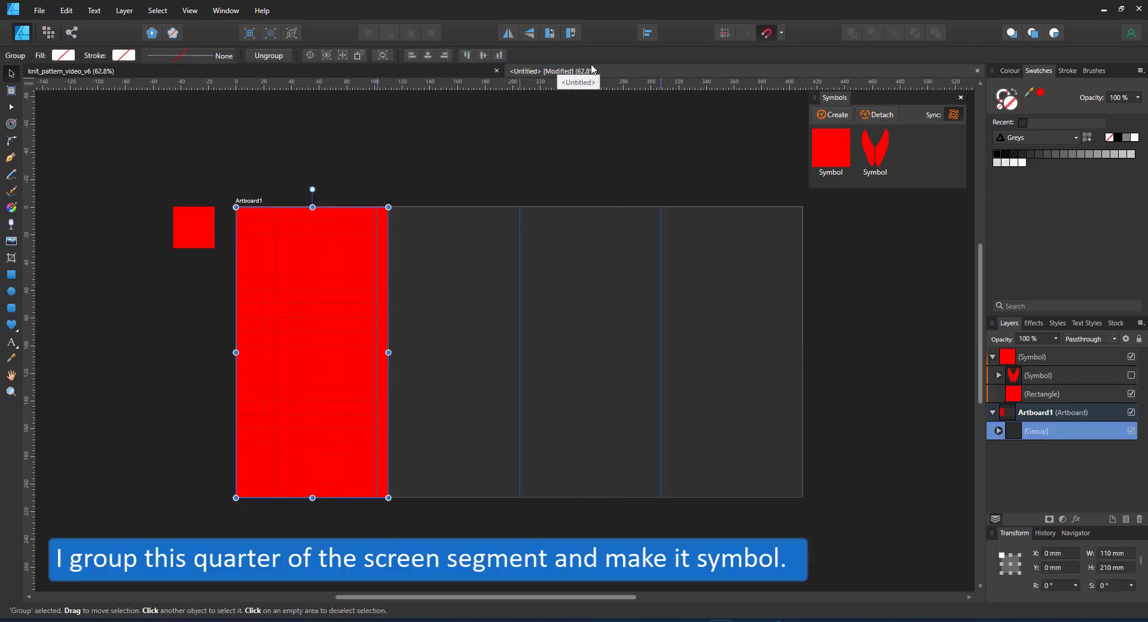
{"action": "left_click", "coordinate": [832, 115]}
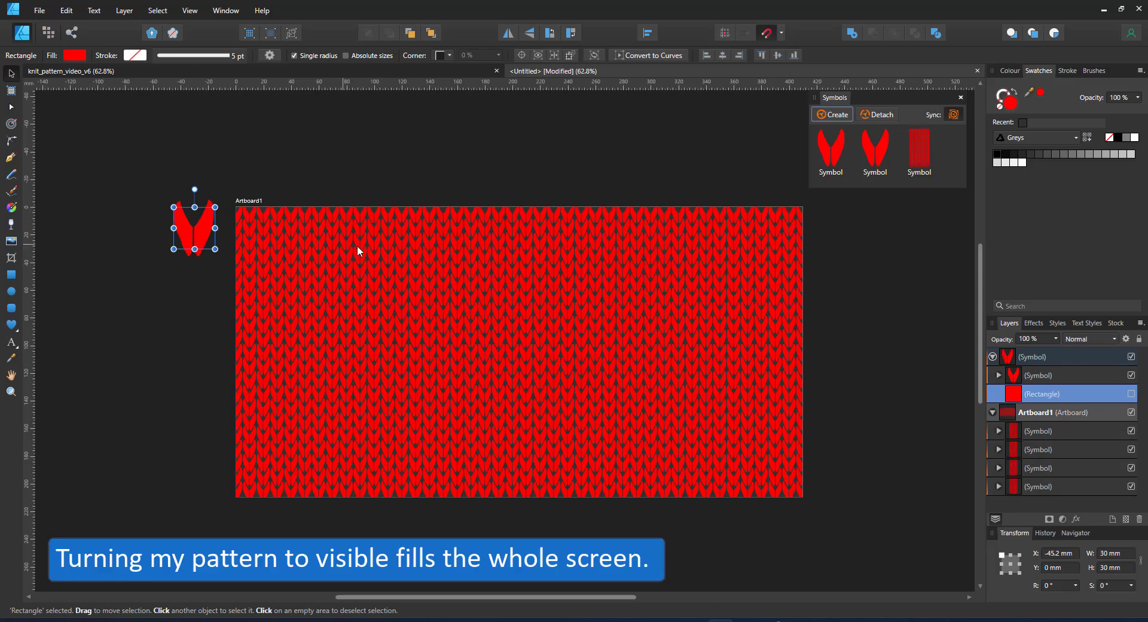
- Select the first quarter copy, turn Sync off, and recolour a stitch white
{"action": "left_click", "coordinate": [1039, 486]}
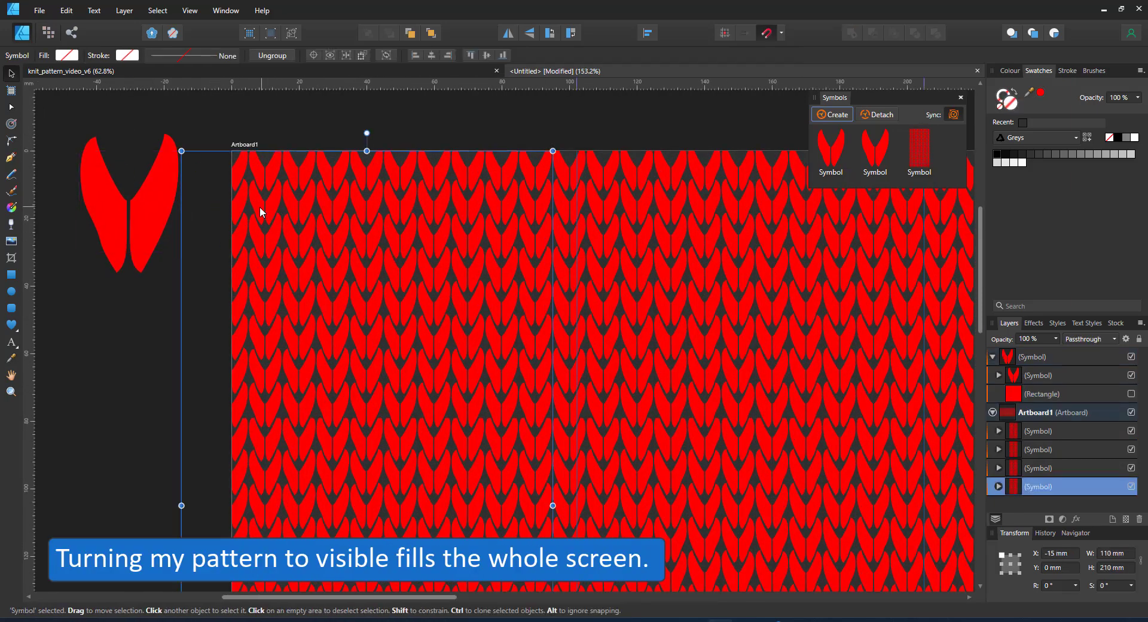
{"action": "left_click", "coordinate": [265, 201]}
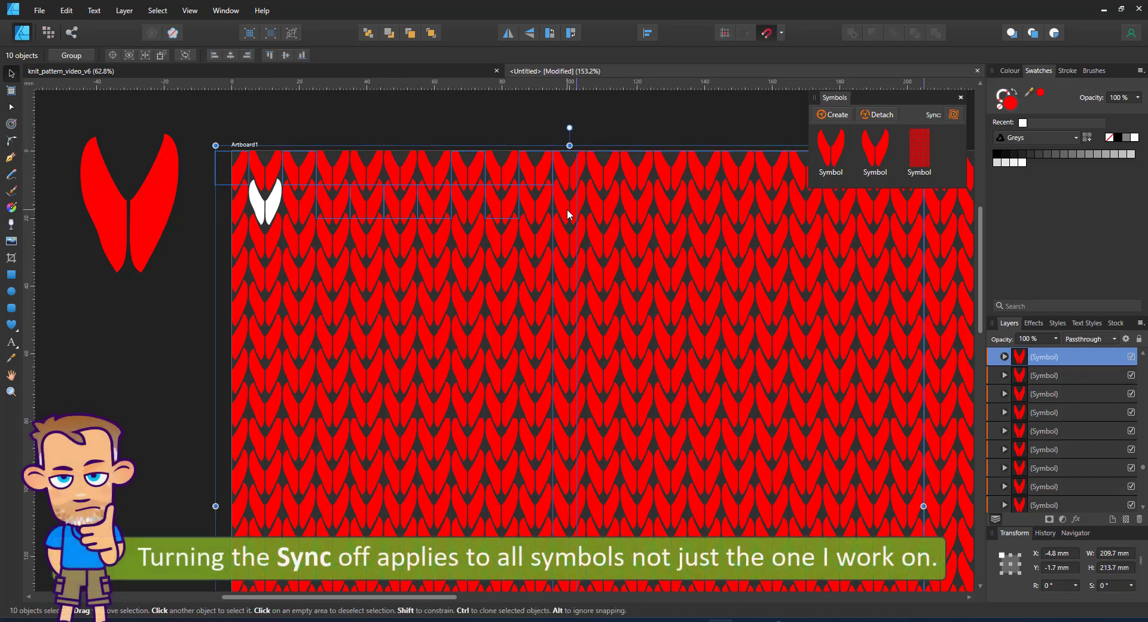
{"action": "left_click", "coordinate": [366, 197]}
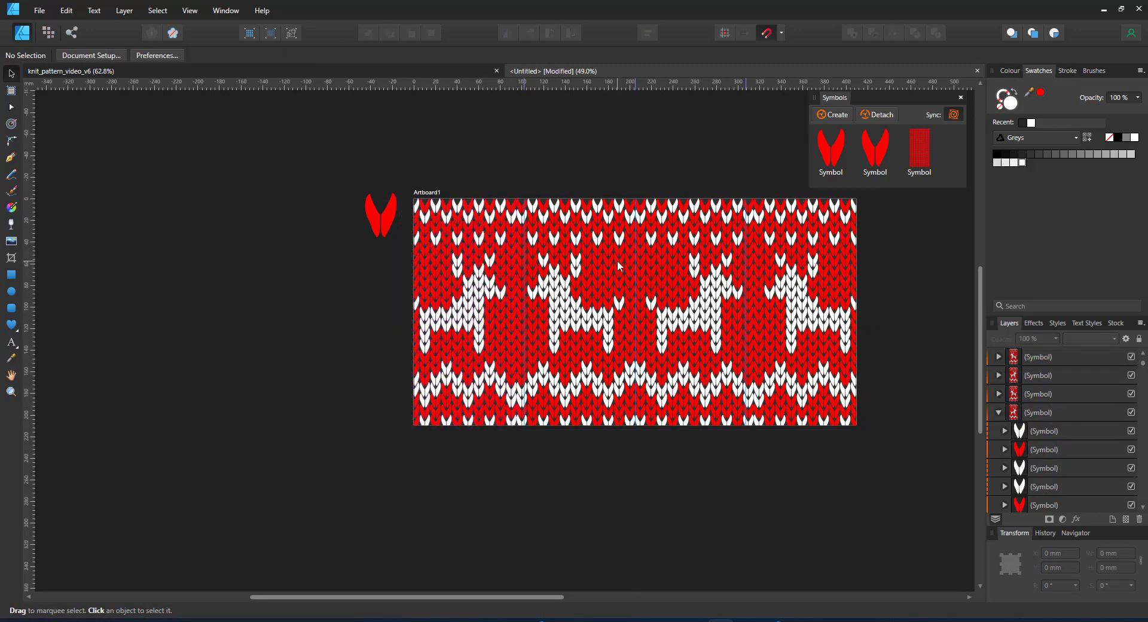
- Reapply Bevel/Emboss and Outer Shadow to the V stitch curves and close the effects dialog
{"action": "left_click", "coordinate": [381, 213]}
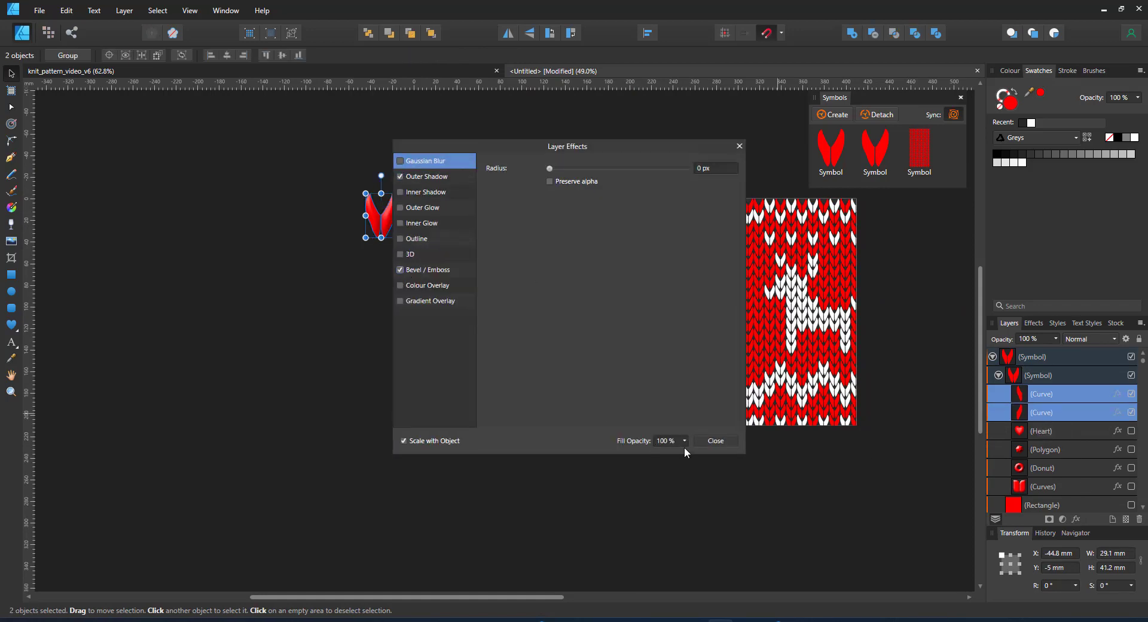
{"action": "left_click", "coordinate": [715, 441]}
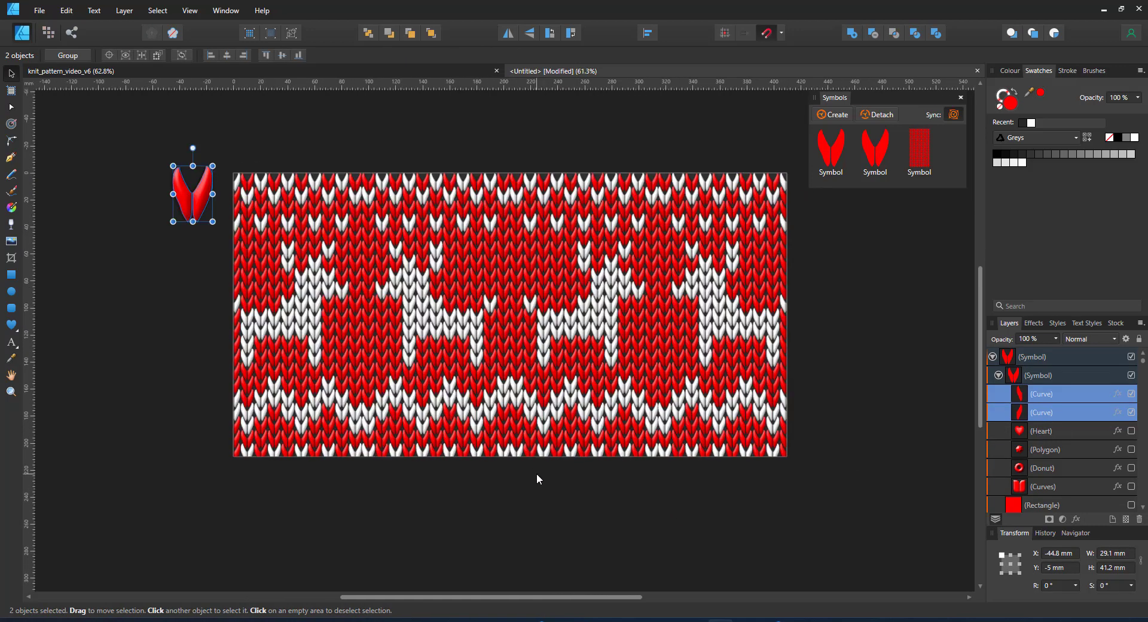